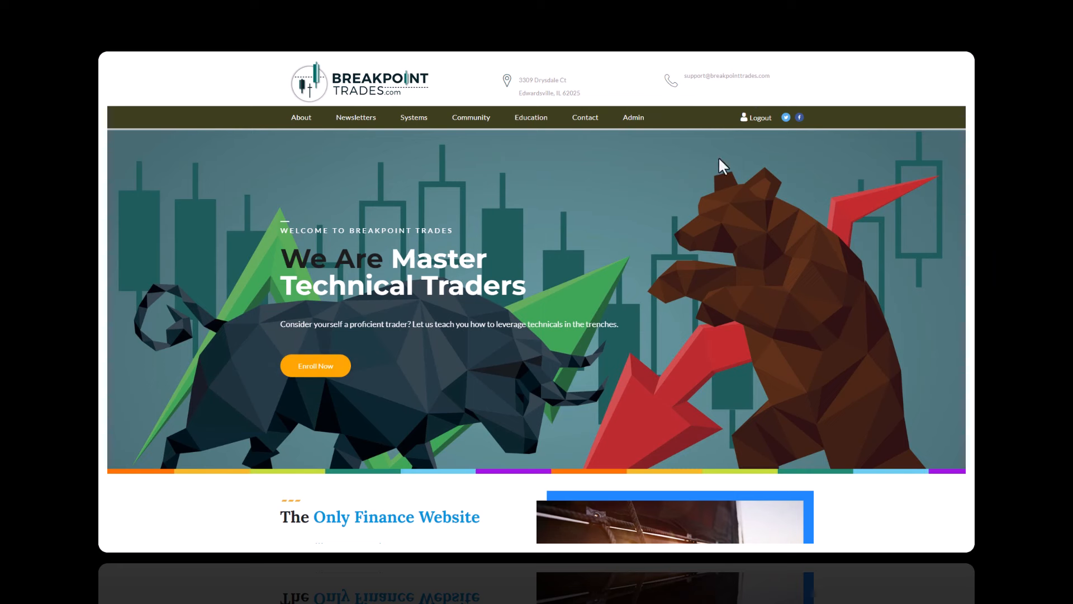
{"action": "mouse_move", "coordinate": [611, 236]}
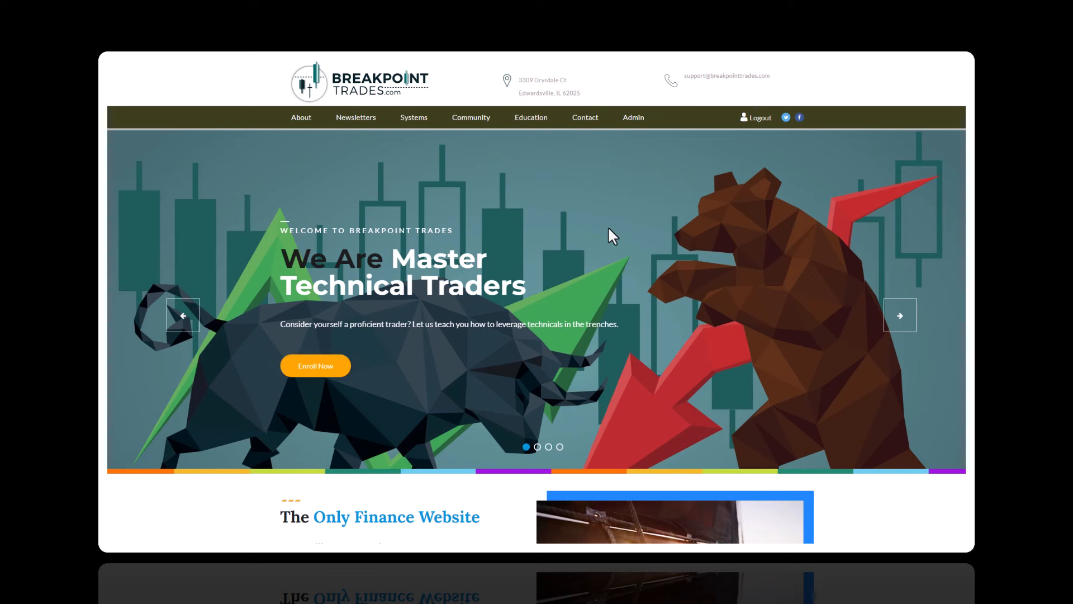
{"action": "mouse_move", "coordinate": [524, 221]}
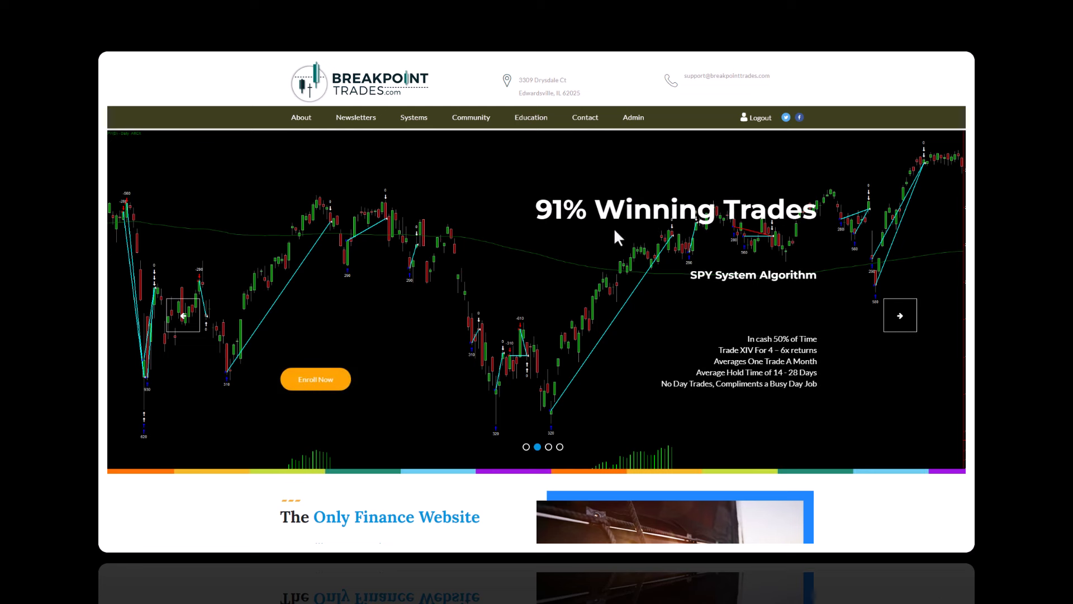
{"action": "mouse_move", "coordinate": [629, 223]}
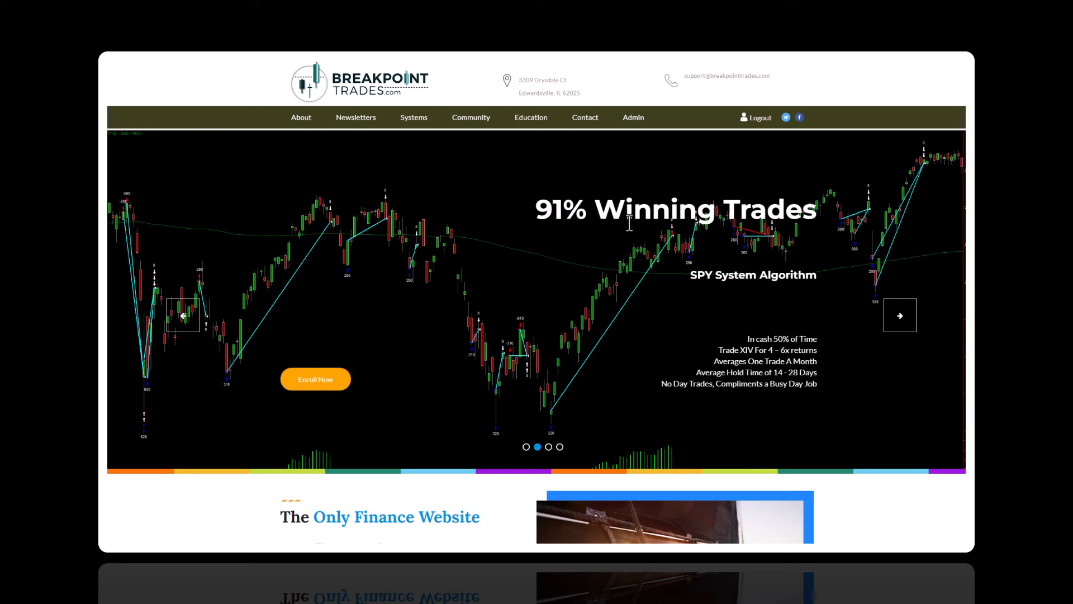
{"action": "mouse_move", "coordinate": [581, 215]}
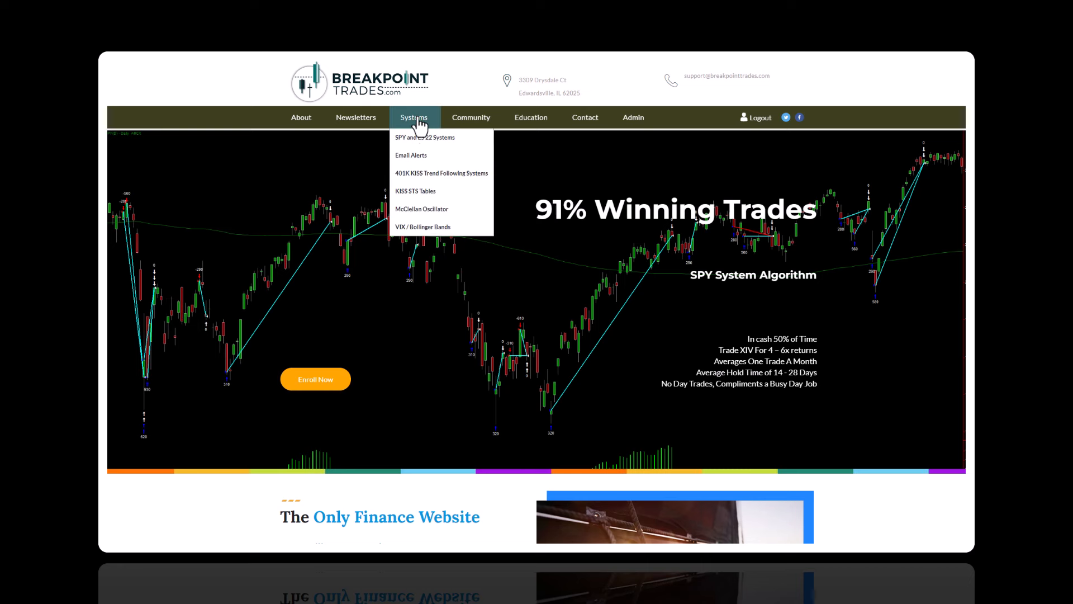
{"action": "mouse_move", "coordinate": [425, 137]}
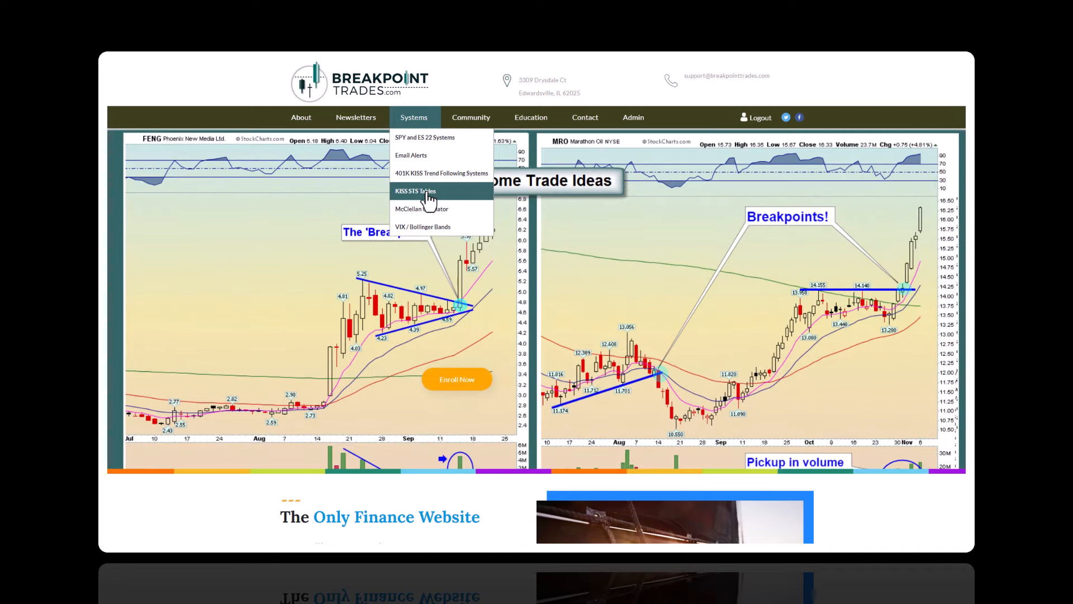
Step: Open the KISS STS Tables page and scroll through the BPT Basket daily table
{"action": "left_click", "coordinate": [415, 191]}
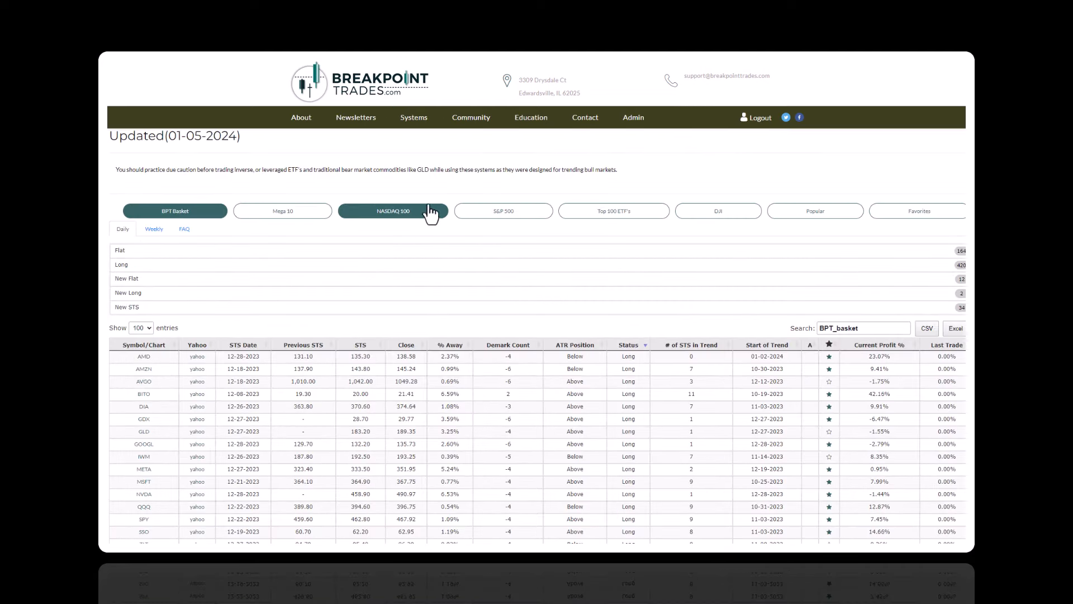
{"action": "scroll", "scroll_direction": "down", "scroll_amount": 3}
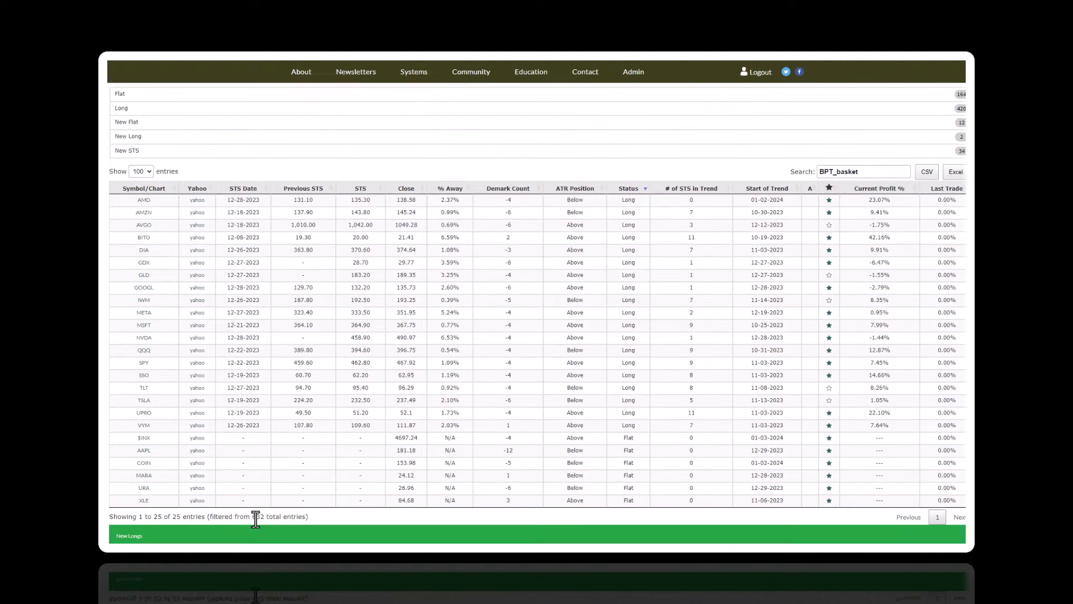
{"action": "scroll", "scroll_direction": "up", "scroll_amount": 3}
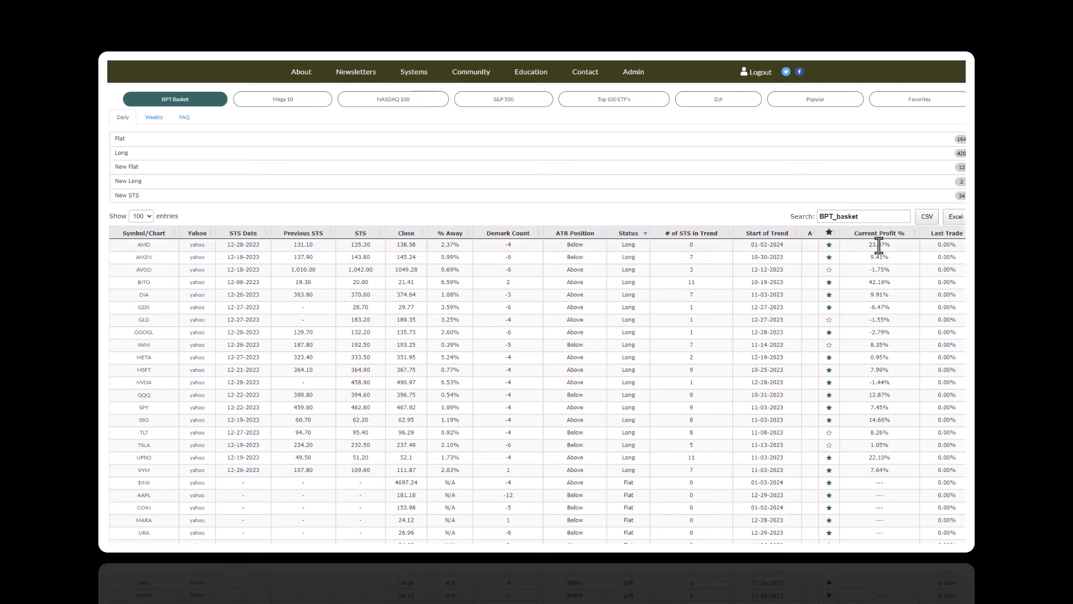
{"action": "mouse_move", "coordinate": [897, 312]}
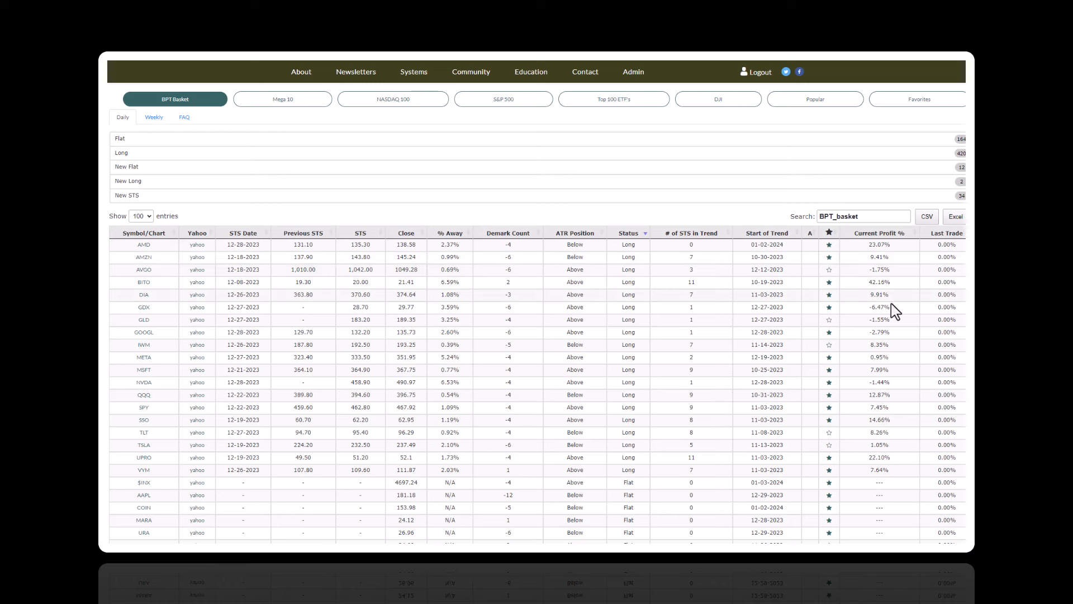
{"action": "mouse_move", "coordinate": [881, 249]}
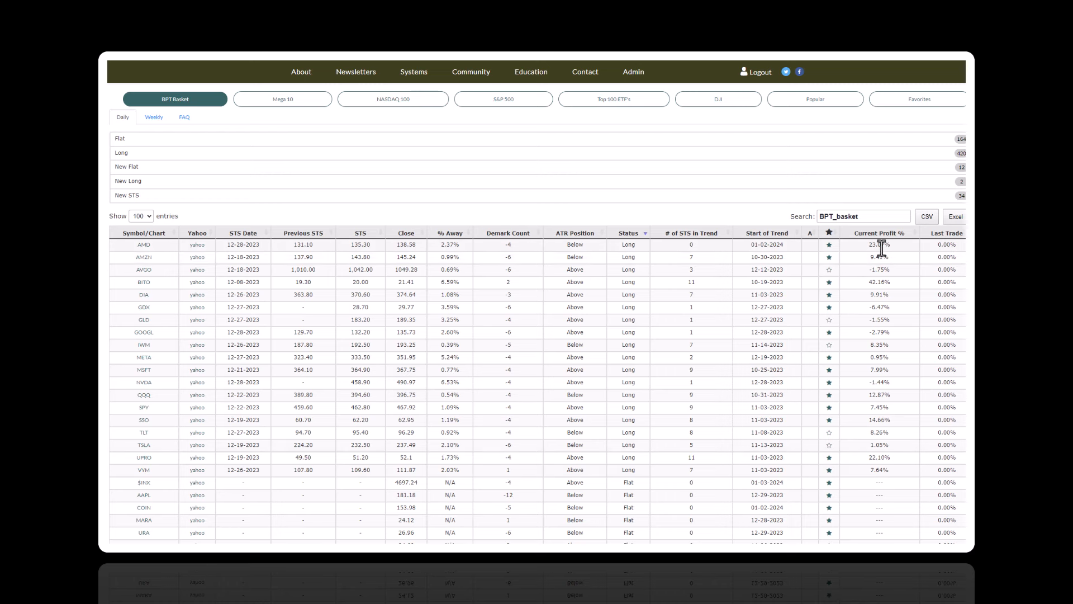
{"action": "mouse_move", "coordinate": [333, 287]}
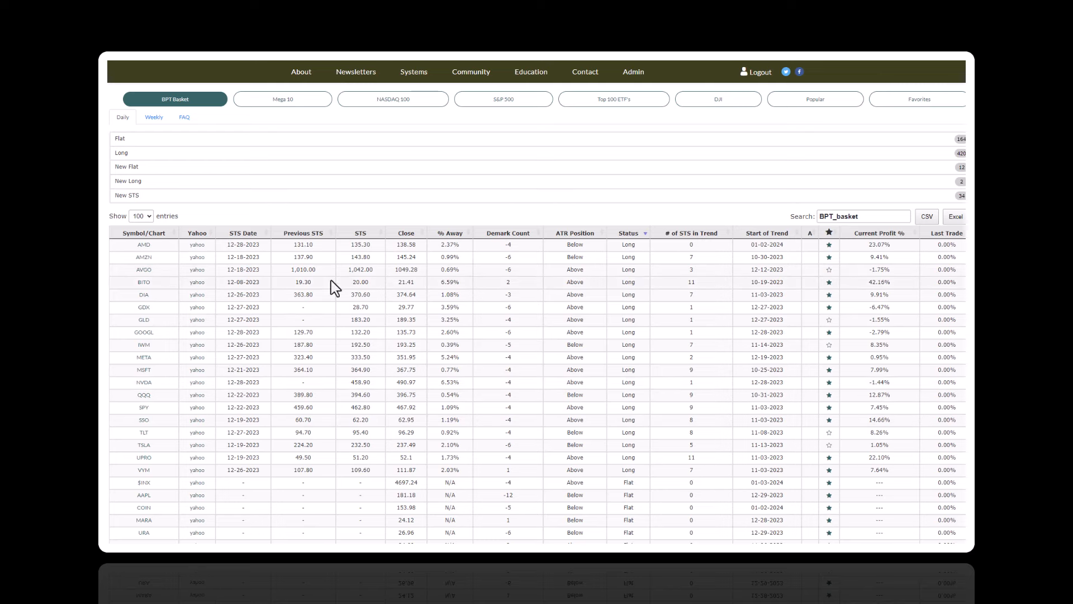
{"action": "scroll", "scroll_direction": "up", "scroll_amount": 3}
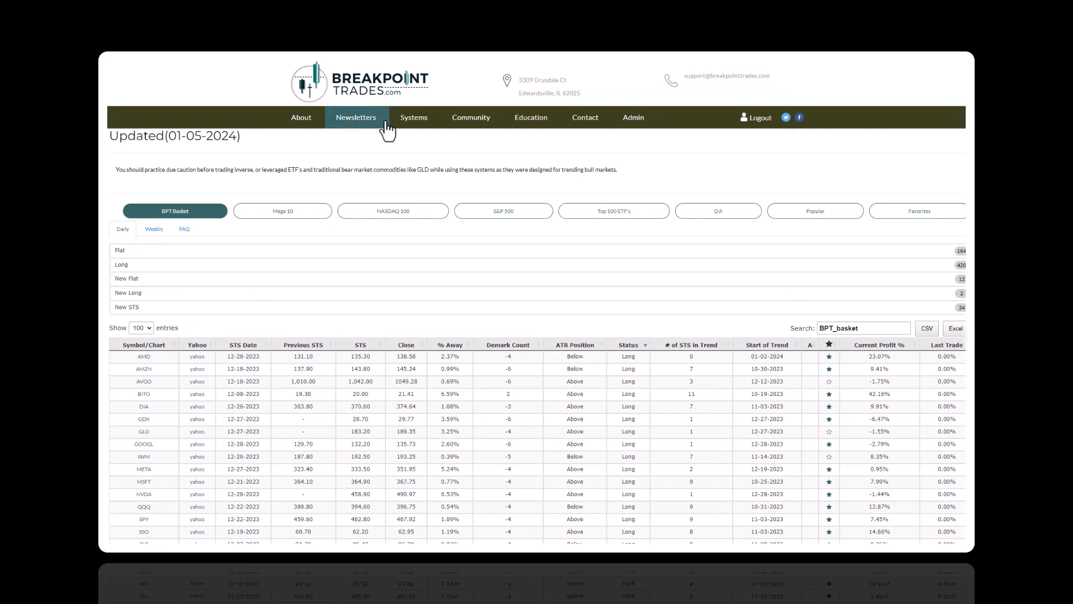
Step: Open the SPY and ES 22 Systems page from the Systems menu
{"action": "left_click", "coordinate": [413, 117]}
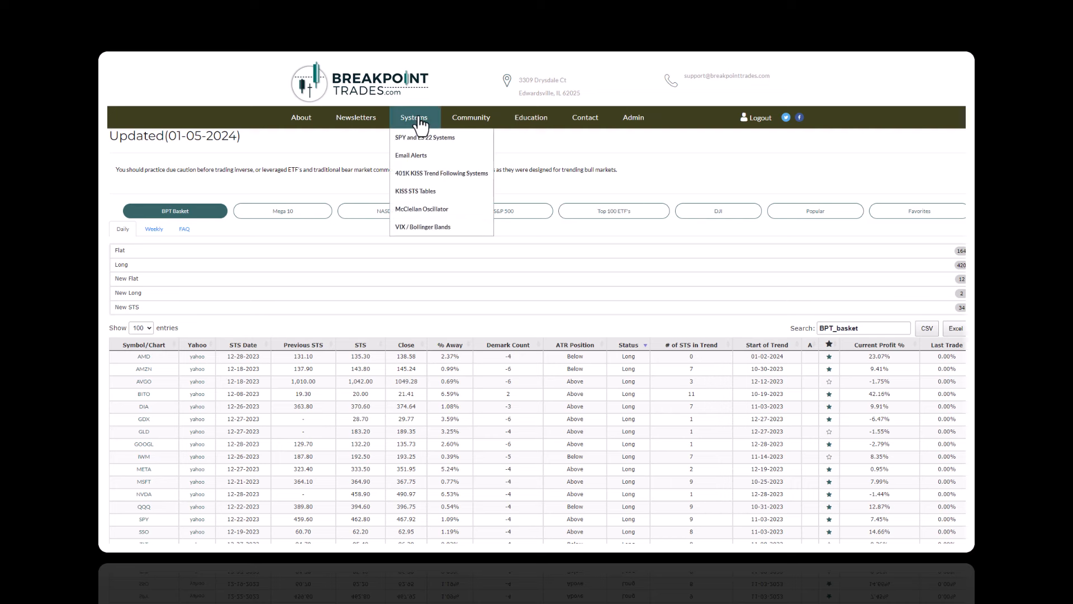
{"action": "mouse_move", "coordinate": [424, 137]}
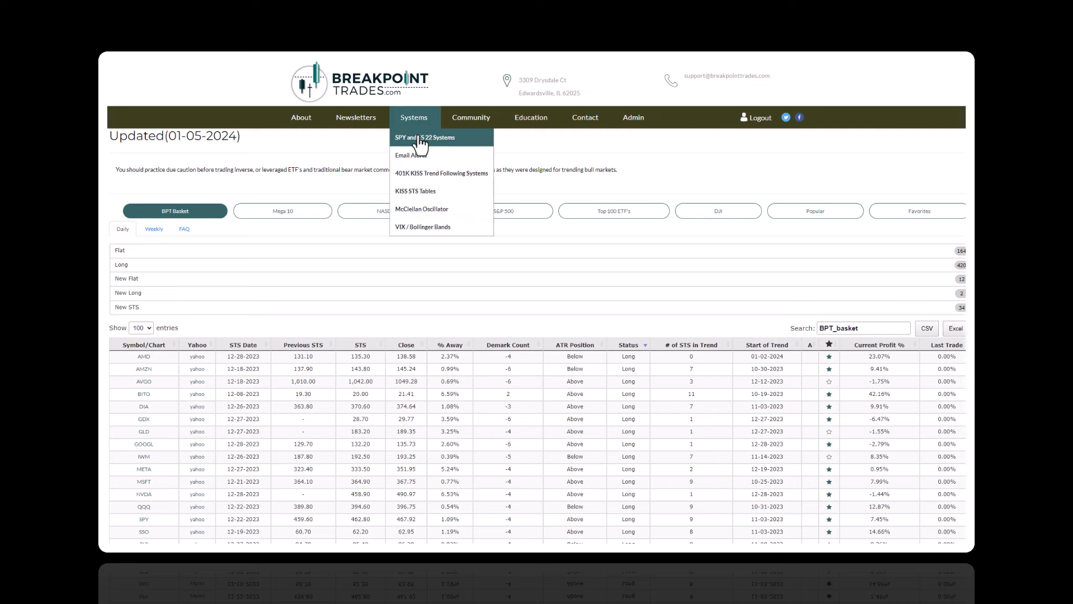
{"action": "mouse_move", "coordinate": [405, 149]}
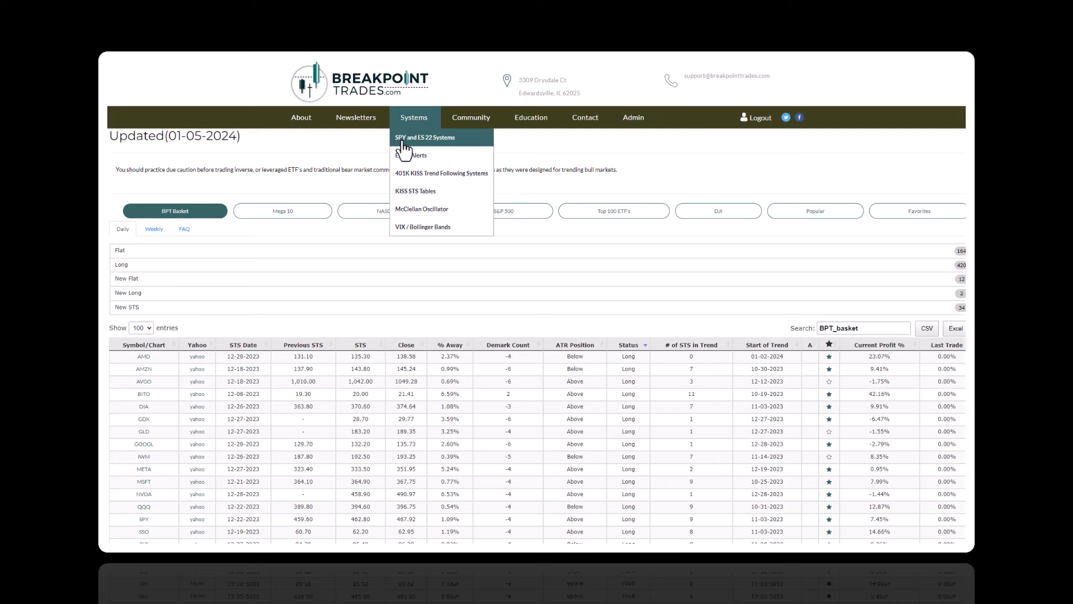
{"action": "mouse_move", "coordinate": [449, 148]}
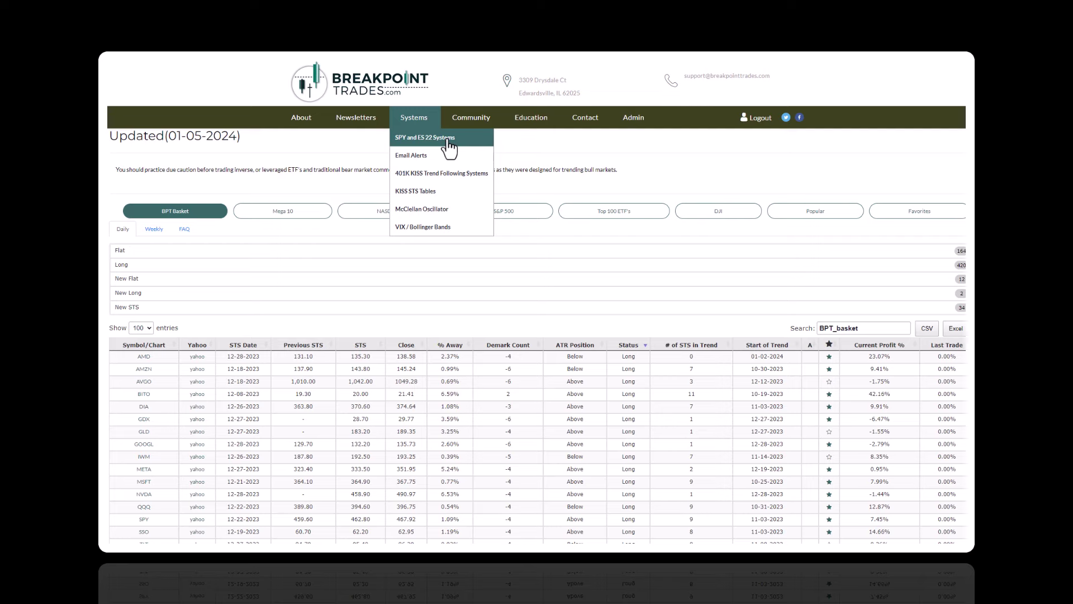
{"action": "left_click", "coordinate": [424, 138]}
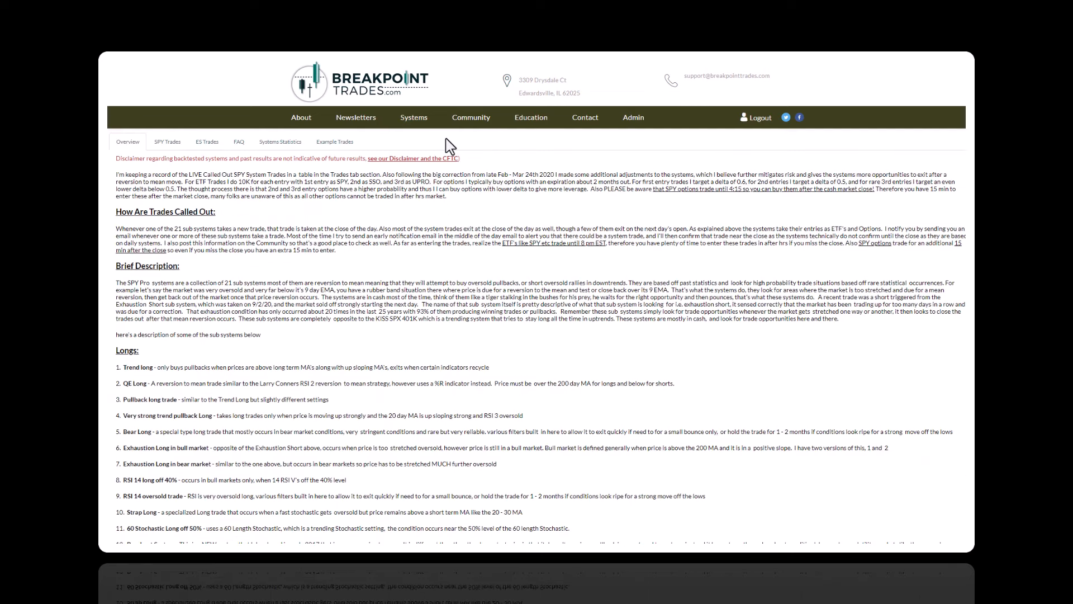
{"action": "mouse_move", "coordinate": [369, 194]}
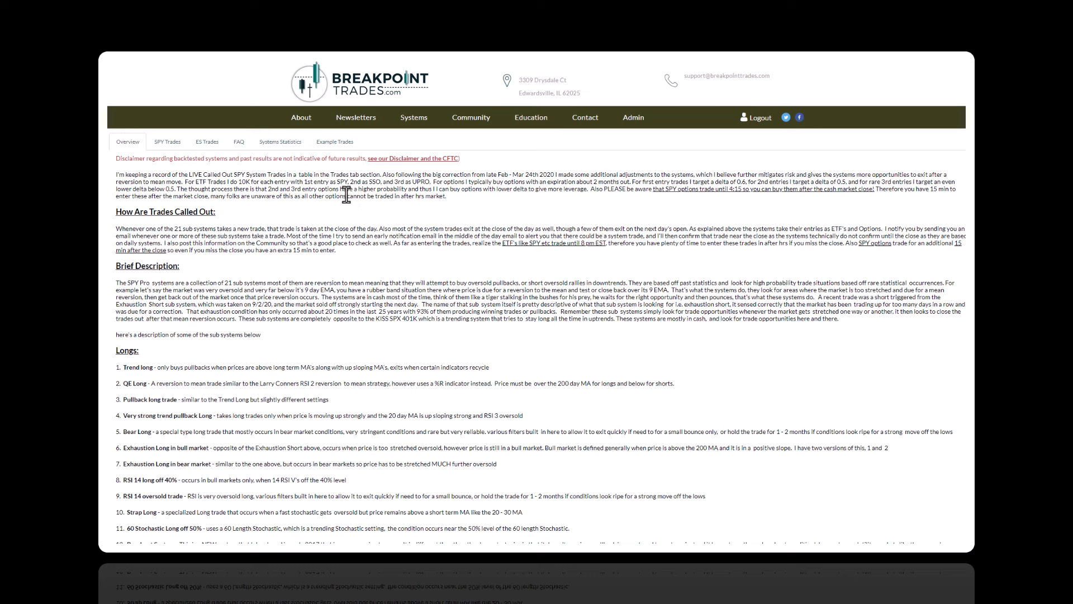
{"action": "mouse_move", "coordinate": [267, 267]}
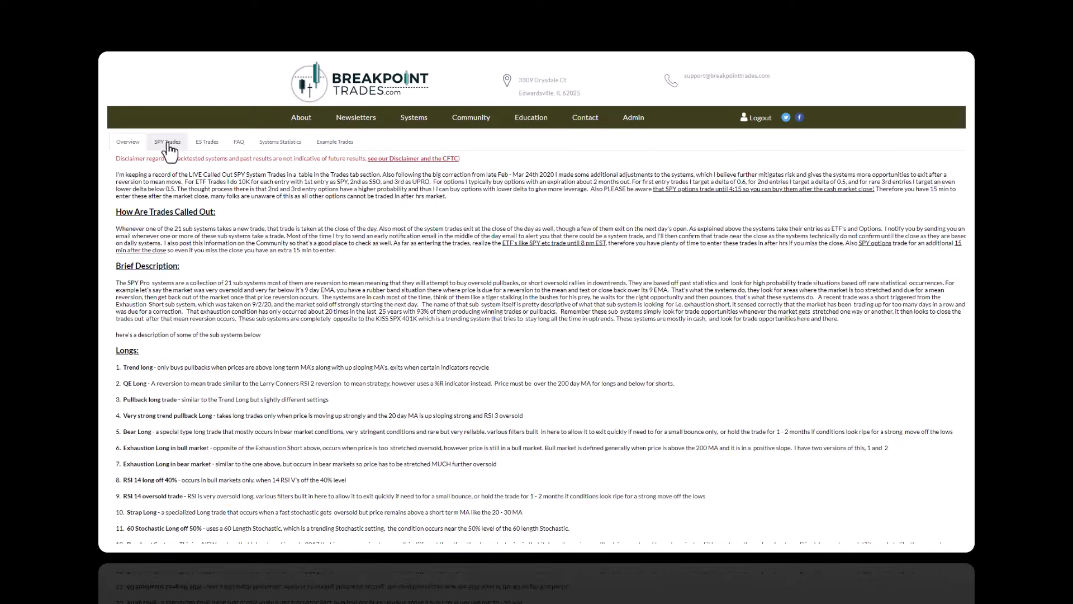
Step: Show the SPY Trades tab with the live 2023/24 SPY system trades table
{"action": "left_click", "coordinate": [167, 141]}
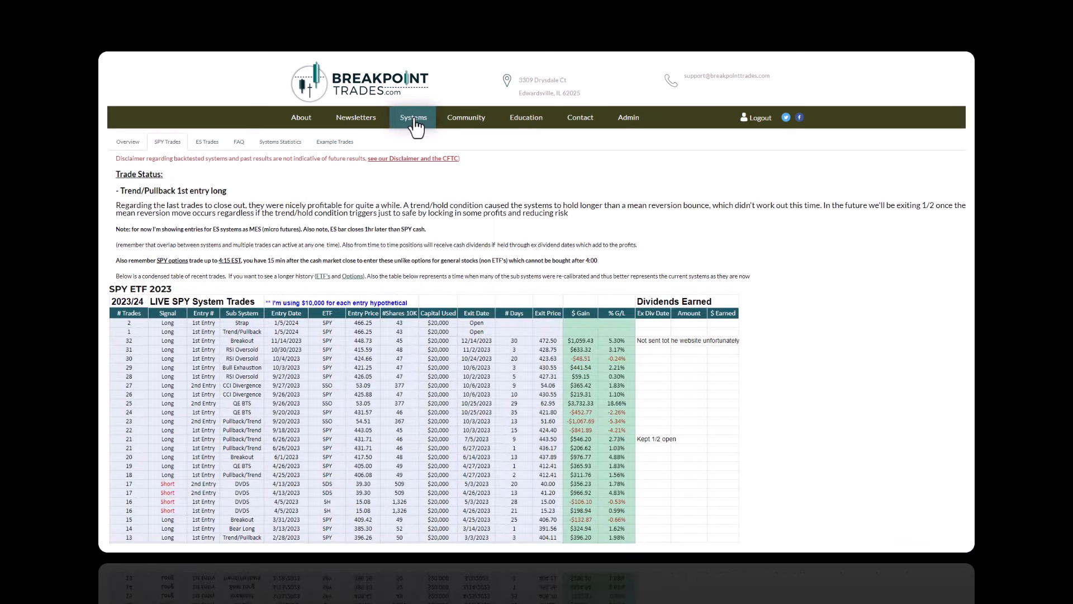
{"action": "left_click", "coordinate": [412, 117]}
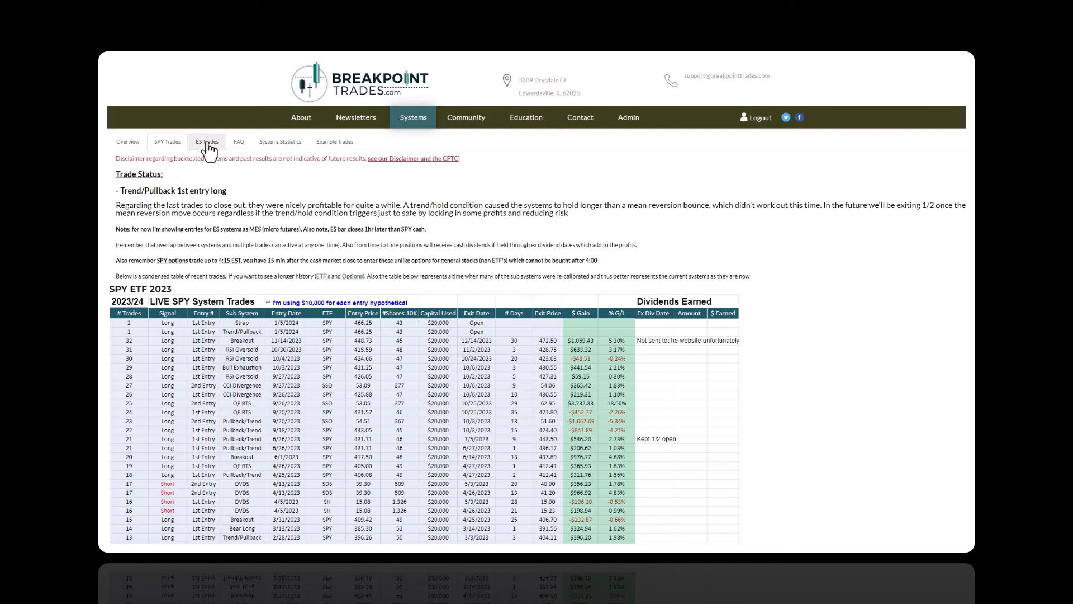
{"action": "left_click", "coordinate": [207, 142]}
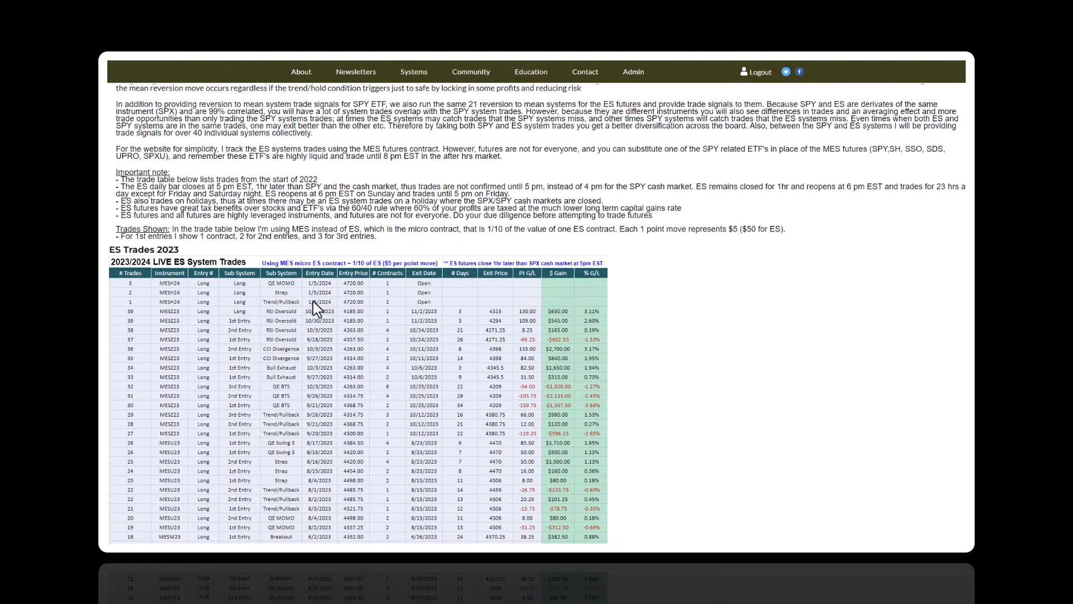
{"action": "mouse_move", "coordinate": [149, 294]}
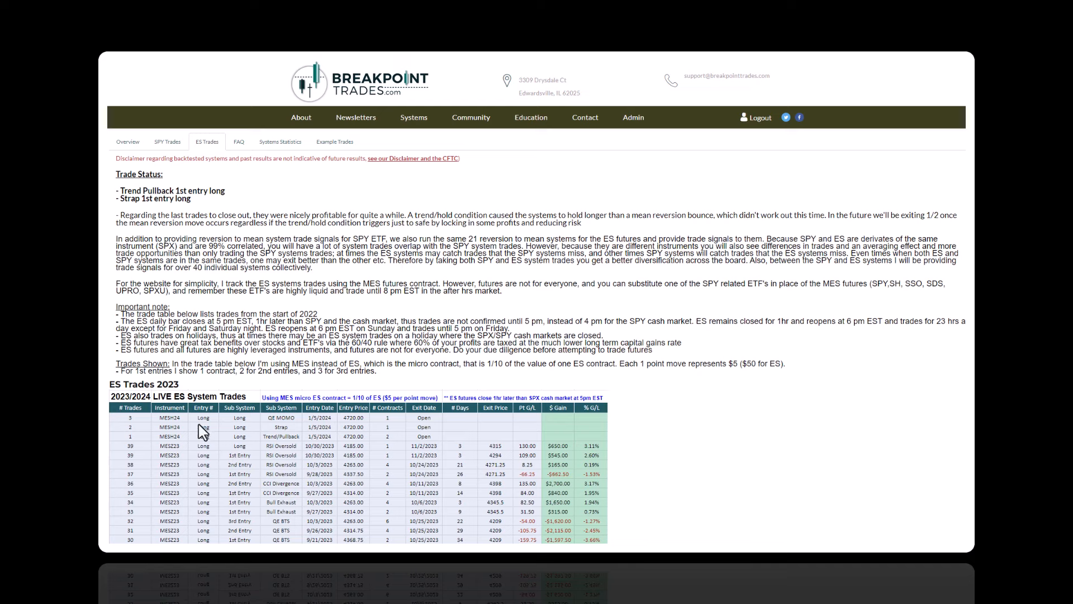
{"action": "mouse_move", "coordinate": [283, 445]}
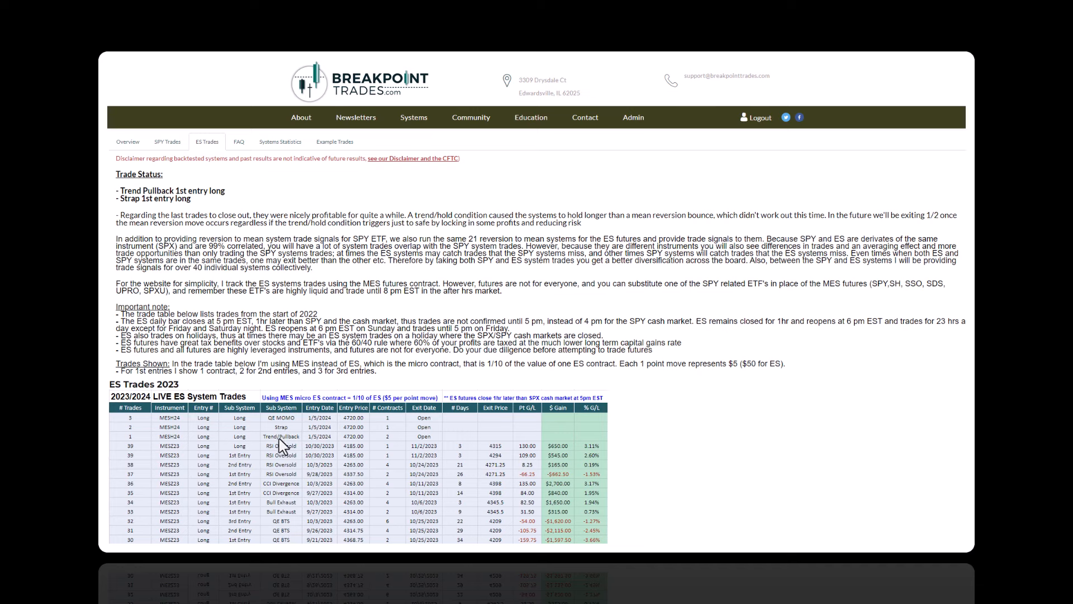
{"action": "mouse_move", "coordinate": [287, 439]}
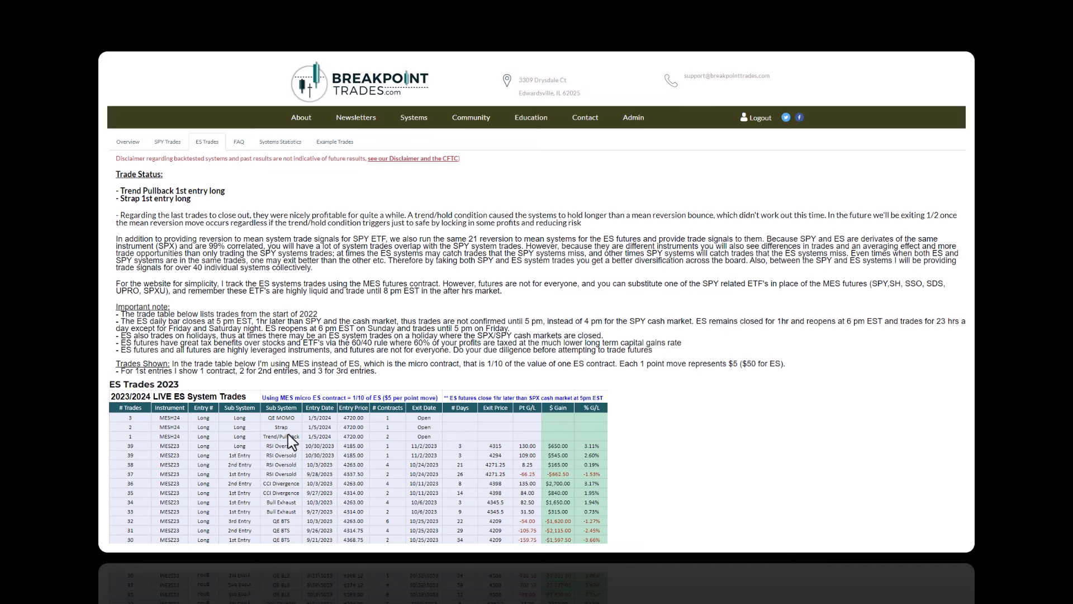
{"action": "mouse_move", "coordinate": [294, 426]}
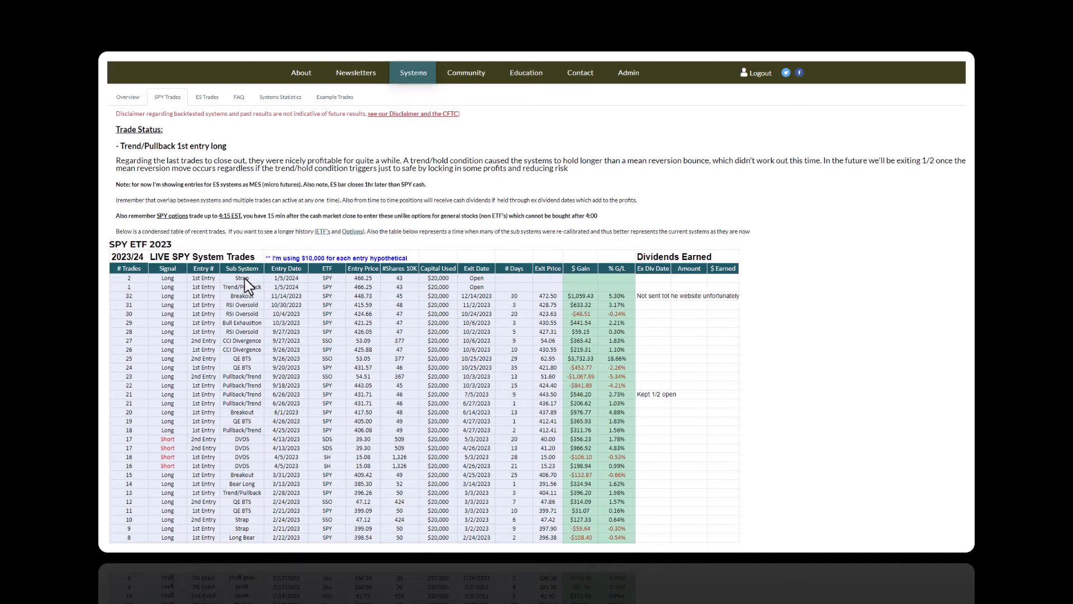
{"action": "mouse_move", "coordinate": [239, 293]}
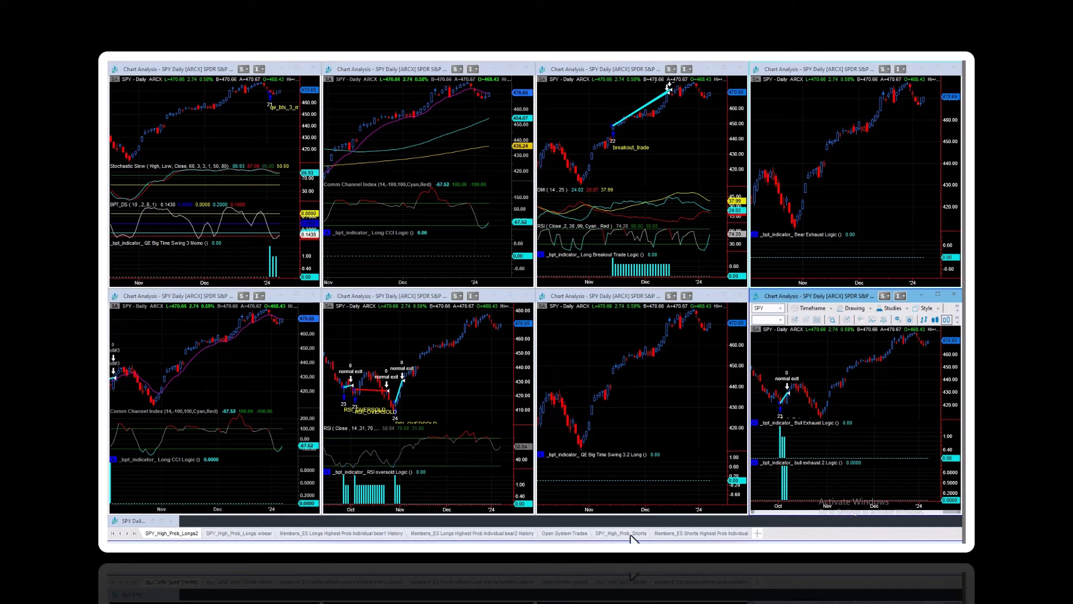
{"action": "mouse_move", "coordinate": [353, 357]}
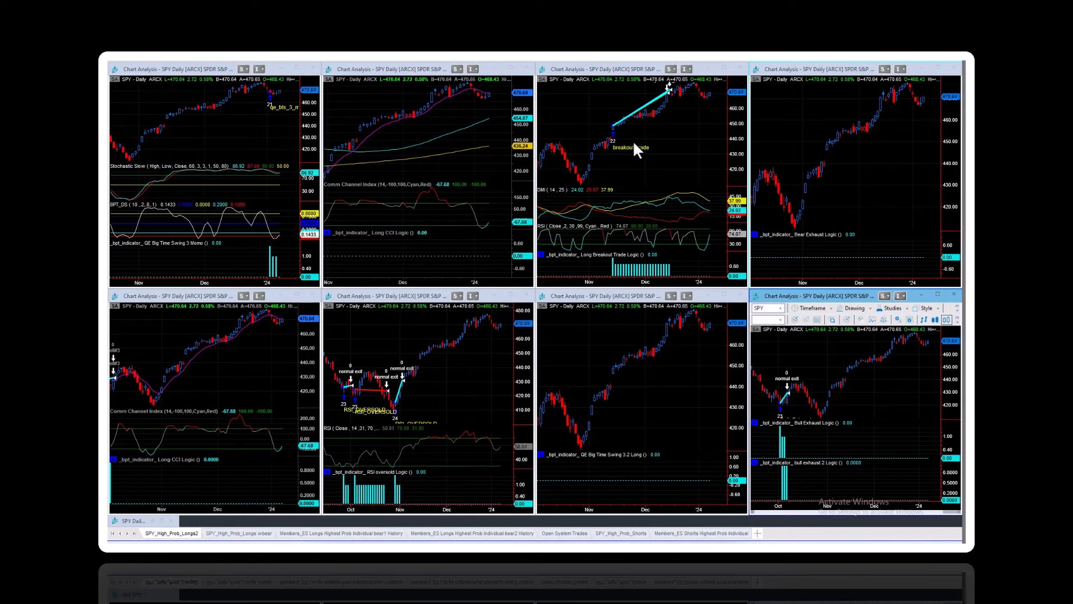
{"action": "mouse_move", "coordinate": [260, 135]}
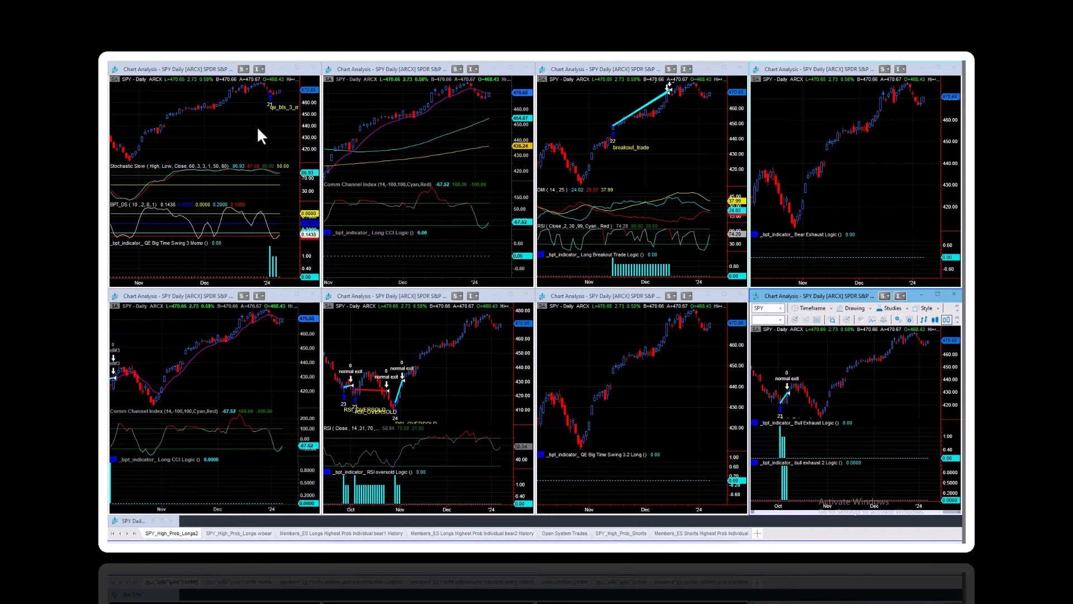
{"action": "mouse_move", "coordinate": [181, 253]}
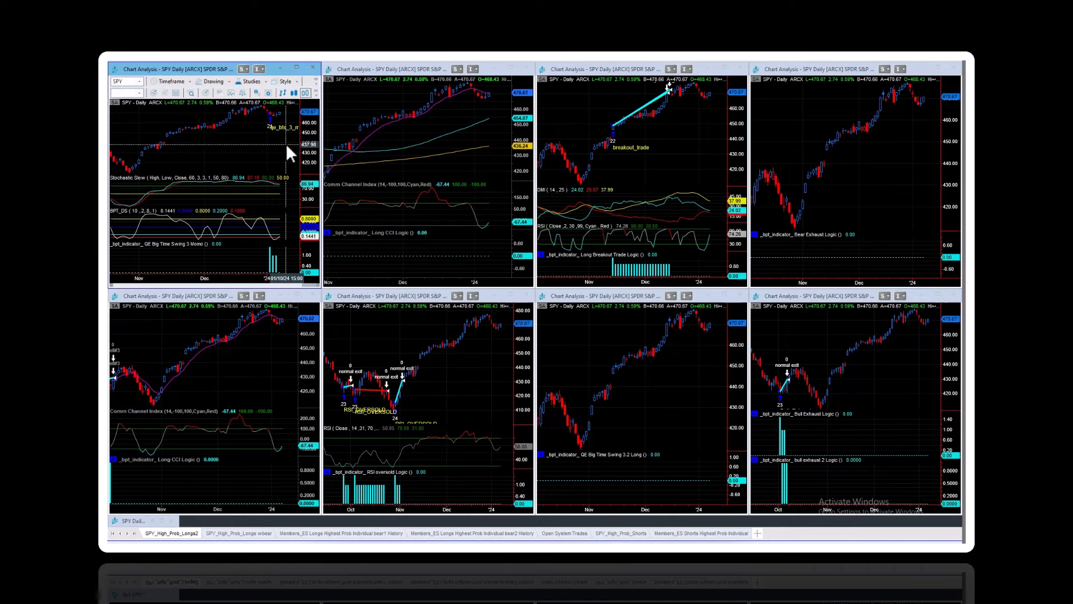
{"action": "mouse_move", "coordinate": [284, 123]}
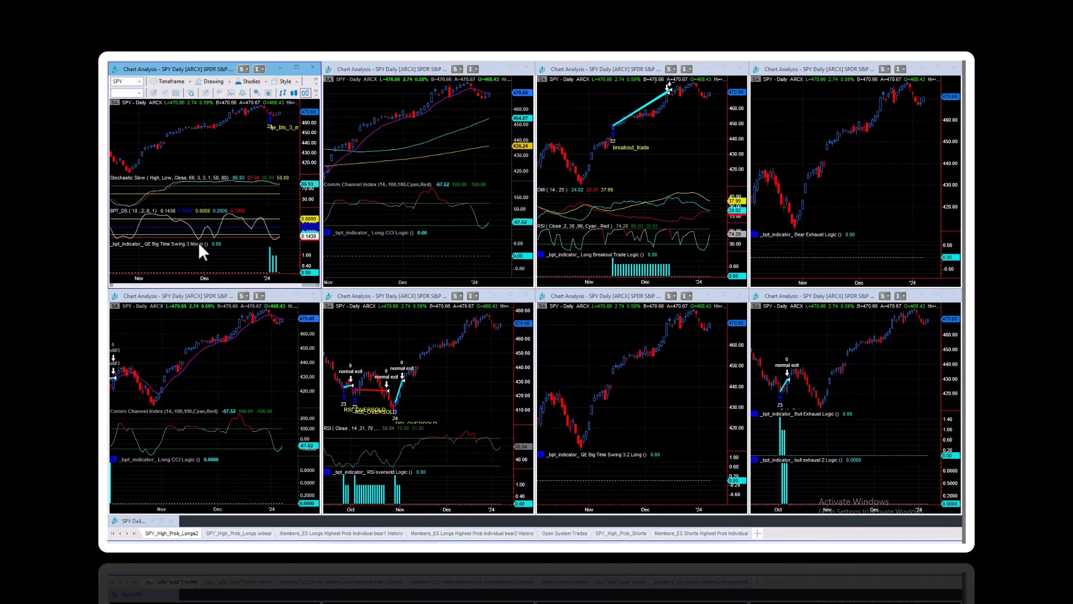
{"action": "mouse_move", "coordinate": [176, 189]}
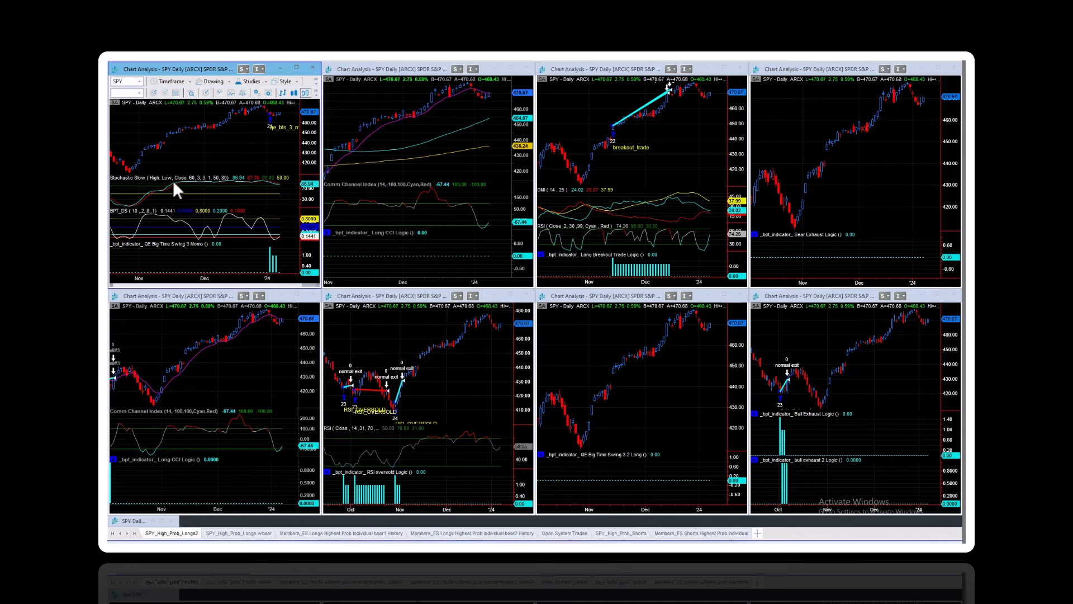
{"action": "mouse_move", "coordinate": [282, 195]}
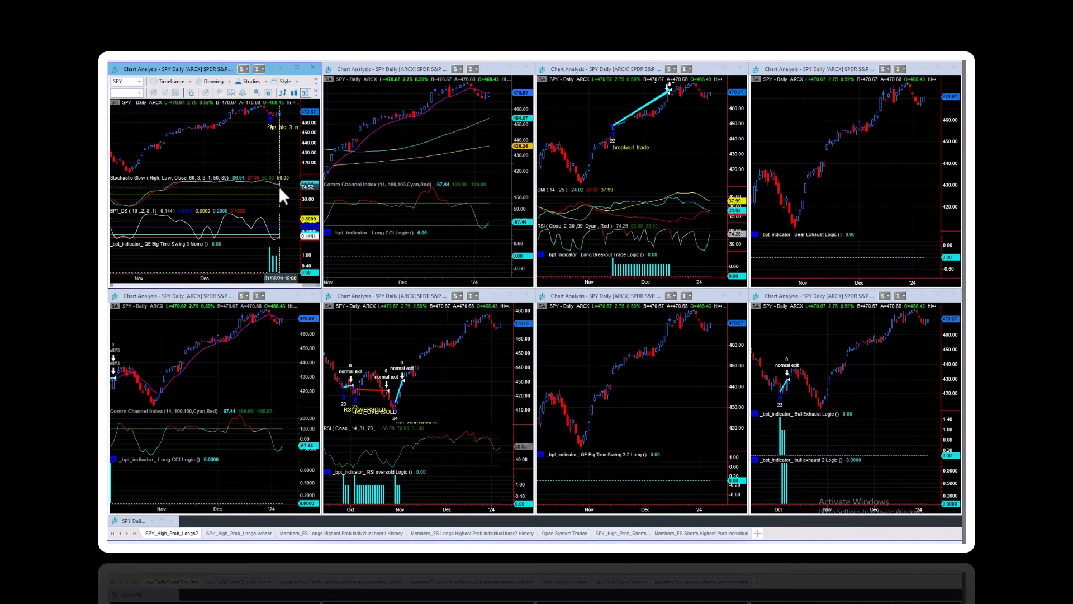
{"action": "mouse_move", "coordinate": [267, 226]}
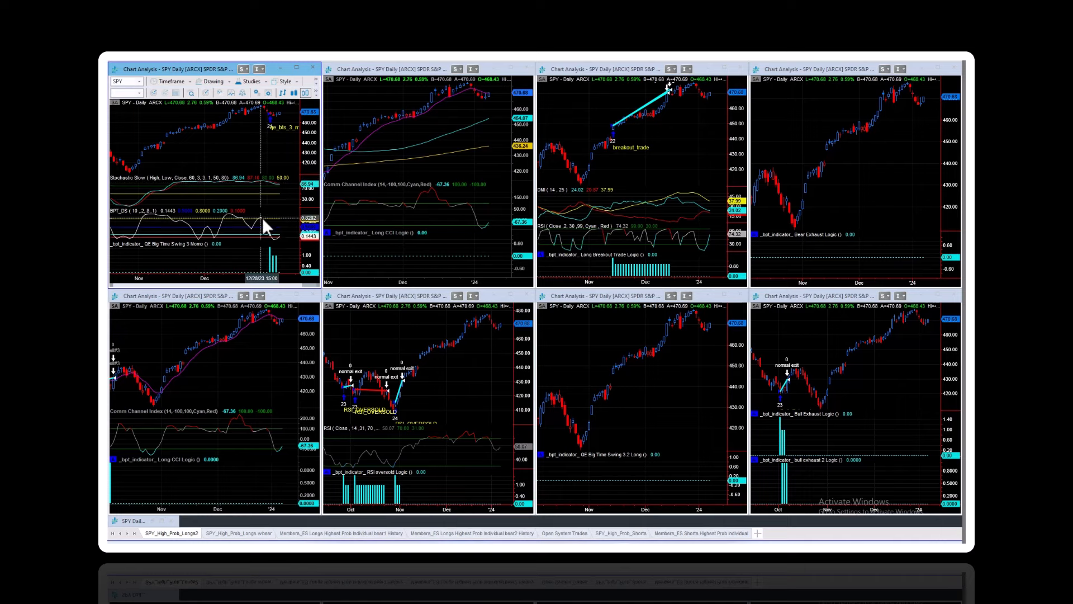
{"action": "mouse_move", "coordinate": [240, 127]}
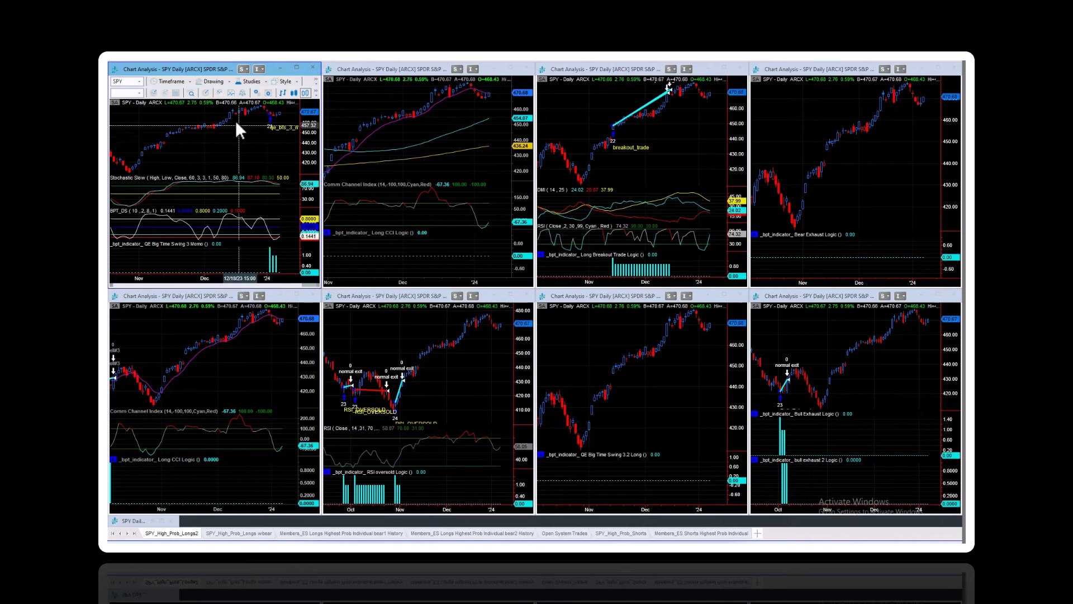
Step: Open the Strategy Performance Report for the top-left SPY daily chart
{"action": "left_click", "coordinate": [252, 82]}
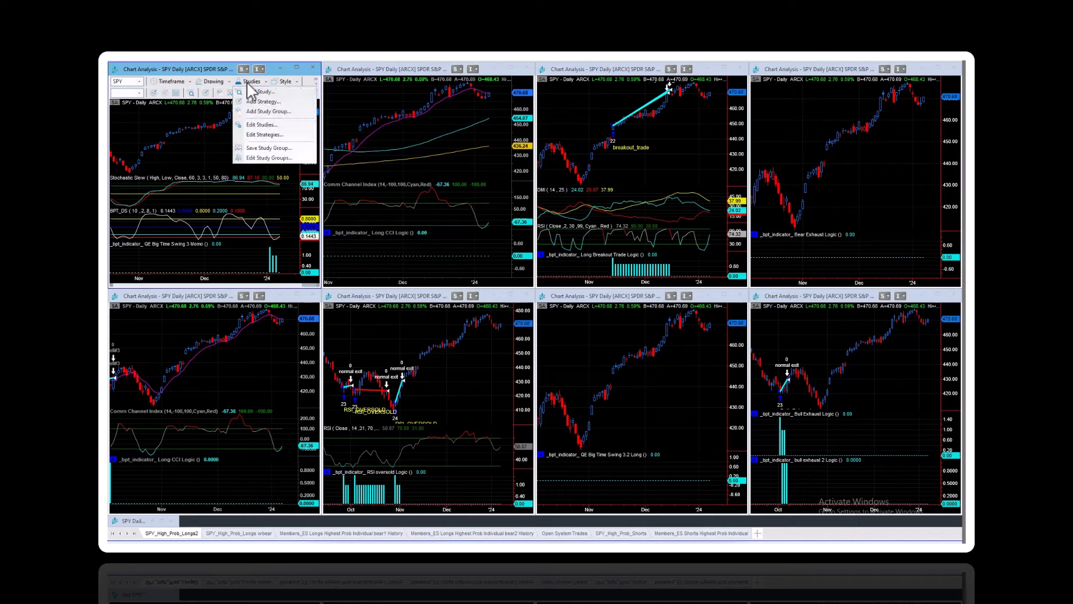
{"action": "left_click", "coordinate": [251, 82]}
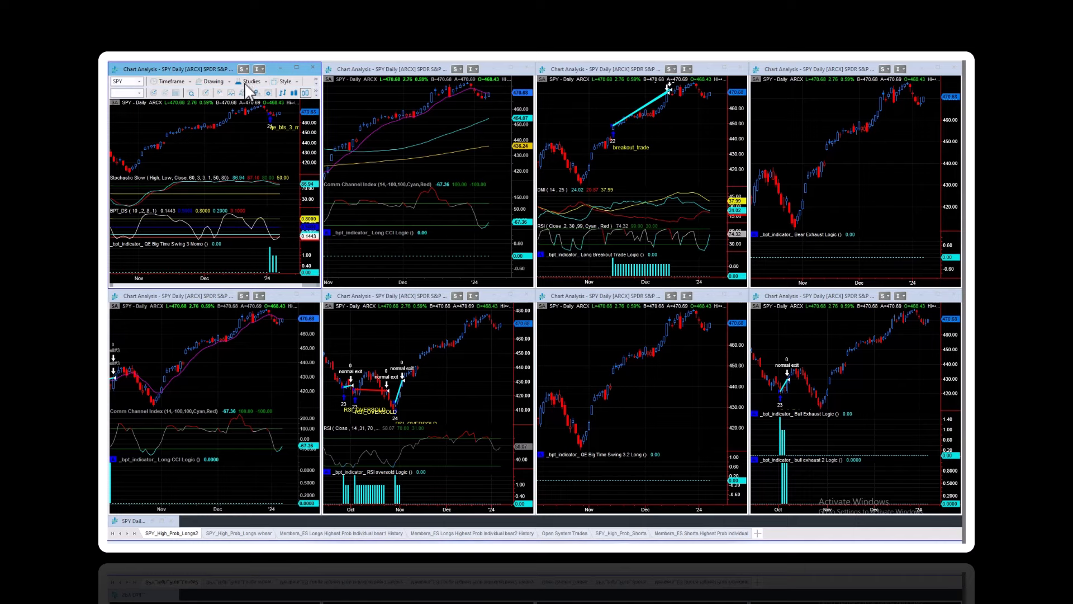
{"action": "mouse_move", "coordinate": [213, 154]}
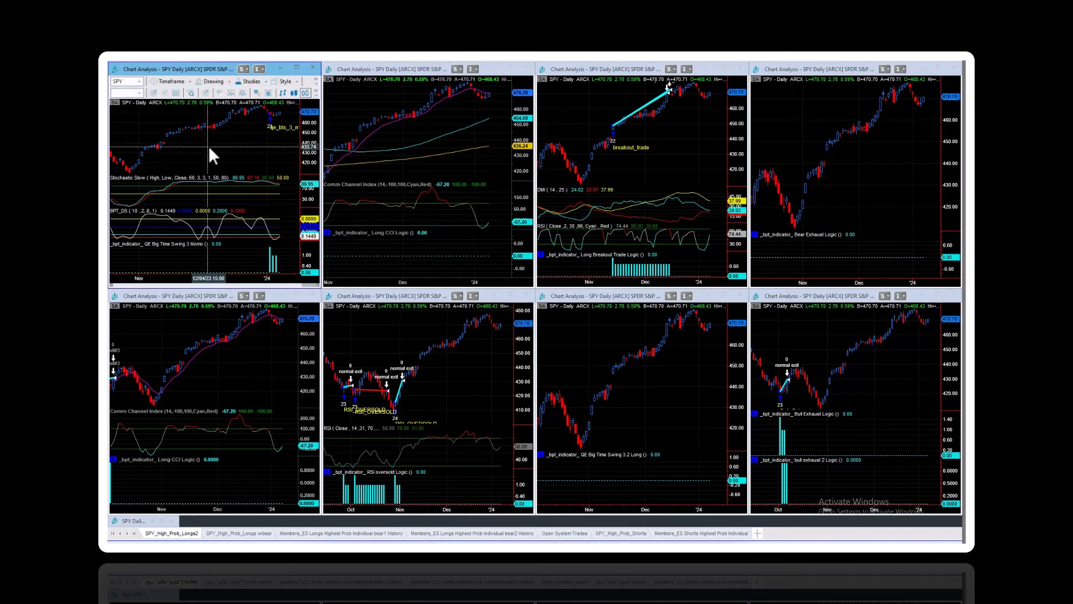
{"action": "right_click", "coordinate": [212, 154]}
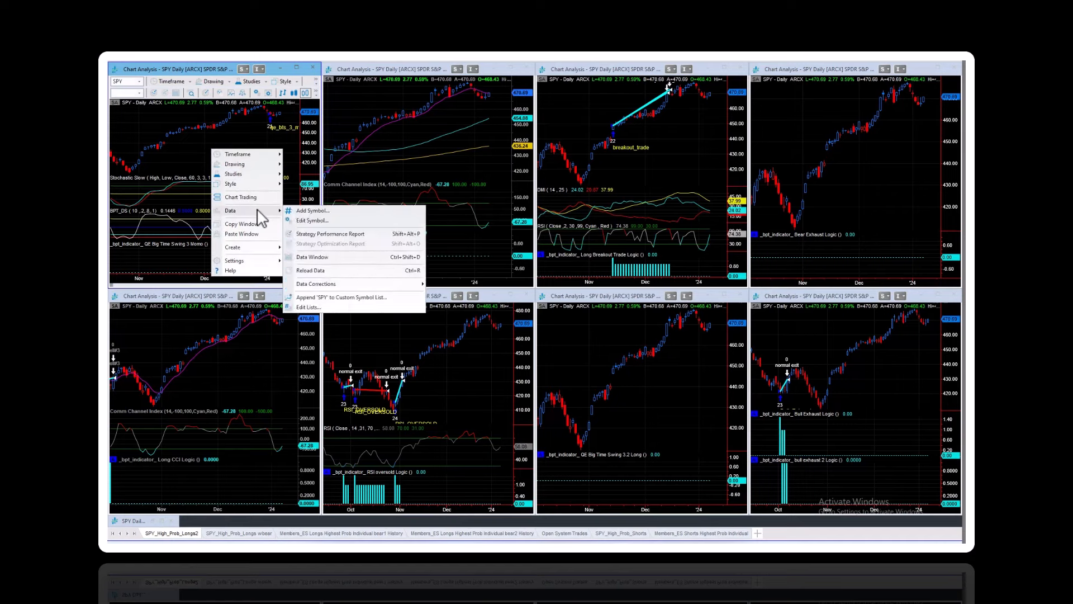
{"action": "left_click", "coordinate": [332, 233]}
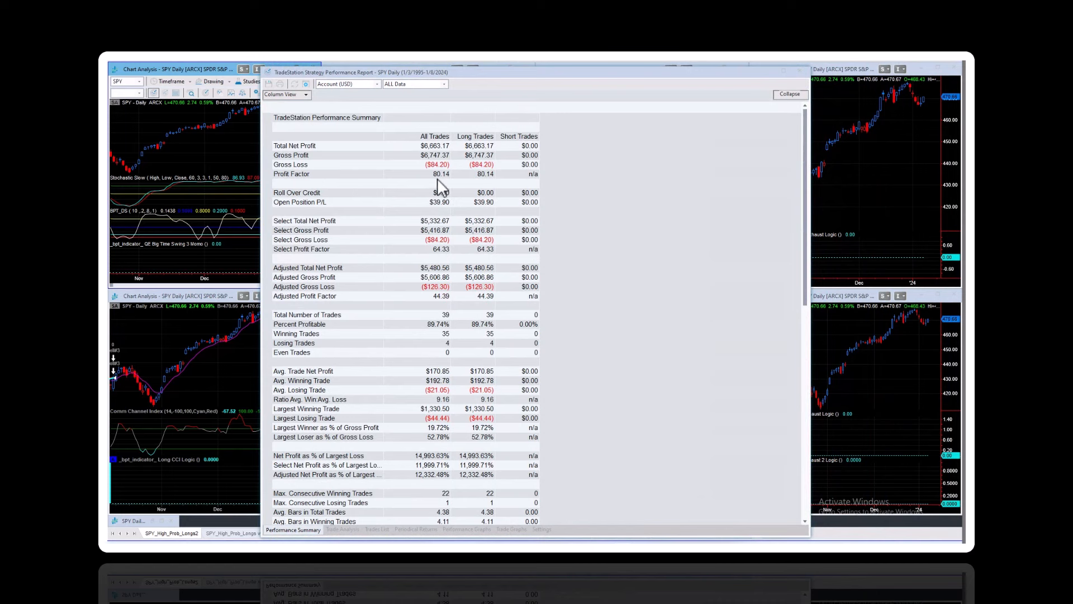
{"action": "mouse_move", "coordinate": [445, 185]}
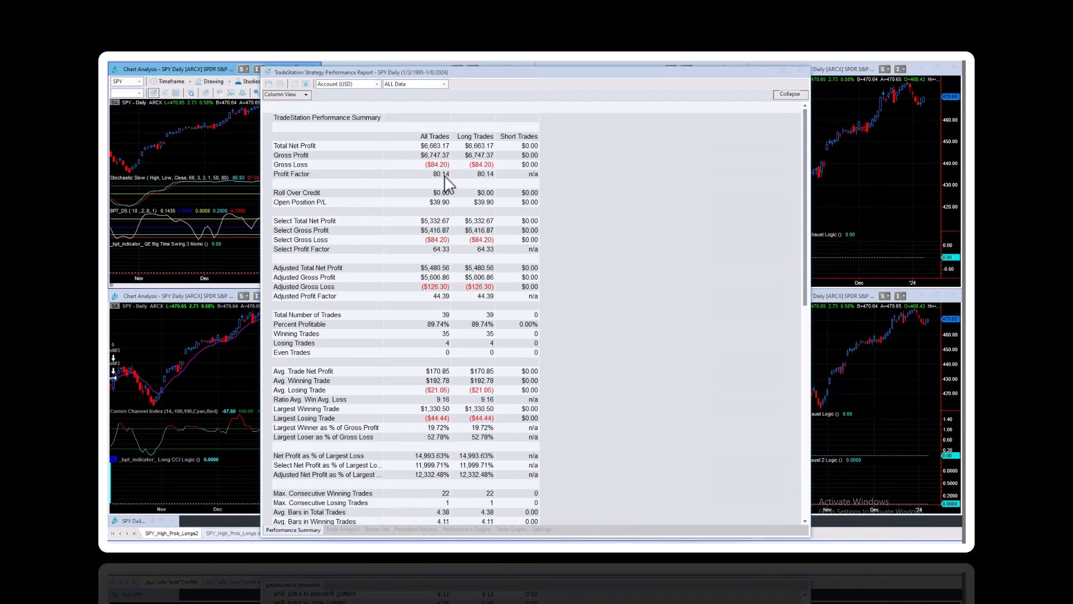
{"action": "mouse_move", "coordinate": [444, 179]}
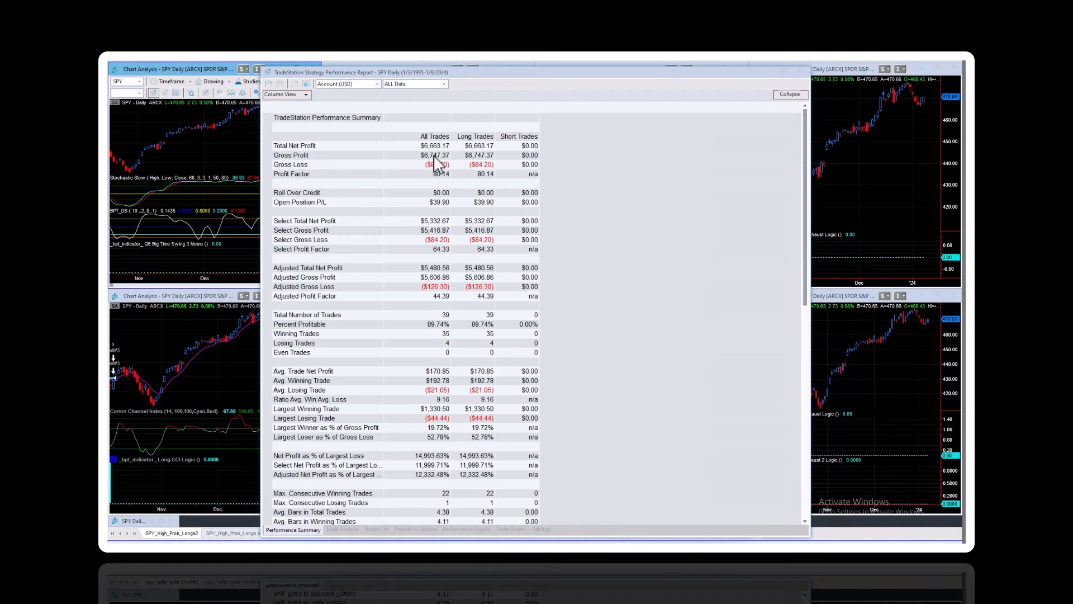
{"action": "mouse_move", "coordinate": [445, 346]}
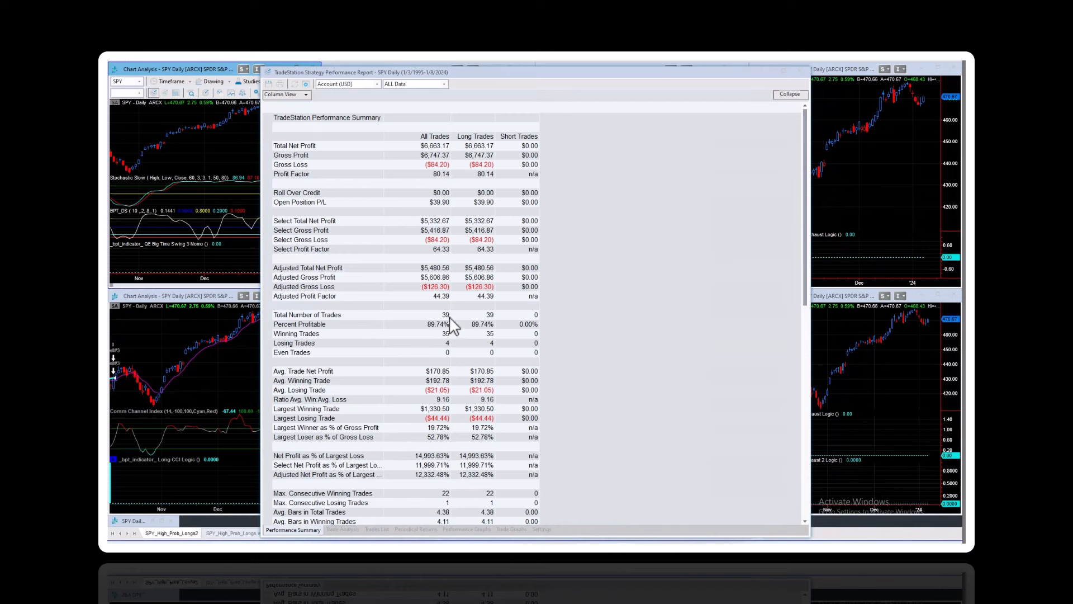
{"action": "mouse_move", "coordinate": [347, 536]}
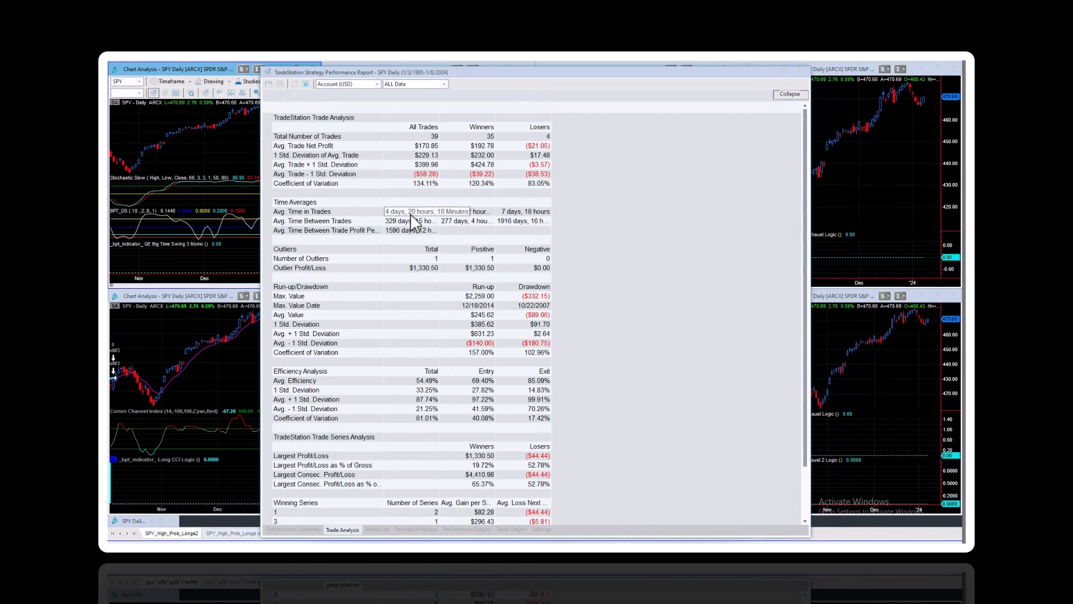
{"action": "mouse_move", "coordinate": [482, 510]}
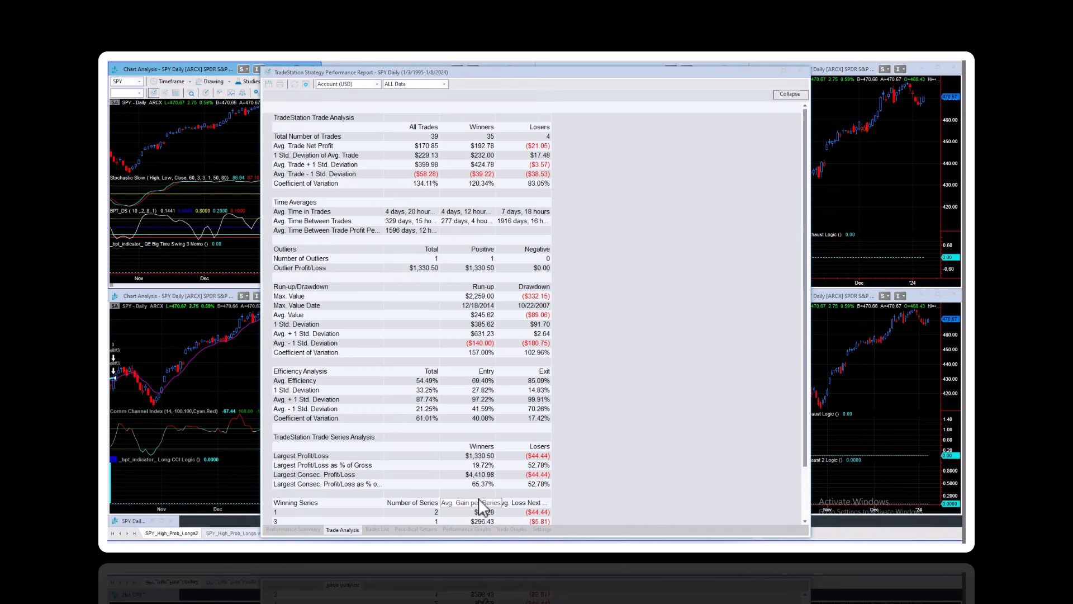
Step: View the SPY report's equity curve climbing across 39 trades to about $6,600
{"action": "left_click", "coordinate": [466, 529]}
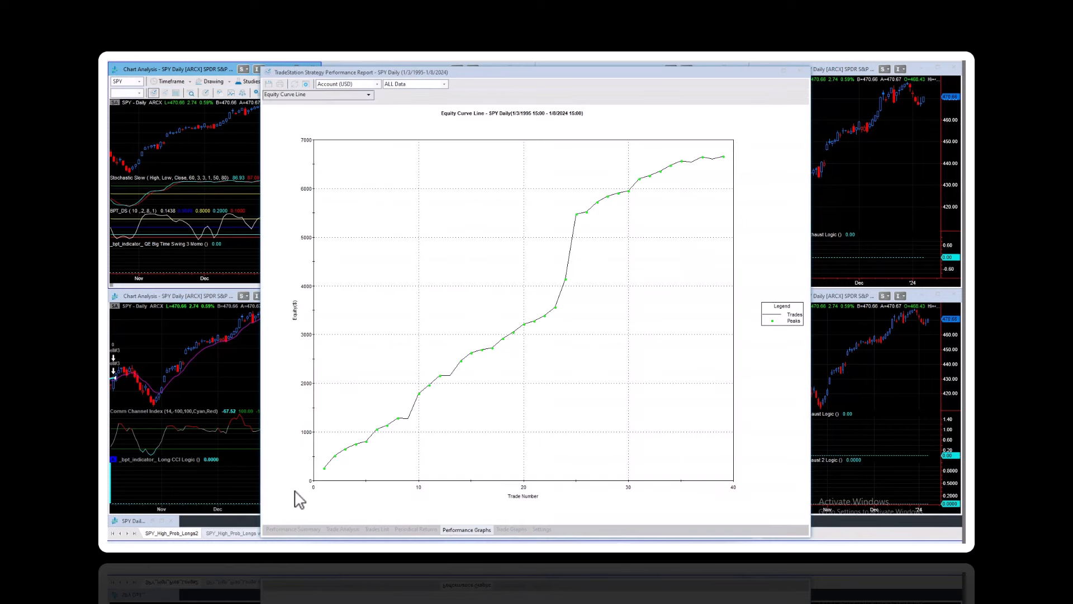
{"action": "mouse_move", "coordinate": [225, 144]}
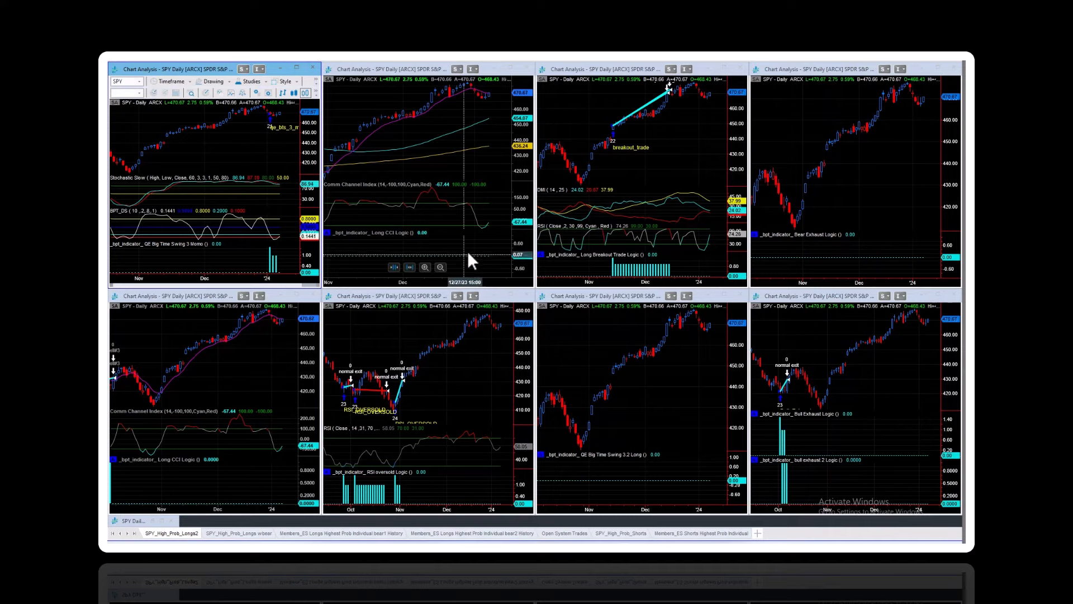
{"action": "mouse_move", "coordinate": [623, 162]}
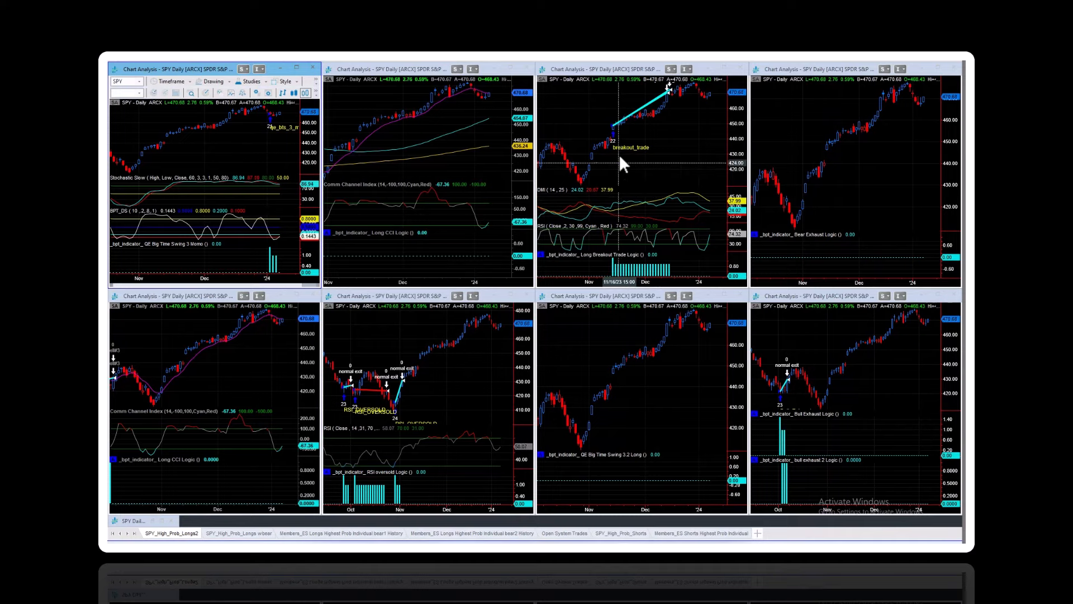
{"action": "mouse_move", "coordinate": [671, 96]}
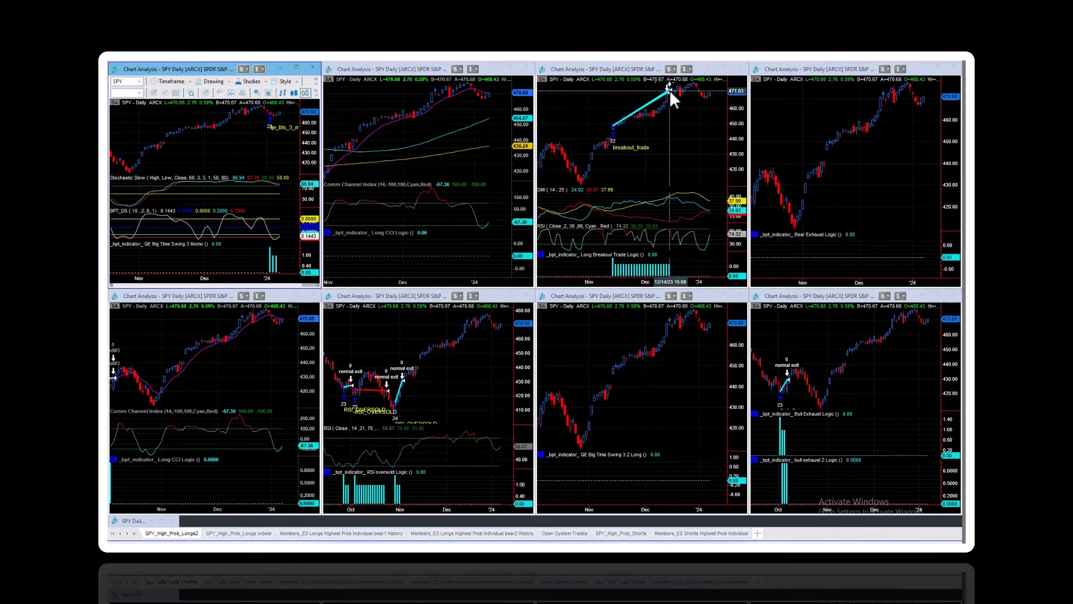
{"action": "mouse_move", "coordinate": [628, 128]}
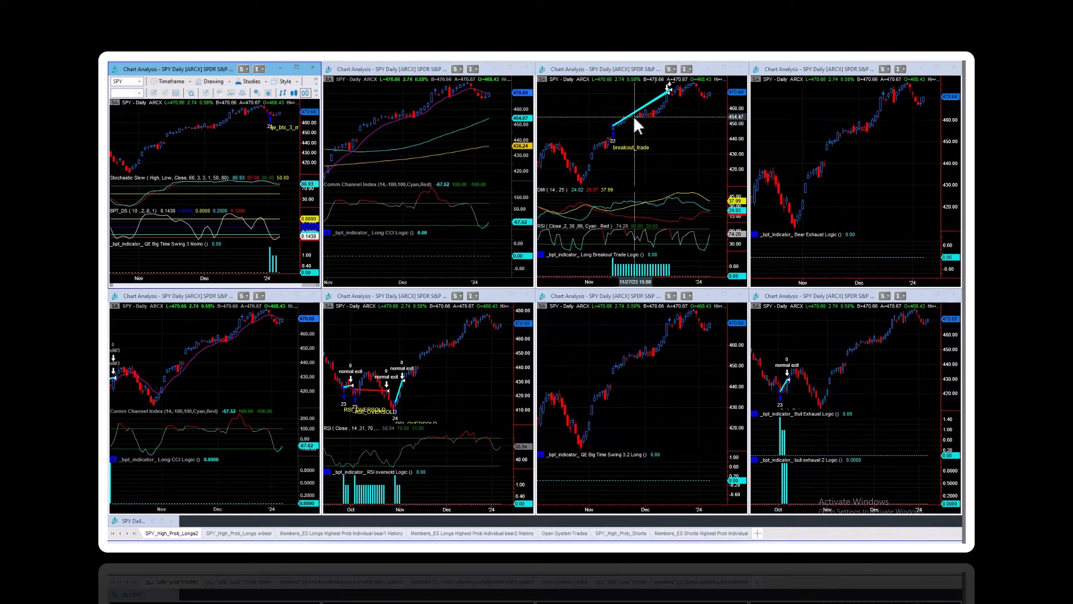
{"action": "mouse_move", "coordinate": [650, 126]}
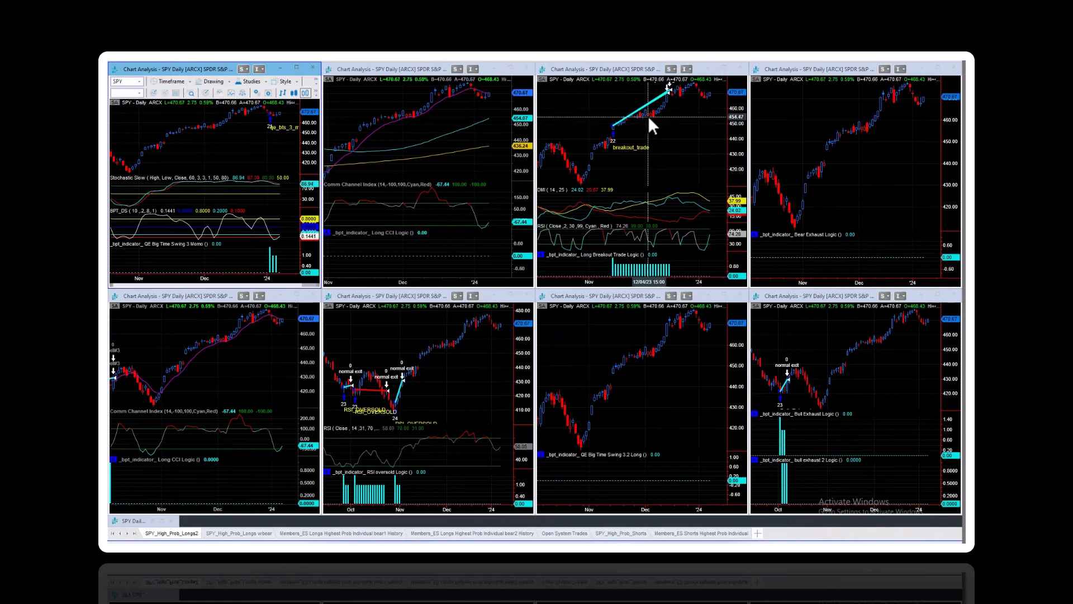
{"action": "mouse_move", "coordinate": [630, 130]}
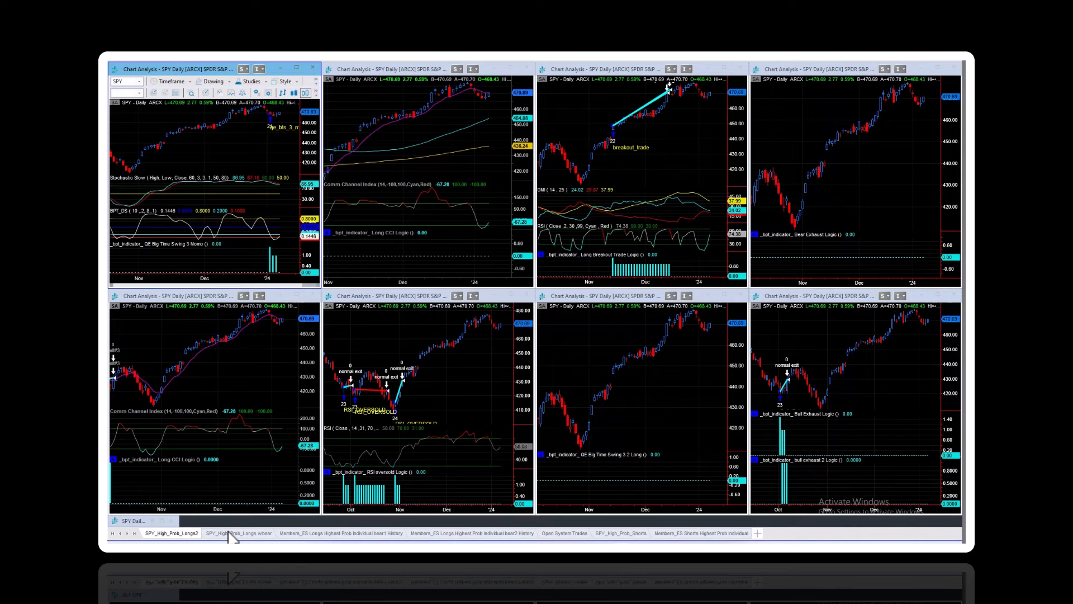
Step: Switch to the six-chart SPY_High_Prob_Longs w/bear workspace
{"action": "left_click", "coordinate": [236, 534]}
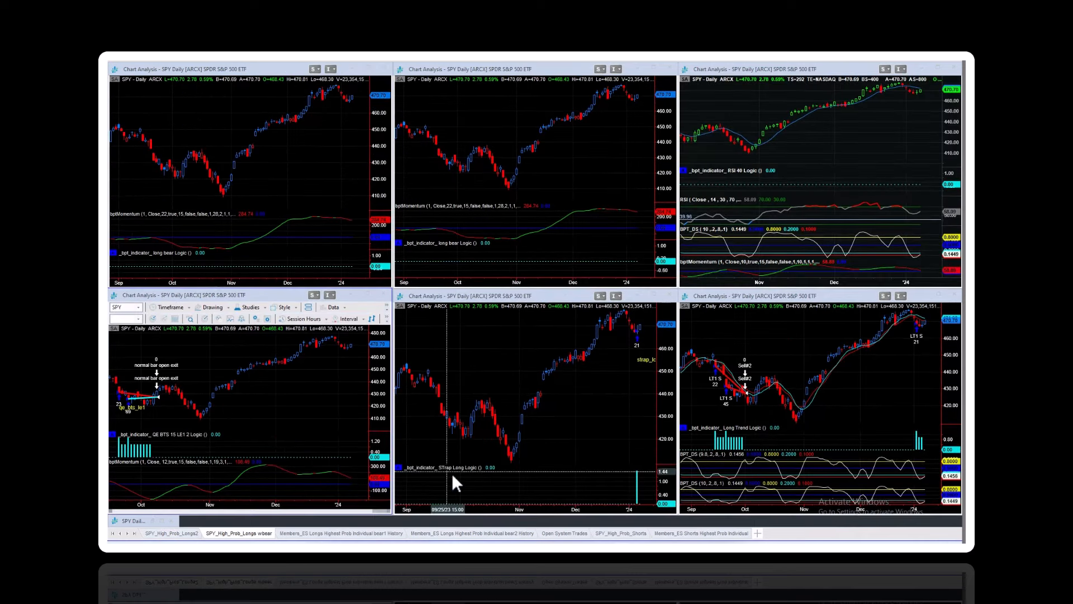
{"action": "mouse_move", "coordinate": [922, 360]}
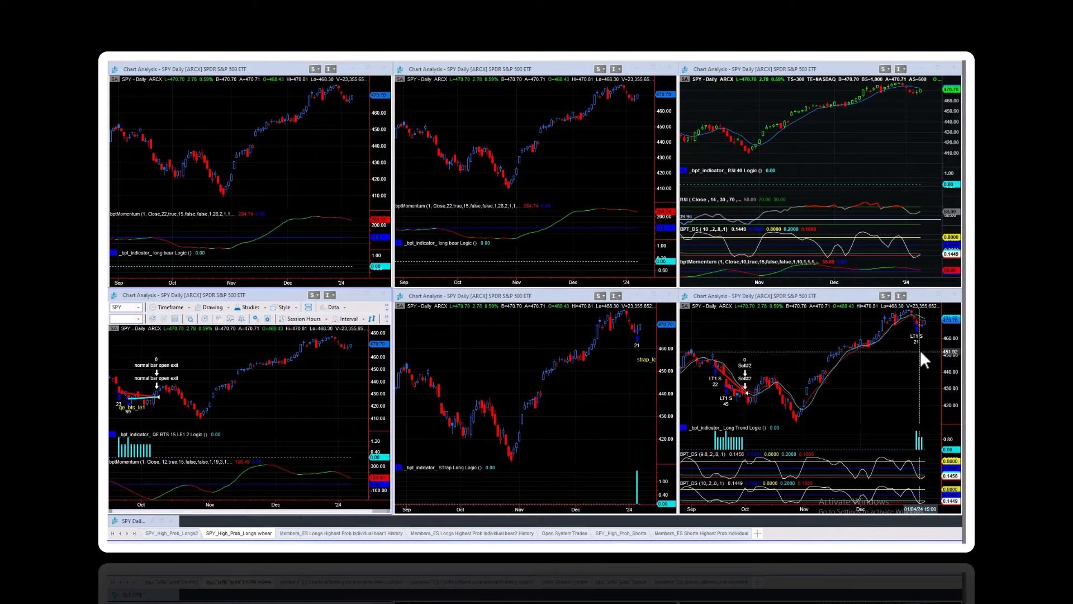
{"action": "mouse_move", "coordinate": [662, 378]}
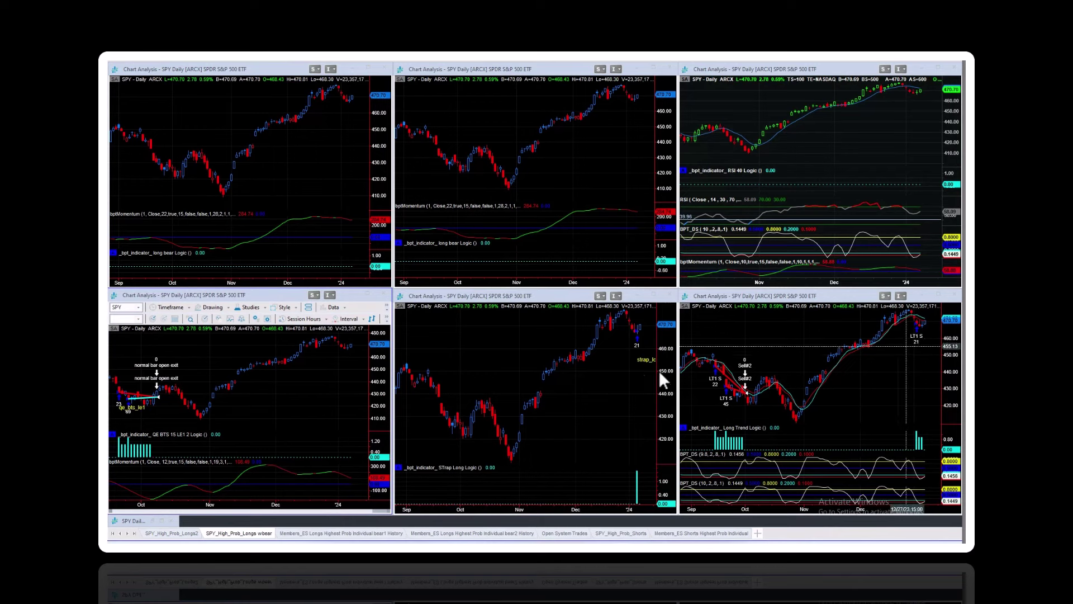
{"action": "mouse_move", "coordinate": [610, 353]}
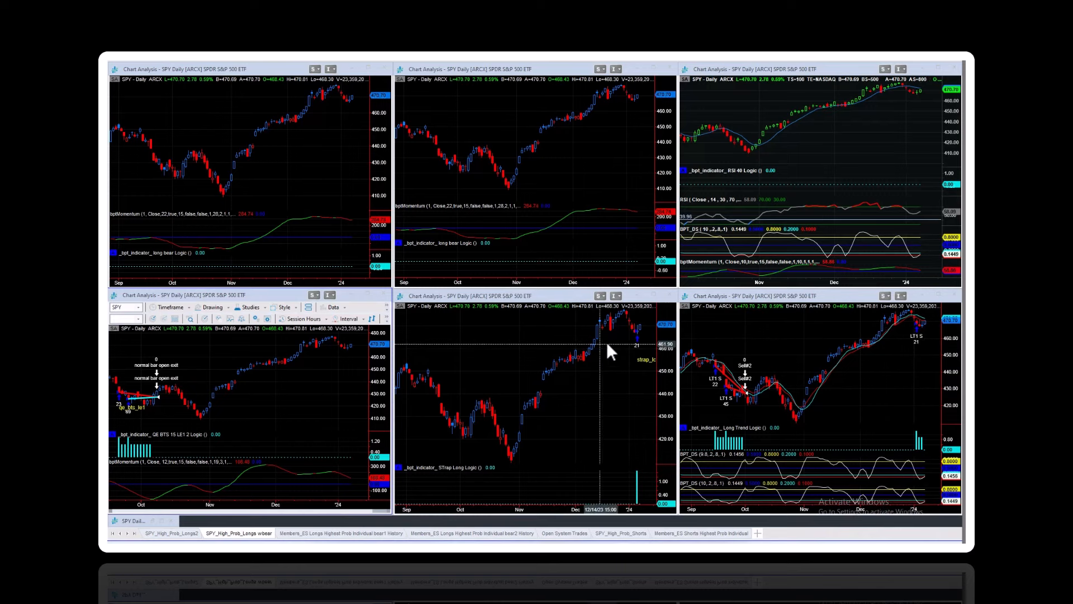
{"action": "mouse_move", "coordinate": [629, 369]}
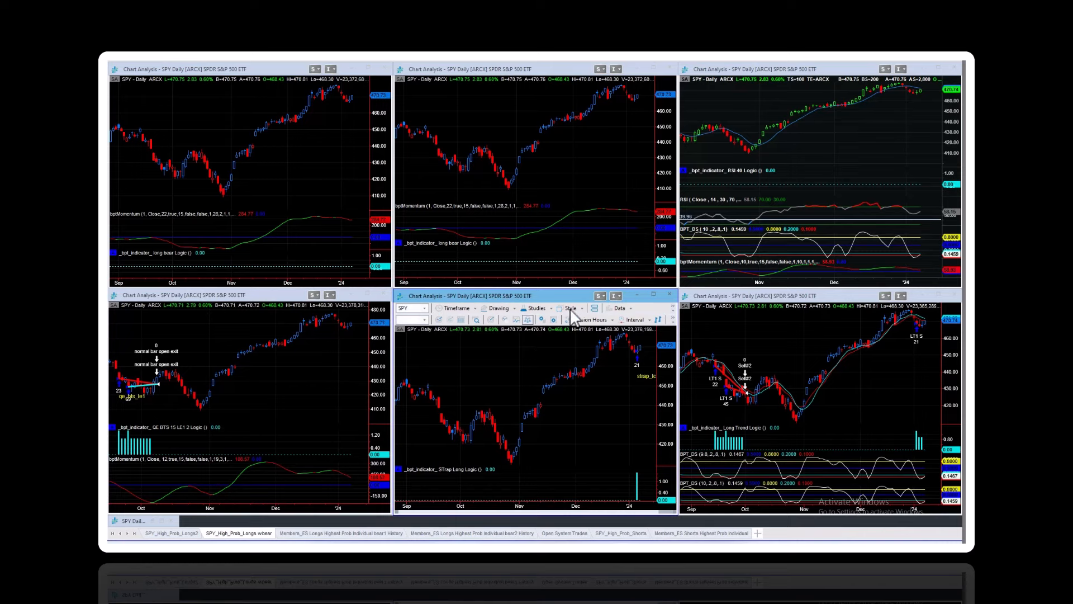
{"action": "left_click", "coordinate": [620, 307]}
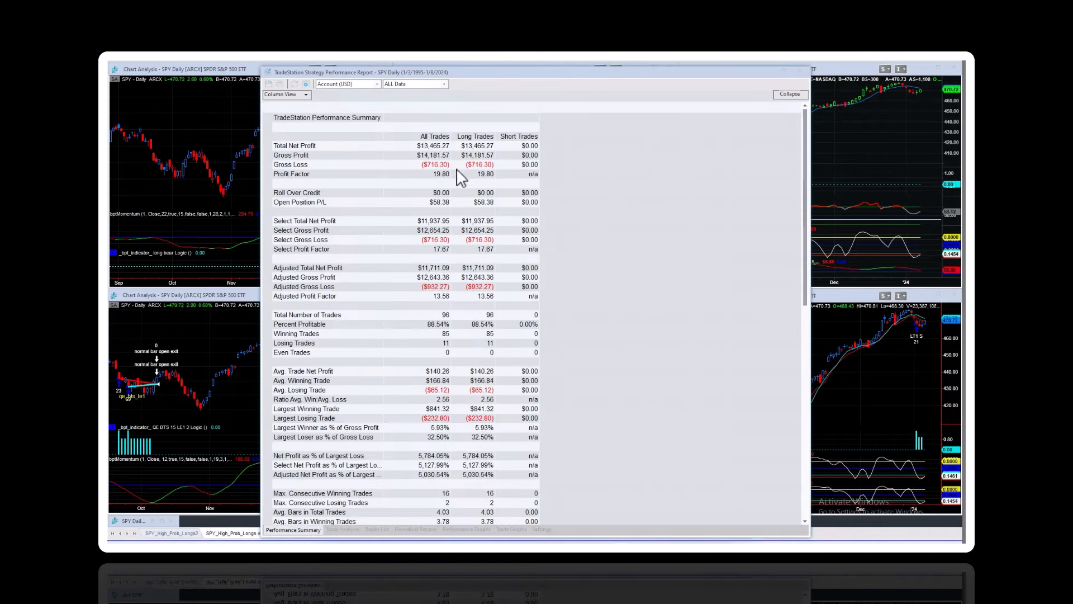
{"action": "mouse_move", "coordinate": [445, 185]}
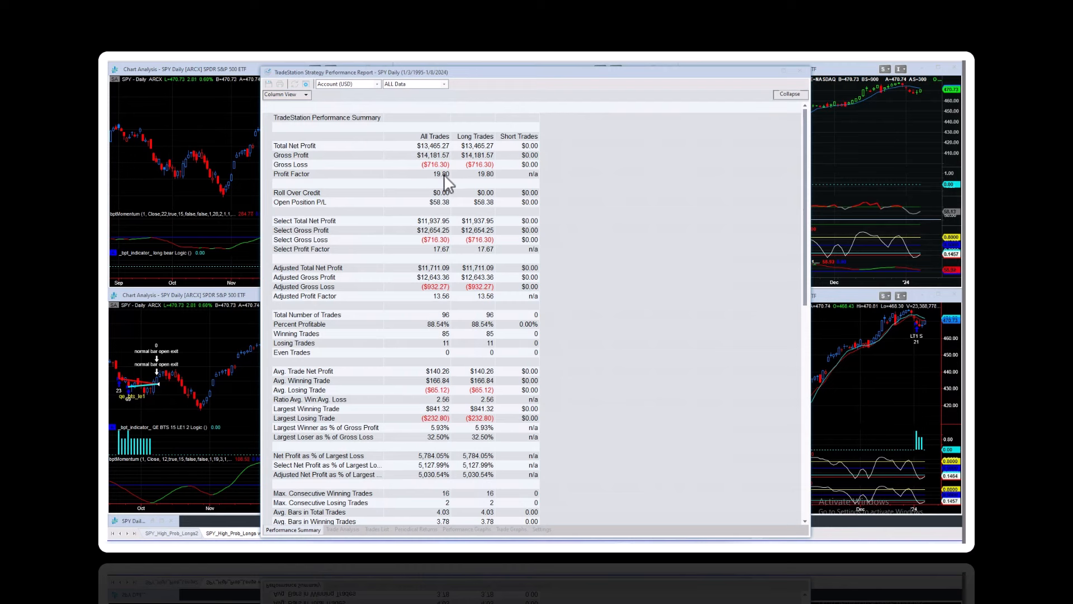
{"action": "mouse_move", "coordinate": [448, 329]}
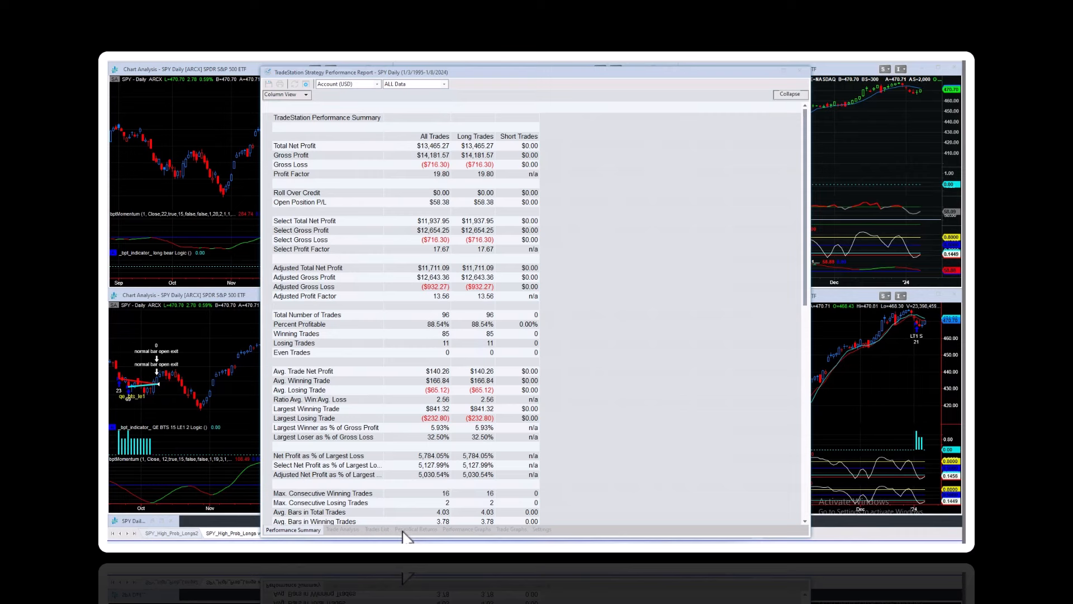
Step: Scroll the summary, view the equity curve, then show trade analysis for 96 trades
{"action": "scroll", "scroll_direction": "down", "scroll_amount": 3}
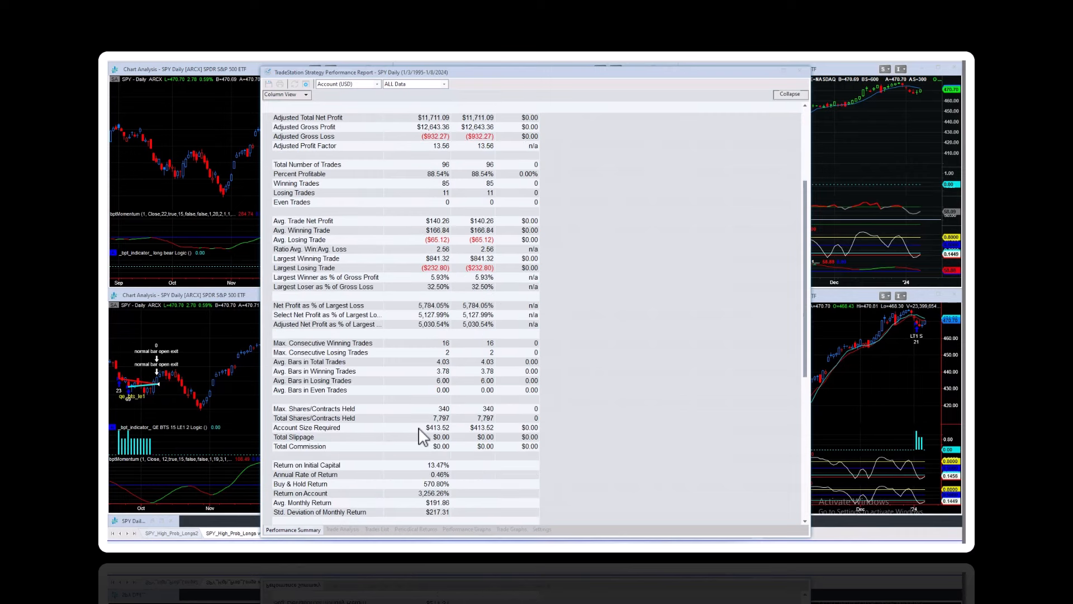
{"action": "scroll", "scroll_direction": "down", "scroll_amount": 3}
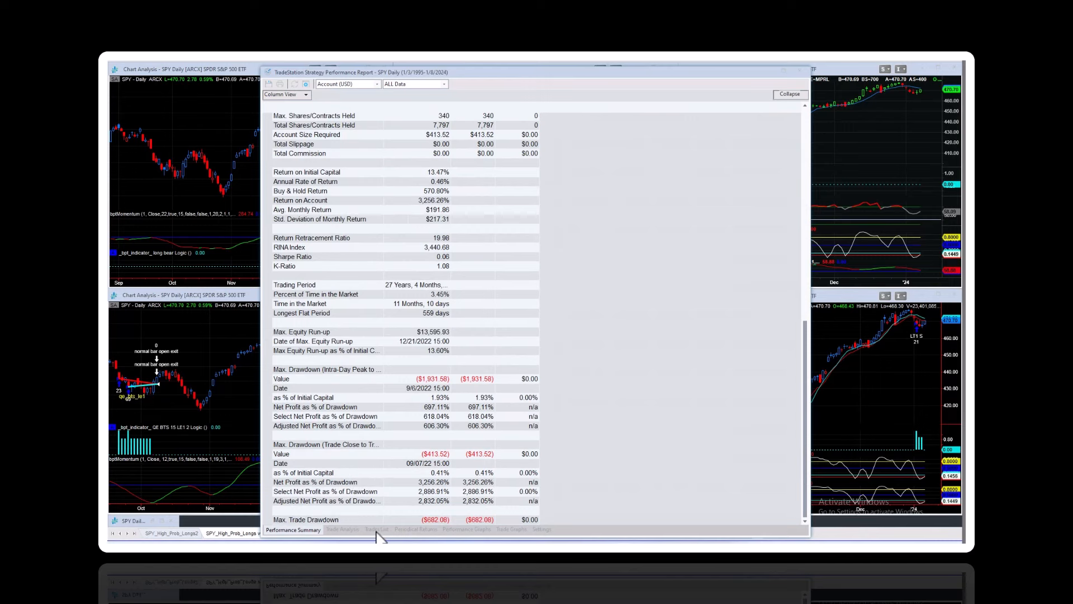
{"action": "left_click", "coordinate": [467, 530]}
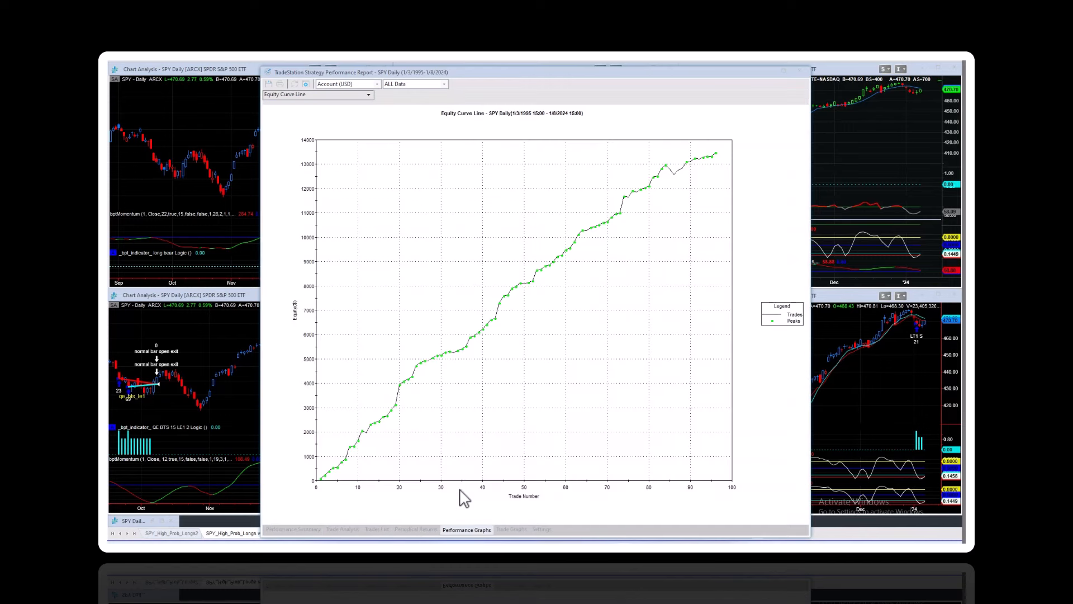
{"action": "mouse_move", "coordinate": [349, 466]}
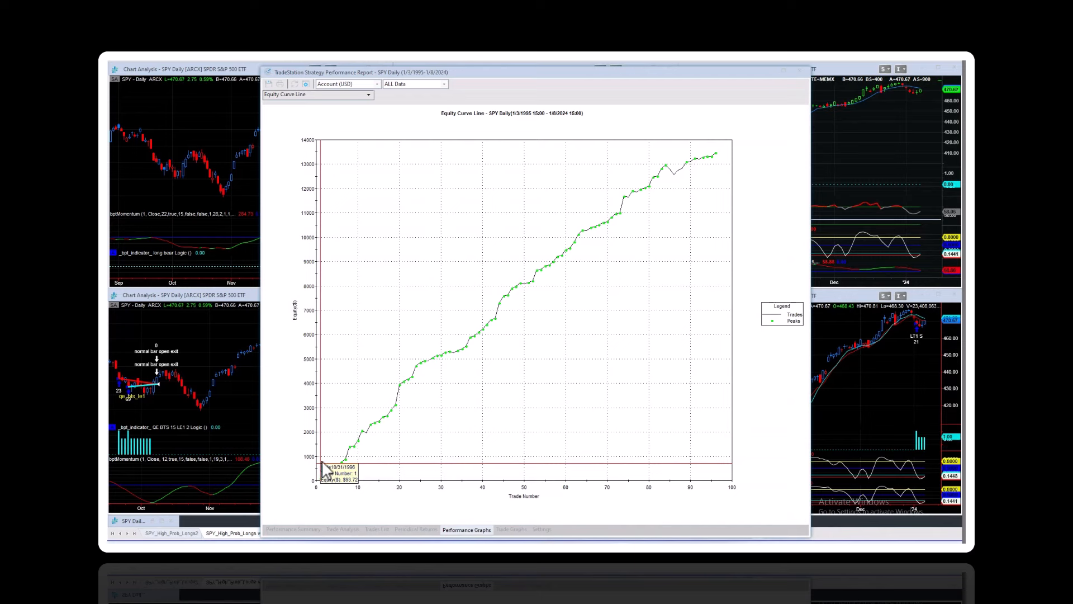
{"action": "mouse_move", "coordinate": [692, 212]}
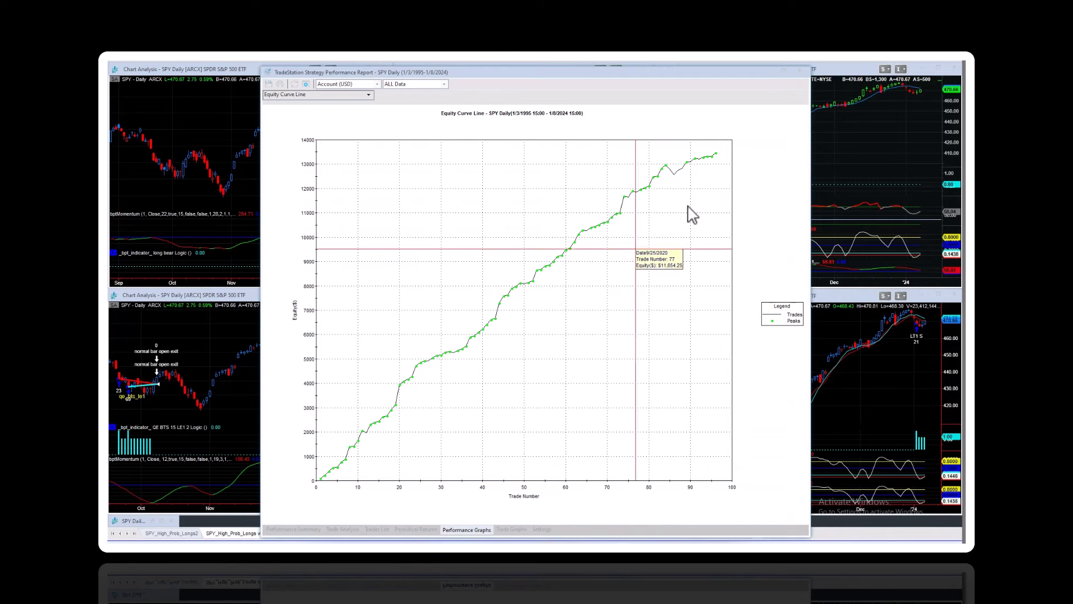
{"action": "left_click", "coordinate": [342, 530]}
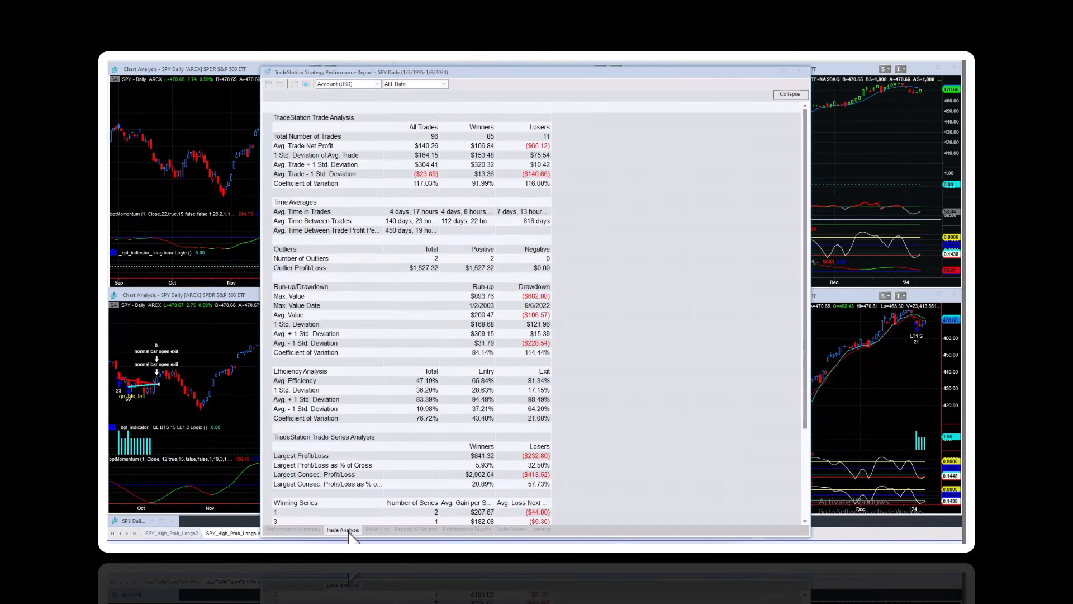
{"action": "mouse_move", "coordinate": [471, 211]}
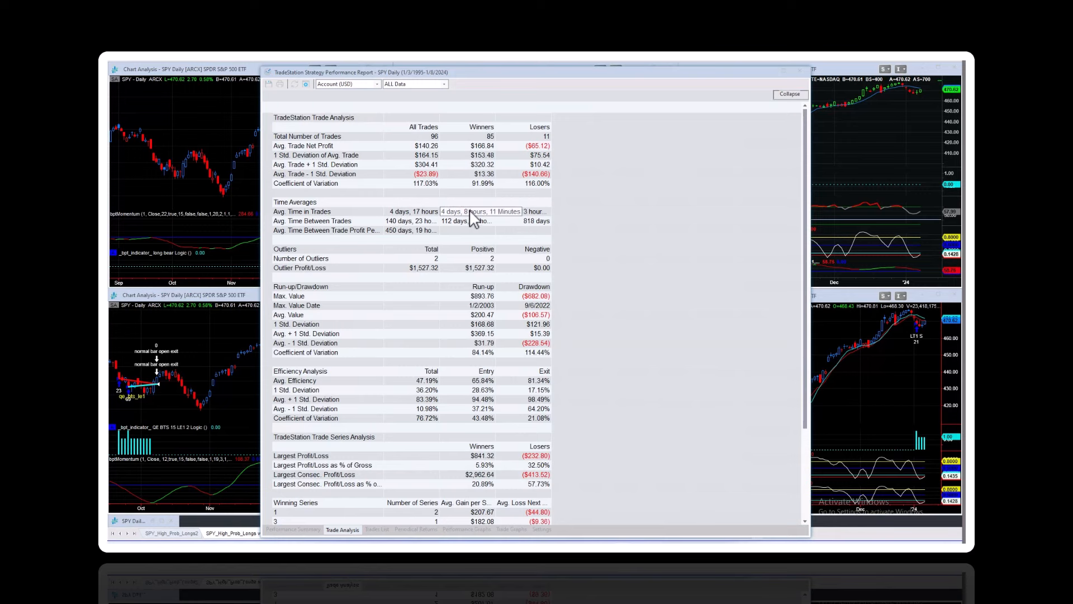
{"action": "mouse_move", "coordinate": [640, 317]}
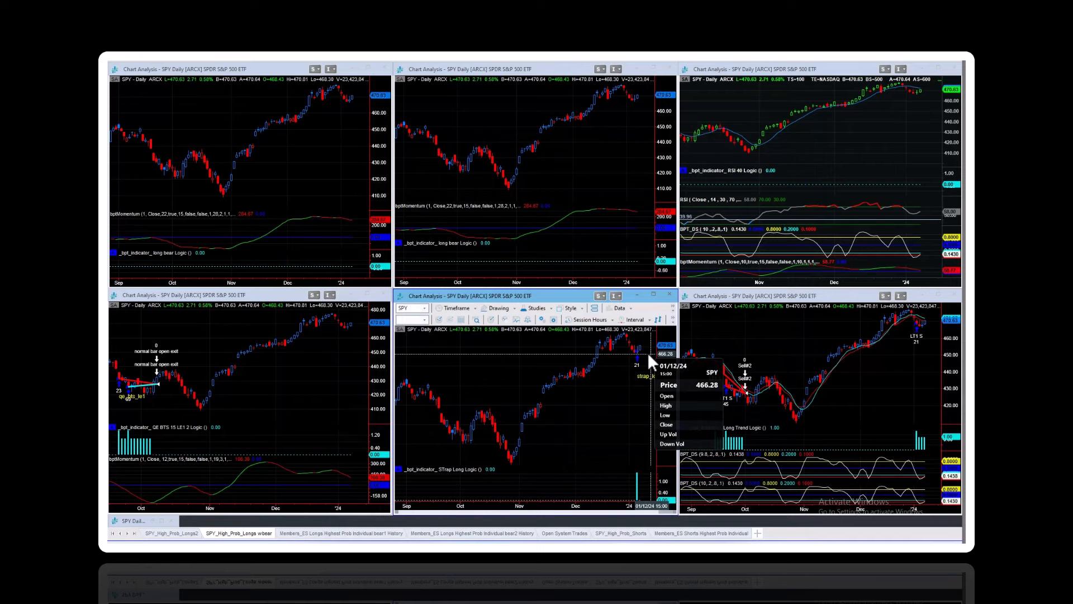
{"action": "mouse_move", "coordinate": [644, 351]}
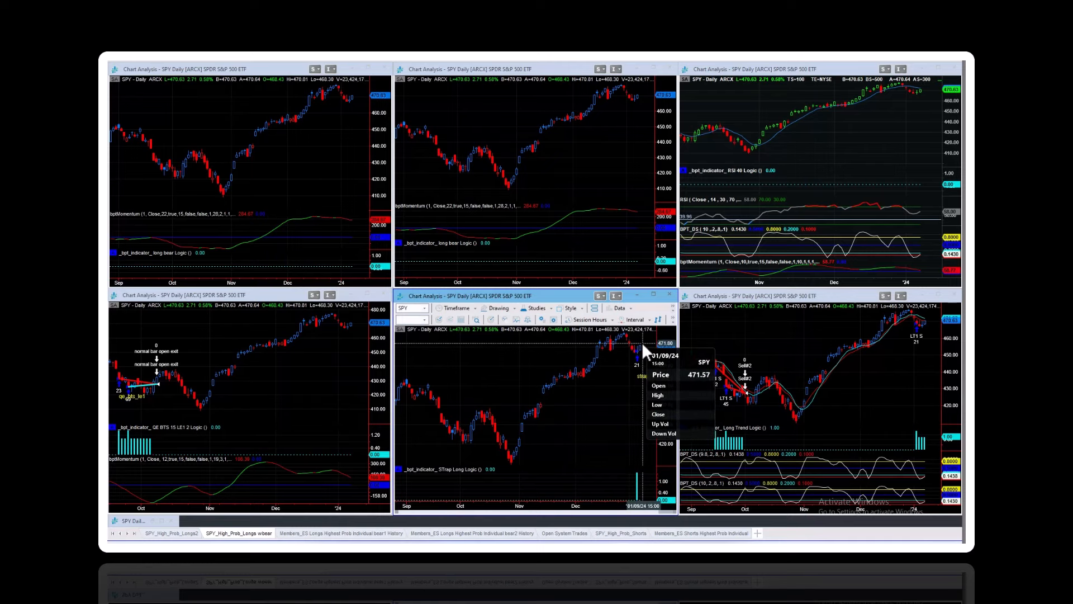
{"action": "mouse_move", "coordinate": [897, 366]}
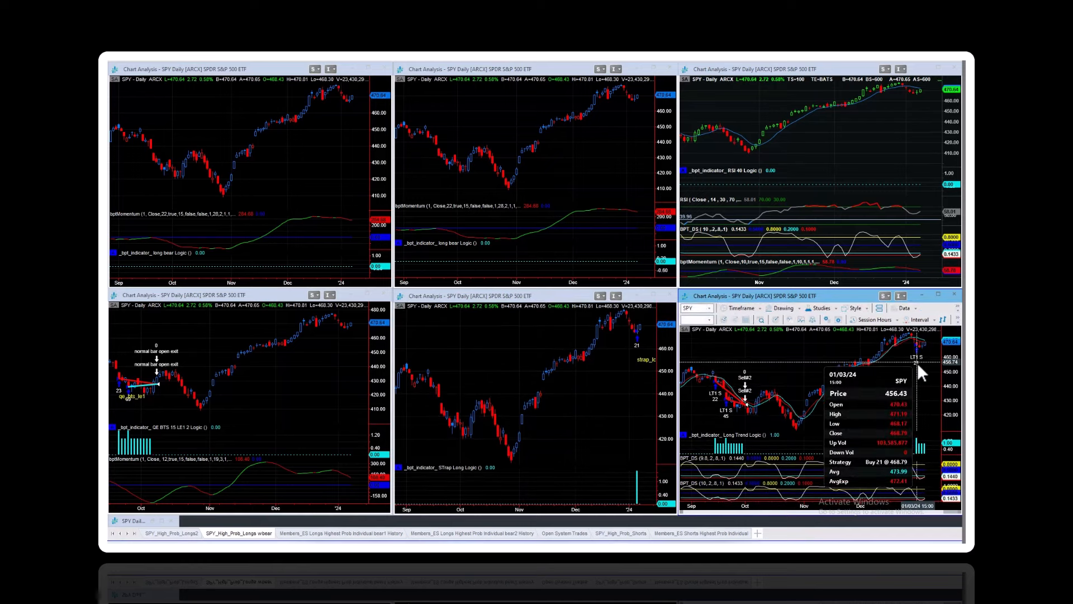
{"action": "mouse_move", "coordinate": [411, 161]}
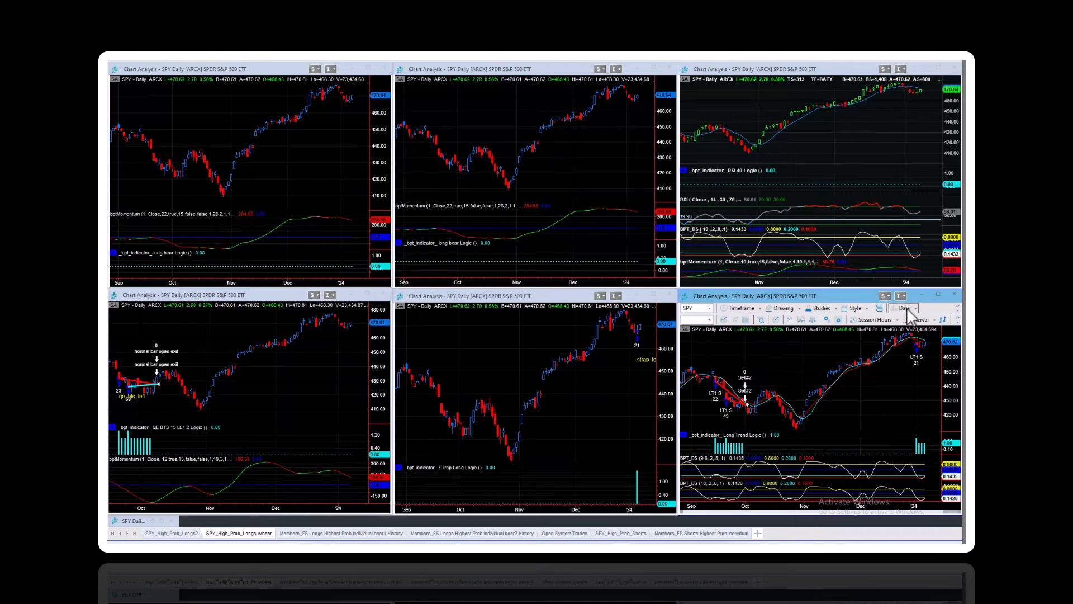
{"action": "mouse_move", "coordinate": [891, 349]}
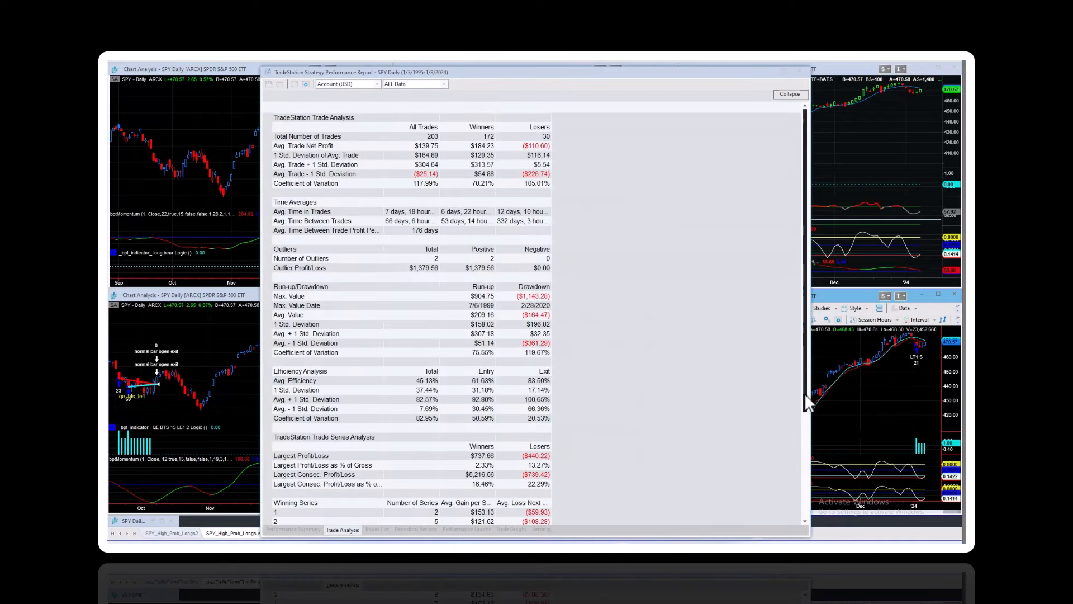
{"action": "left_click", "coordinate": [293, 530]}
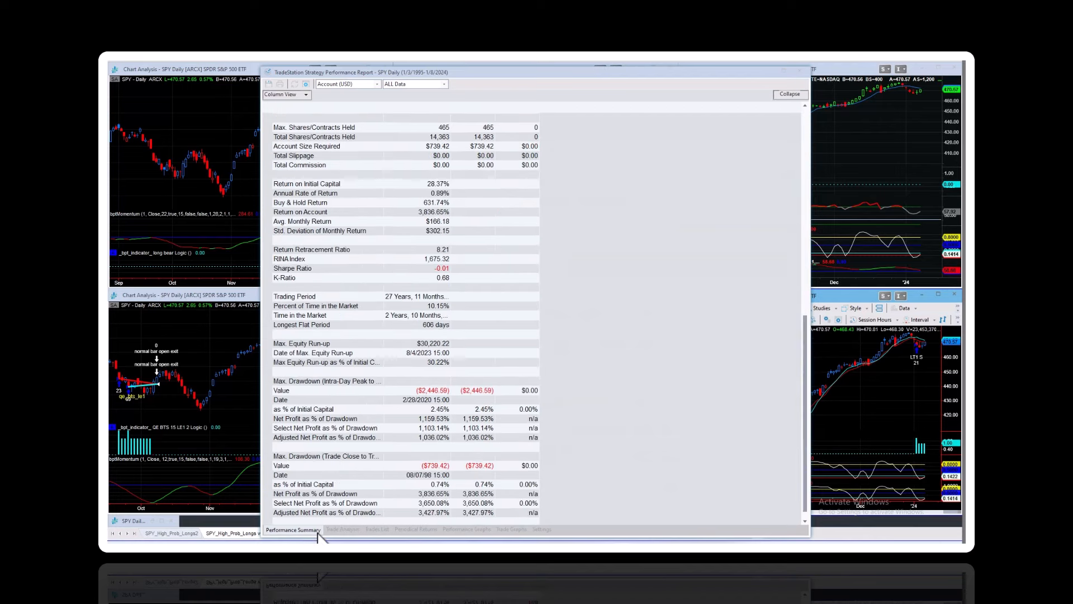
{"action": "scroll", "scroll_direction": "up", "scroll_amount": 3}
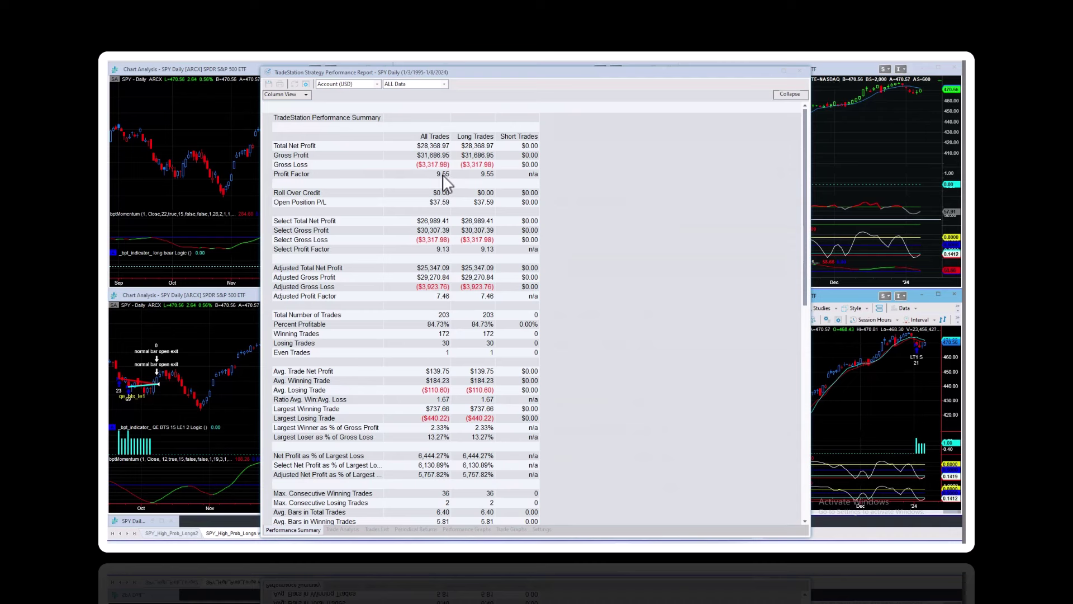
{"action": "mouse_move", "coordinate": [446, 336]}
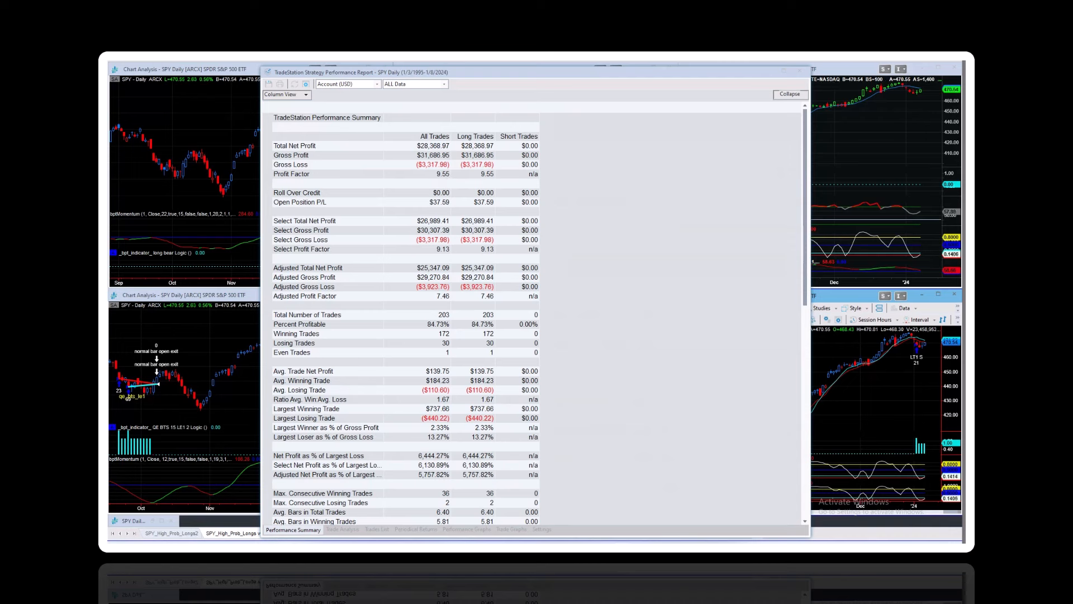
{"action": "left_click", "coordinate": [341, 530]}
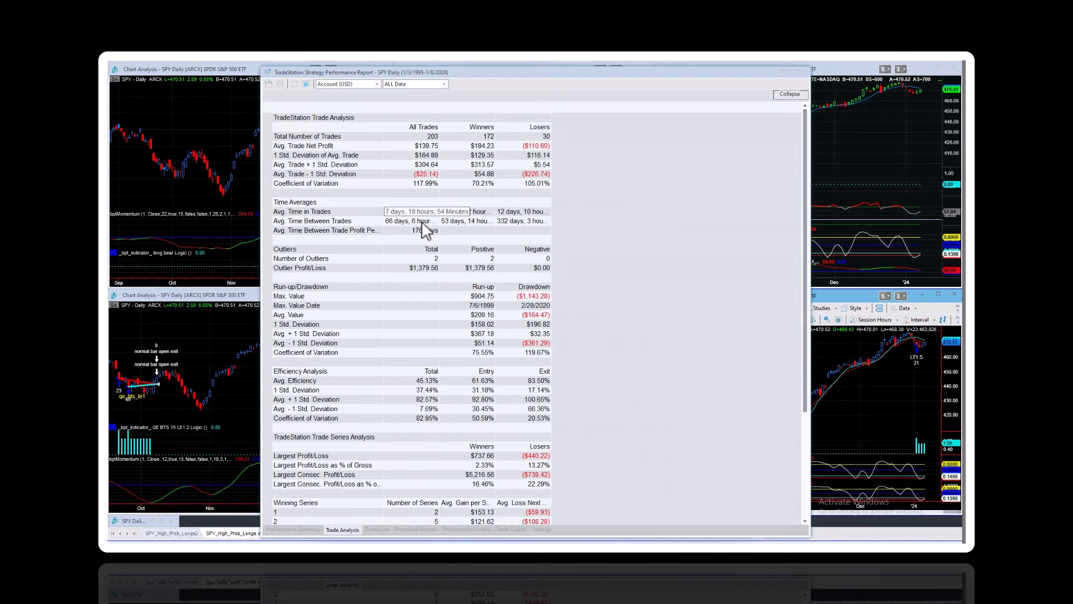
{"action": "mouse_move", "coordinate": [400, 219]}
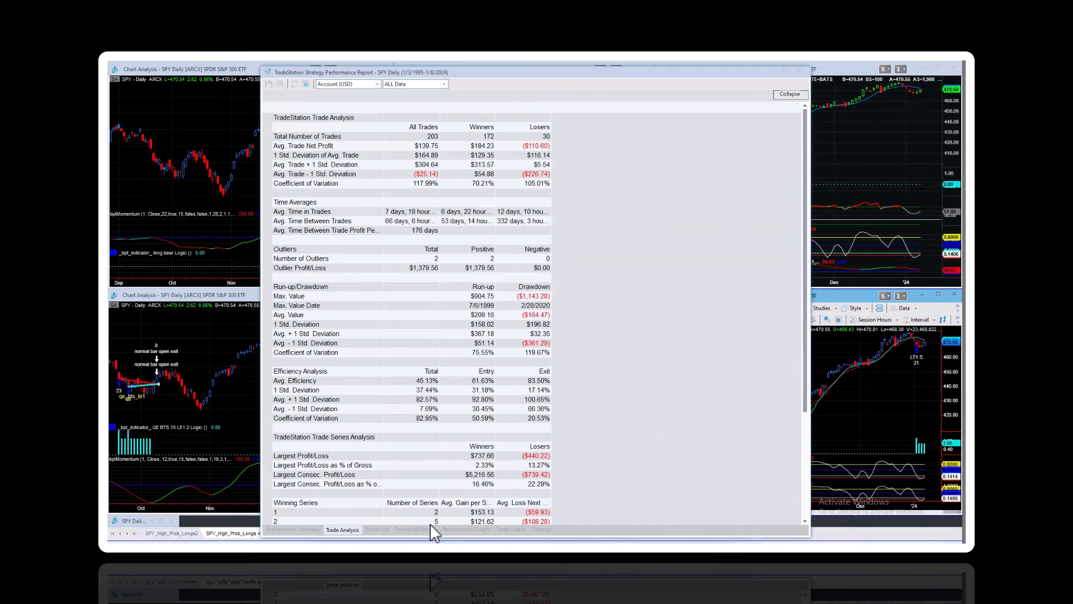
{"action": "left_click", "coordinate": [466, 528]}
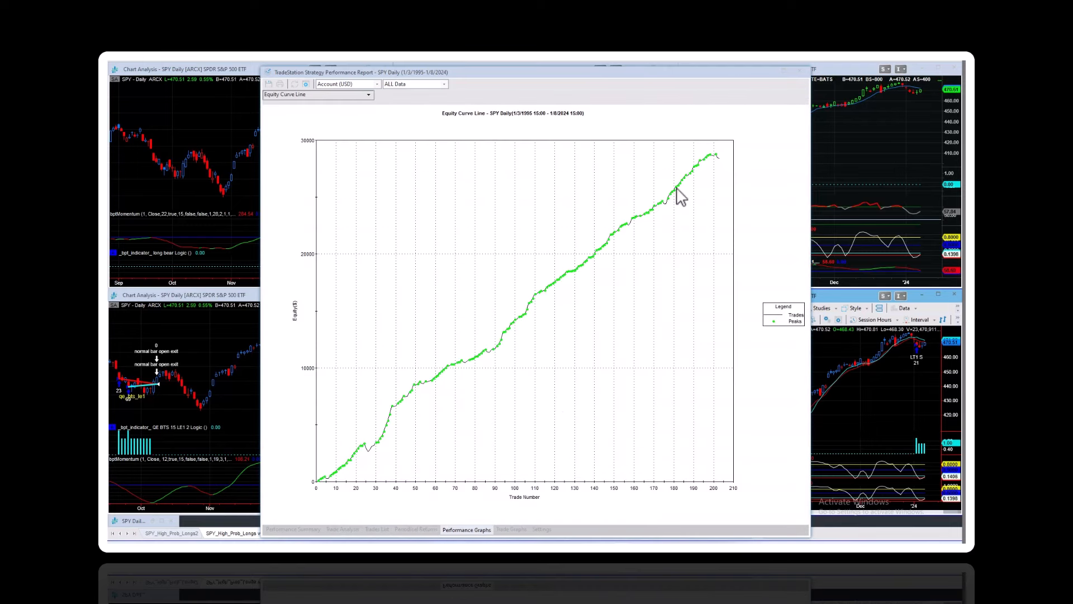
{"action": "mouse_move", "coordinate": [448, 517]}
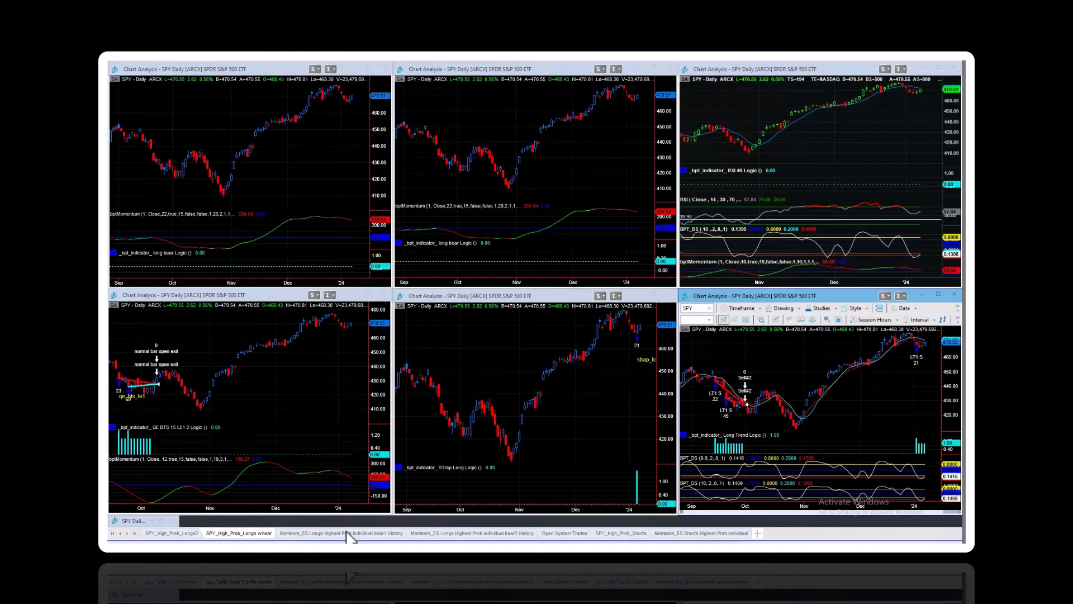
Step: Switch to the nine-chart ES Longs Highest Prob Individual bear1 History workspace
{"action": "left_click", "coordinate": [341, 534]}
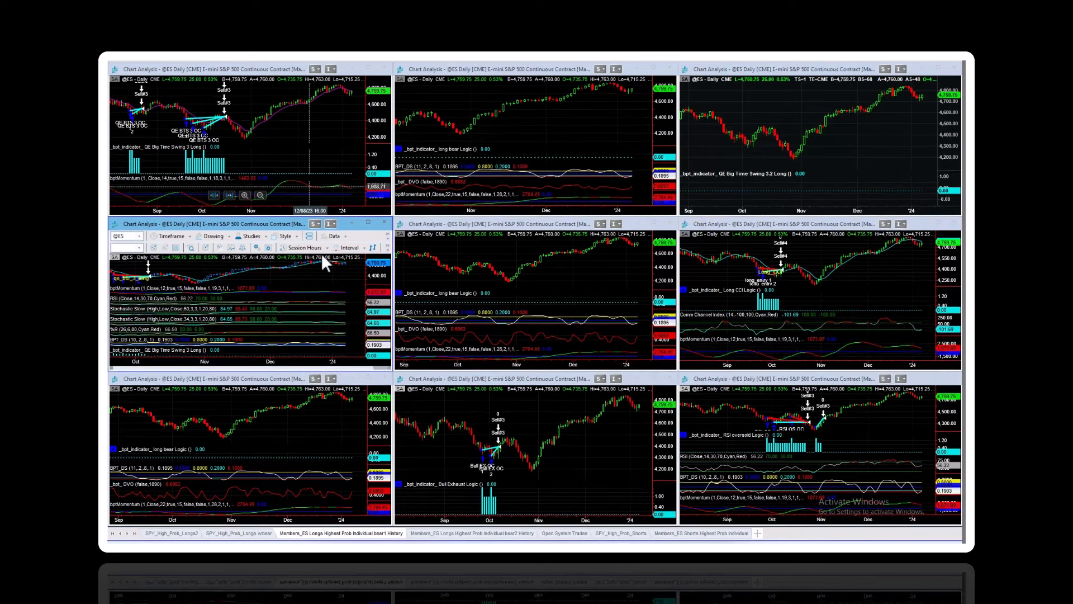
{"action": "mouse_move", "coordinate": [835, 254]}
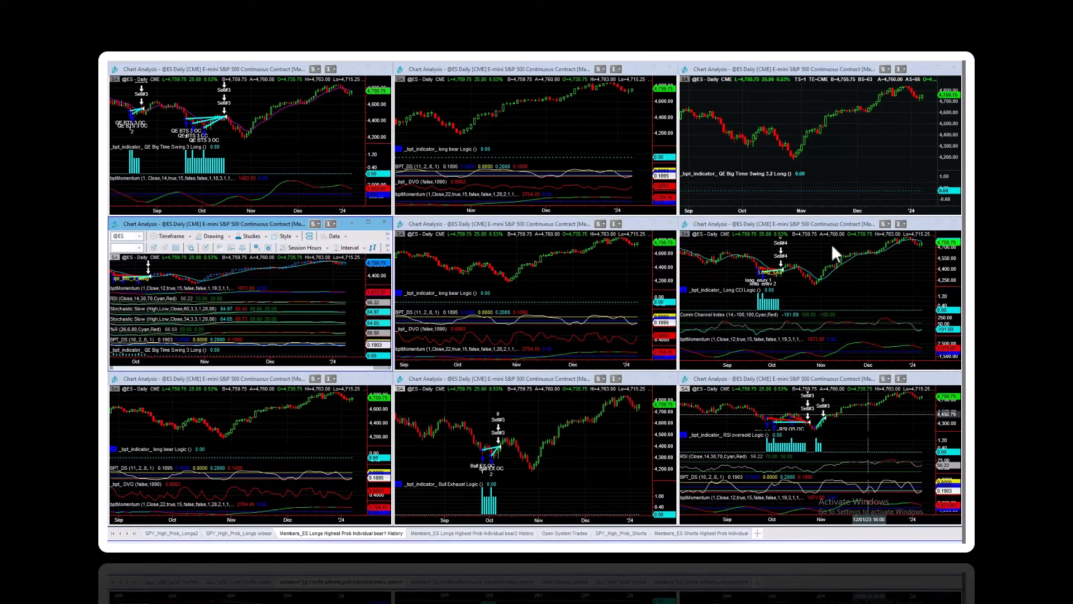
{"action": "mouse_move", "coordinate": [418, 404]}
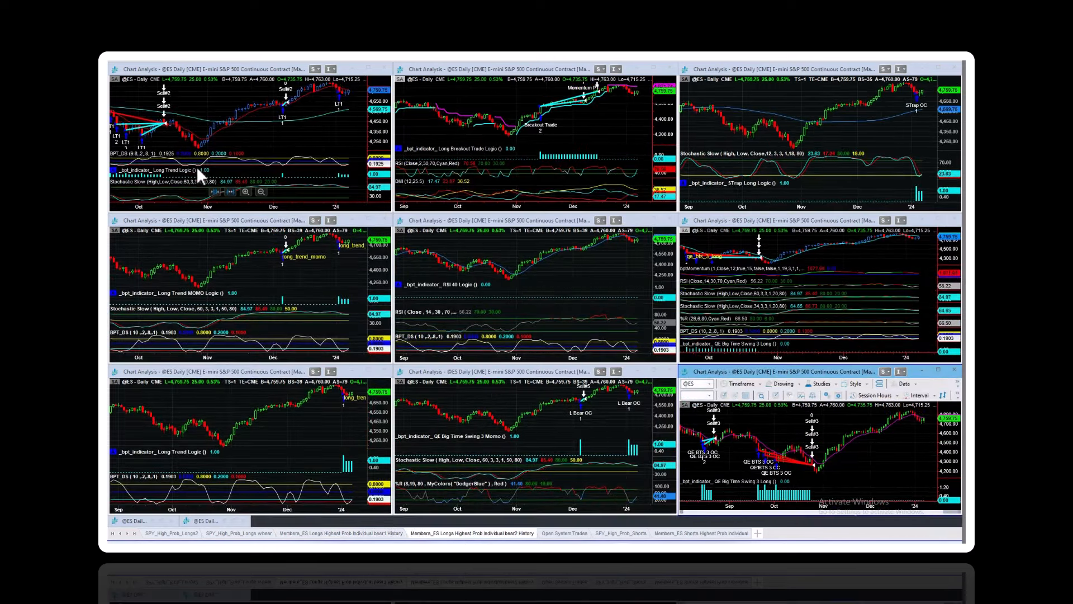
{"action": "mouse_move", "coordinate": [346, 252]}
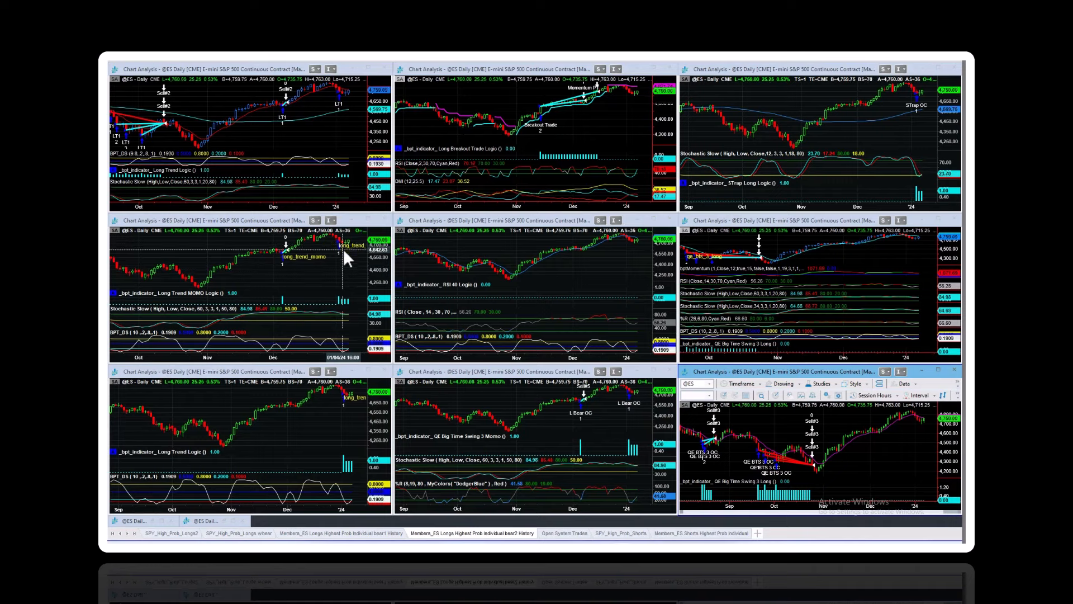
{"action": "mouse_move", "coordinate": [349, 401]}
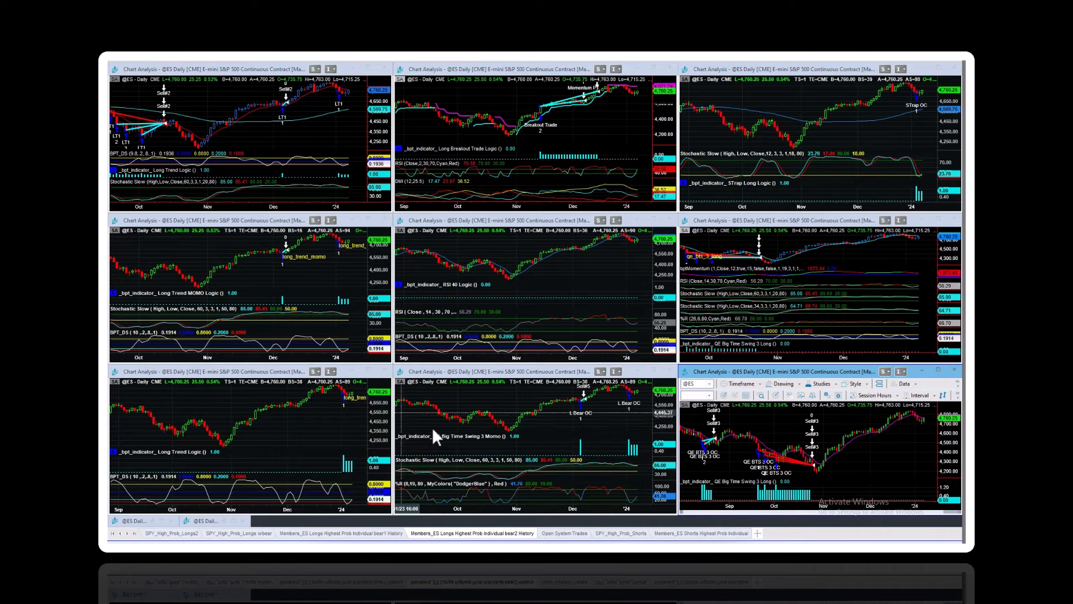
{"action": "mouse_move", "coordinate": [630, 431]}
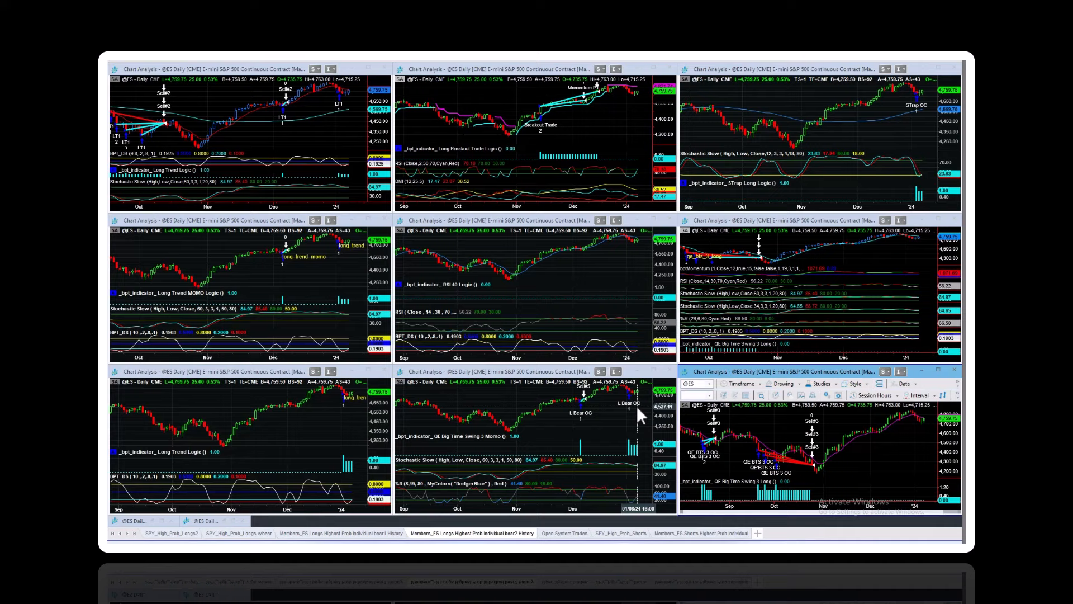
{"action": "mouse_move", "coordinate": [921, 134]}
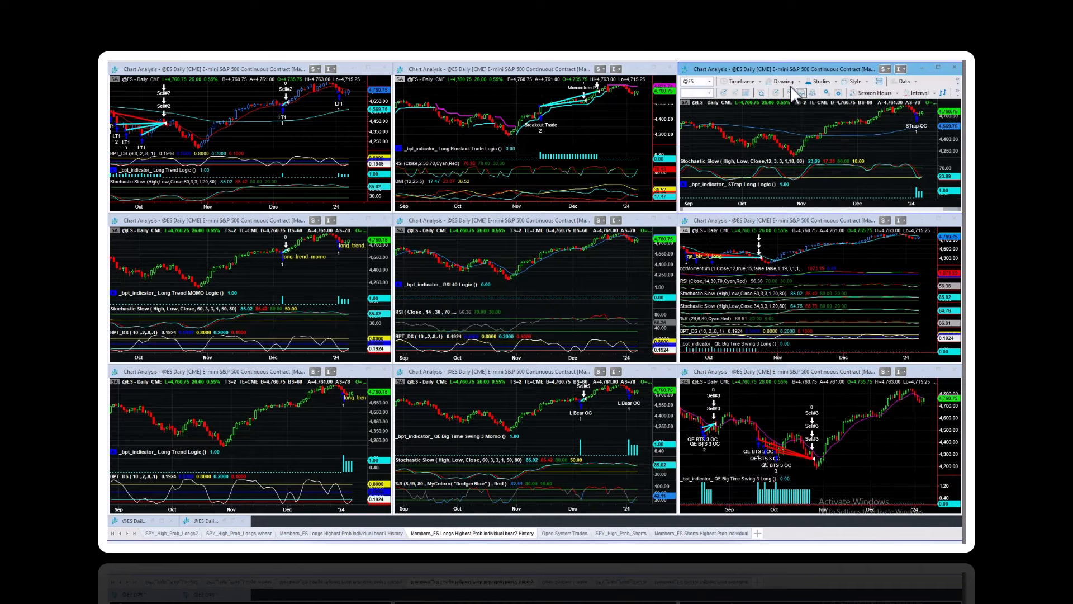
{"action": "left_click", "coordinate": [903, 81]}
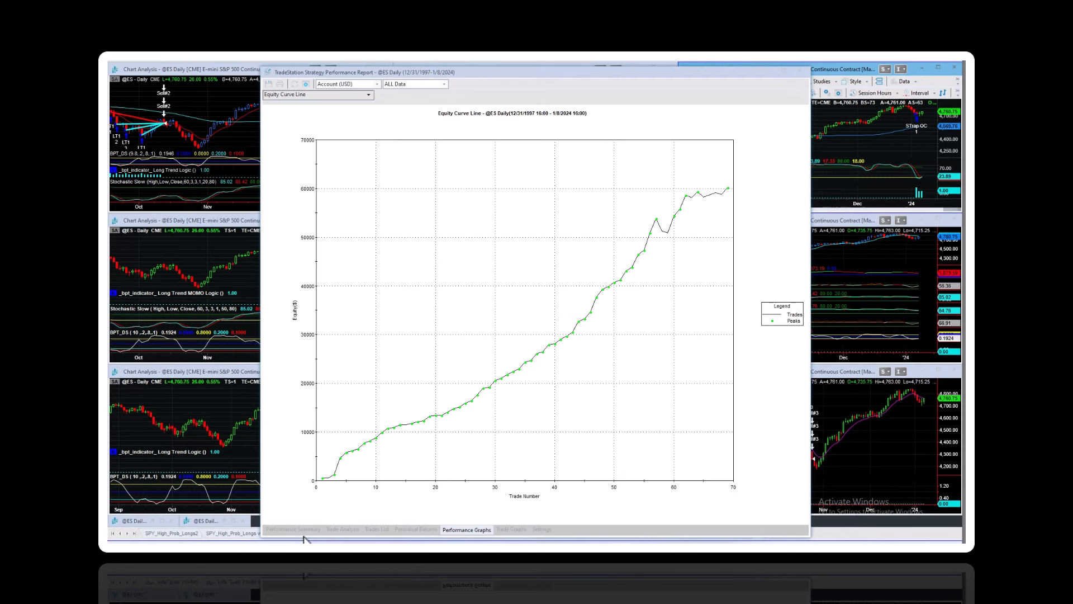
Step: Show the ES report's summary: 69 trades, 89.86% profitable, $60,125 net profit
{"action": "left_click", "coordinate": [293, 529]}
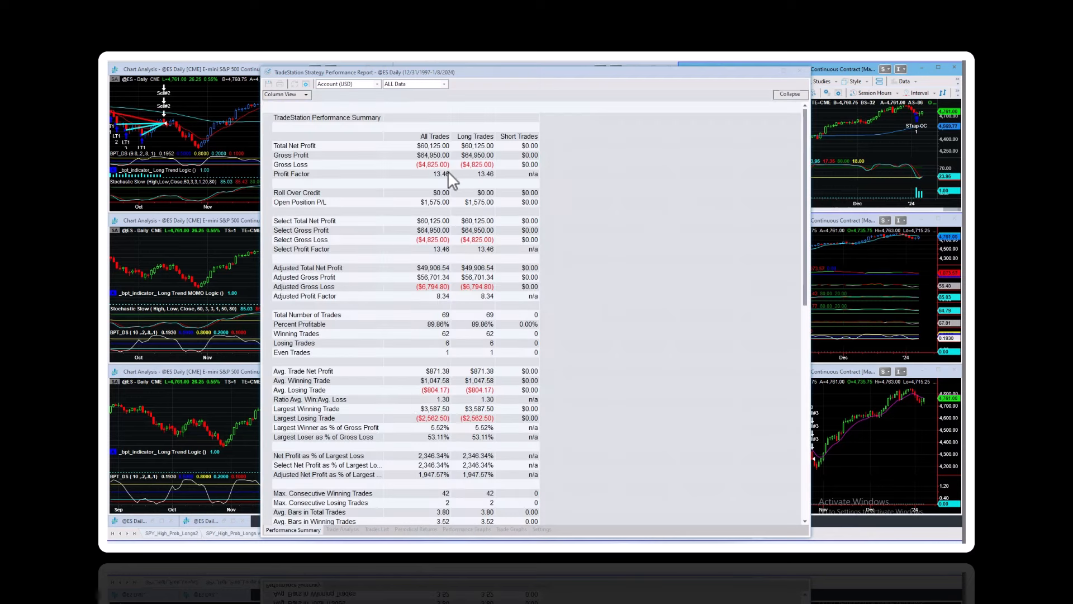
{"action": "mouse_move", "coordinate": [424, 327]}
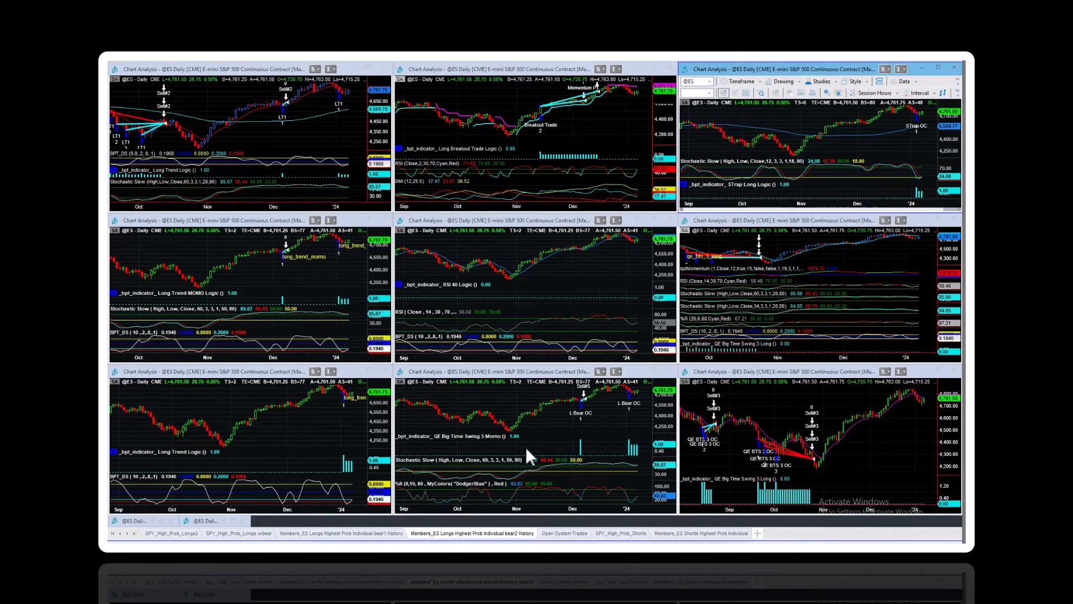
{"action": "mouse_move", "coordinate": [461, 357]}
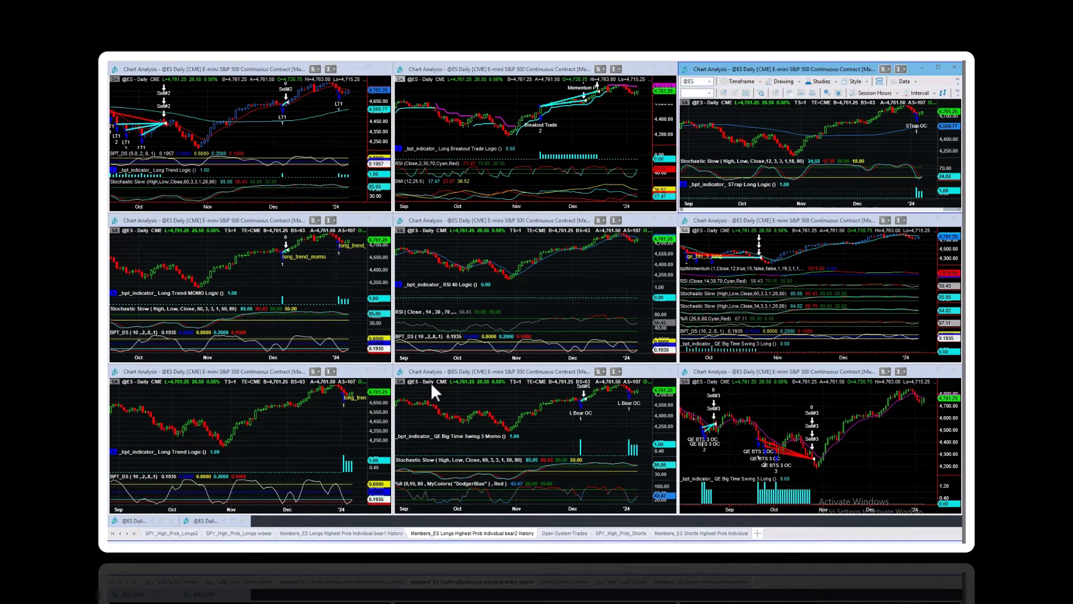
{"action": "mouse_move", "coordinate": [534, 318]}
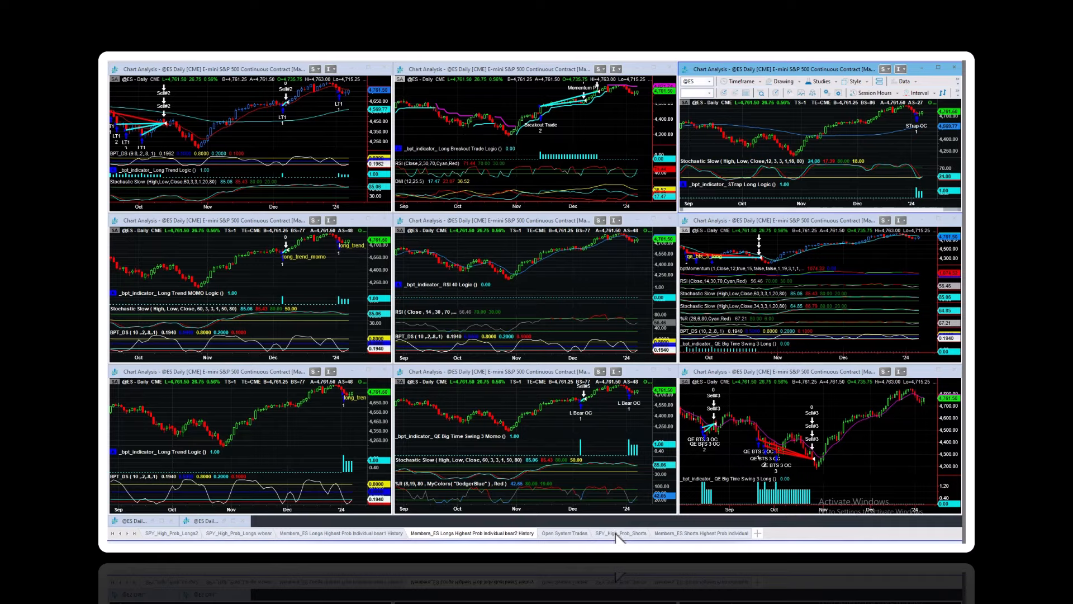
Step: Switch to the SPY_High_Prob_Shorts workspace with nine SPY daily short-system charts
{"action": "left_click", "coordinate": [620, 533]}
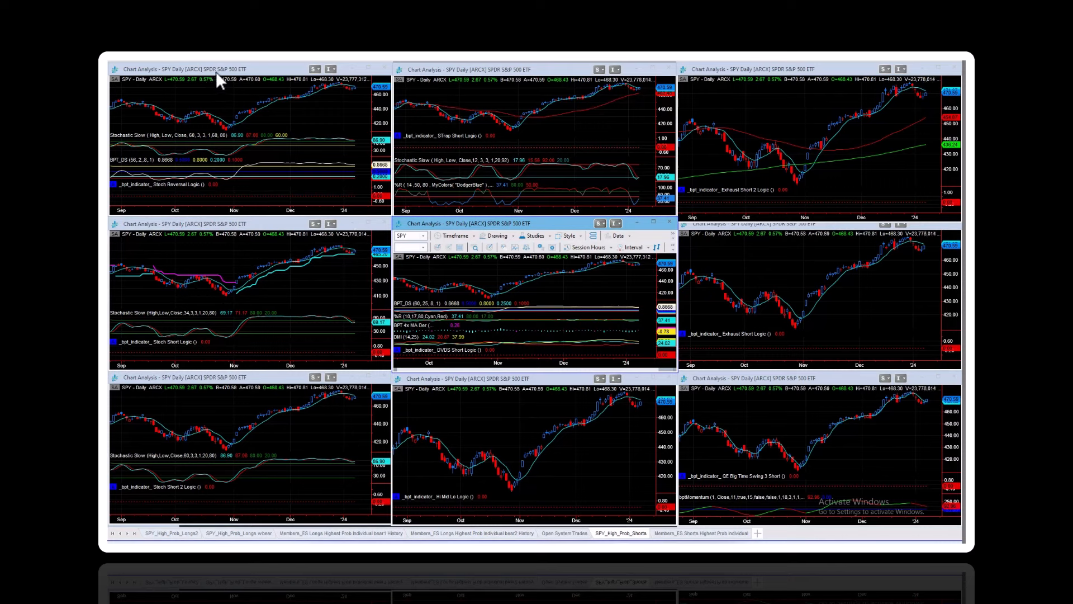
{"action": "mouse_move", "coordinate": [644, 492]}
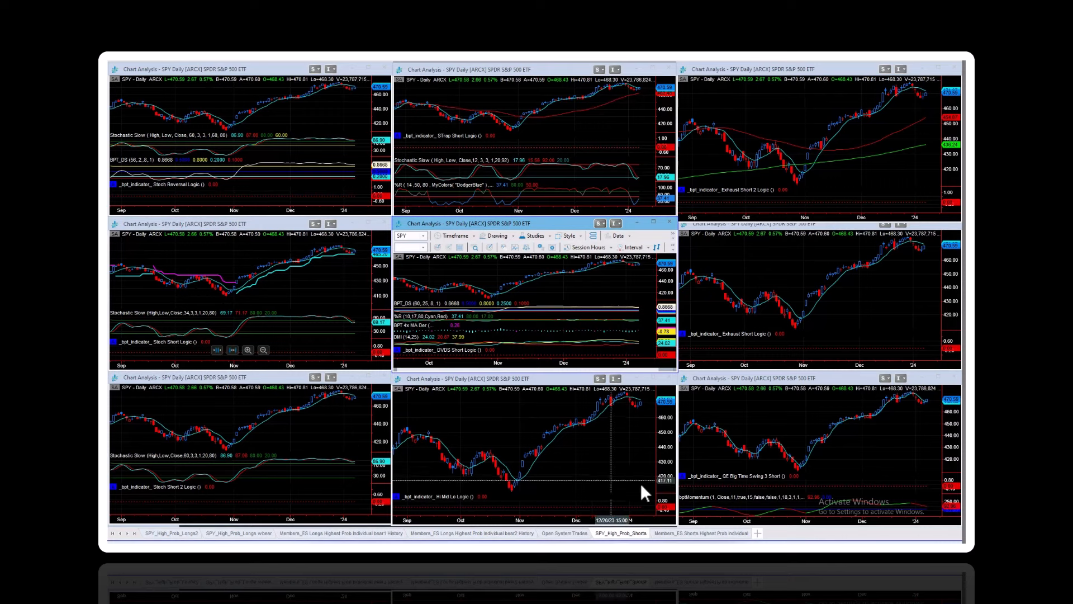
{"action": "mouse_move", "coordinate": [150, 101]}
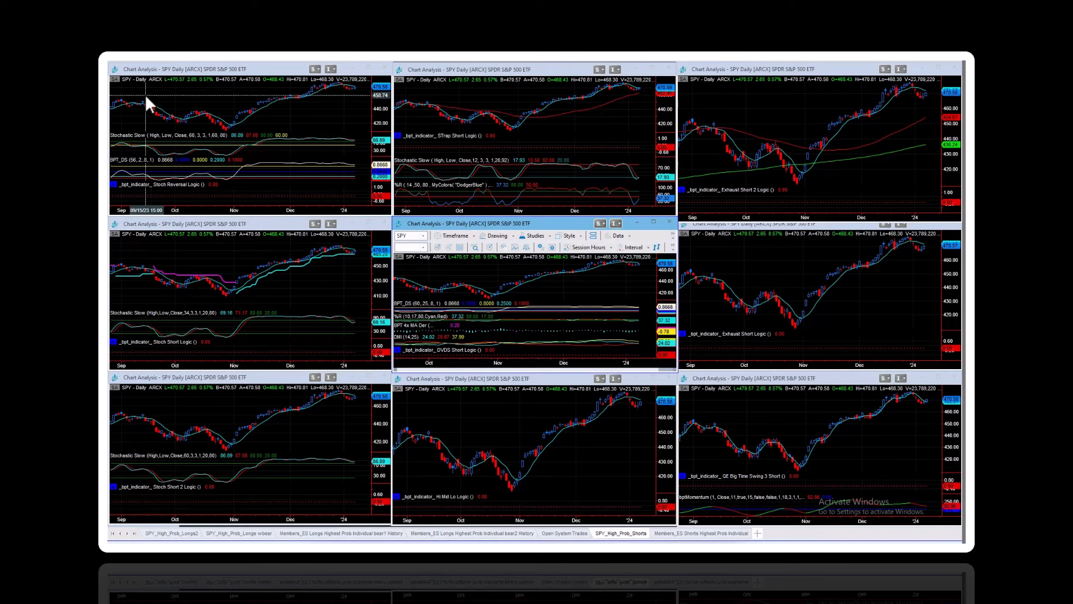
{"action": "mouse_move", "coordinate": [298, 335]}
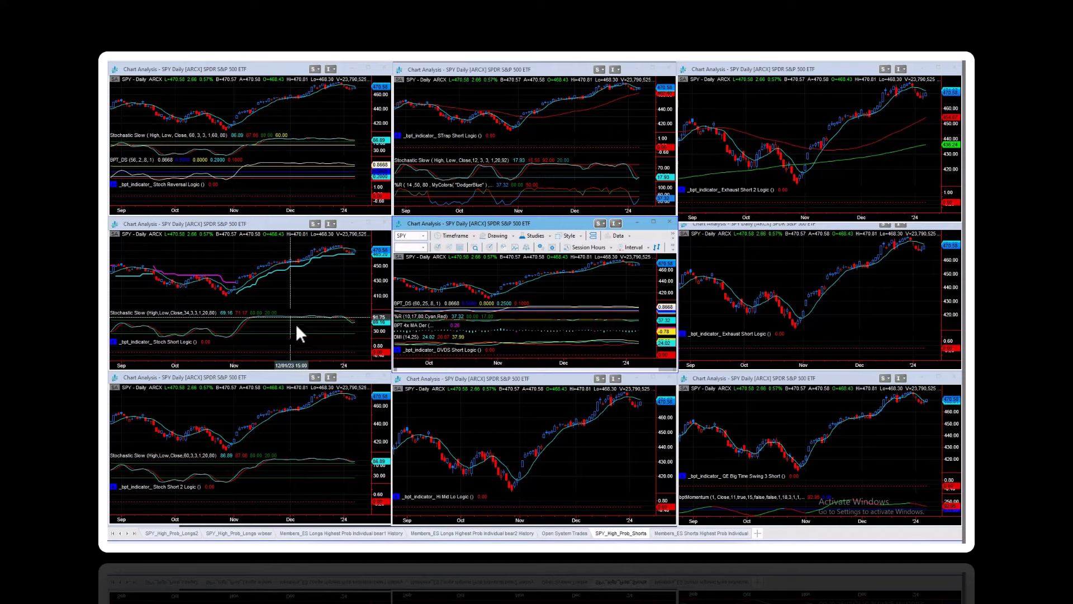
{"action": "mouse_move", "coordinate": [349, 99]}
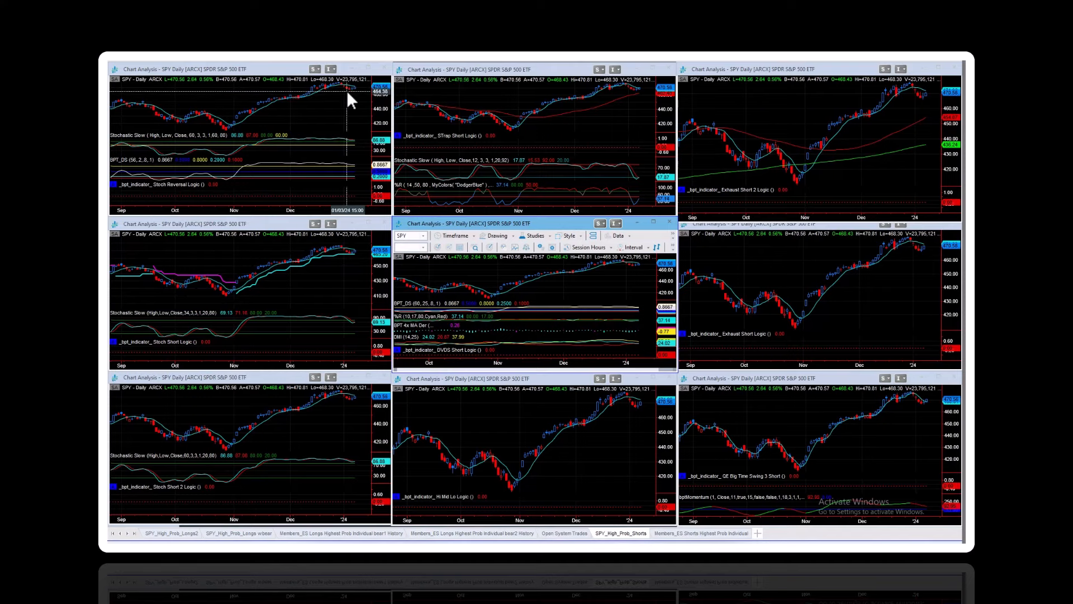
{"action": "mouse_move", "coordinate": [585, 147]}
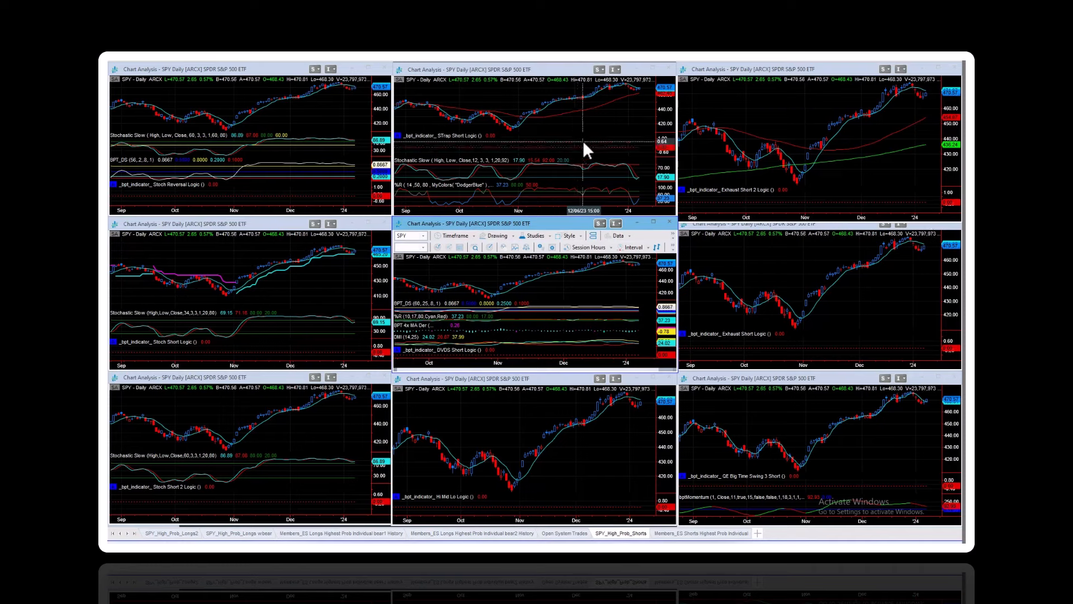
{"action": "mouse_move", "coordinate": [568, 123]}
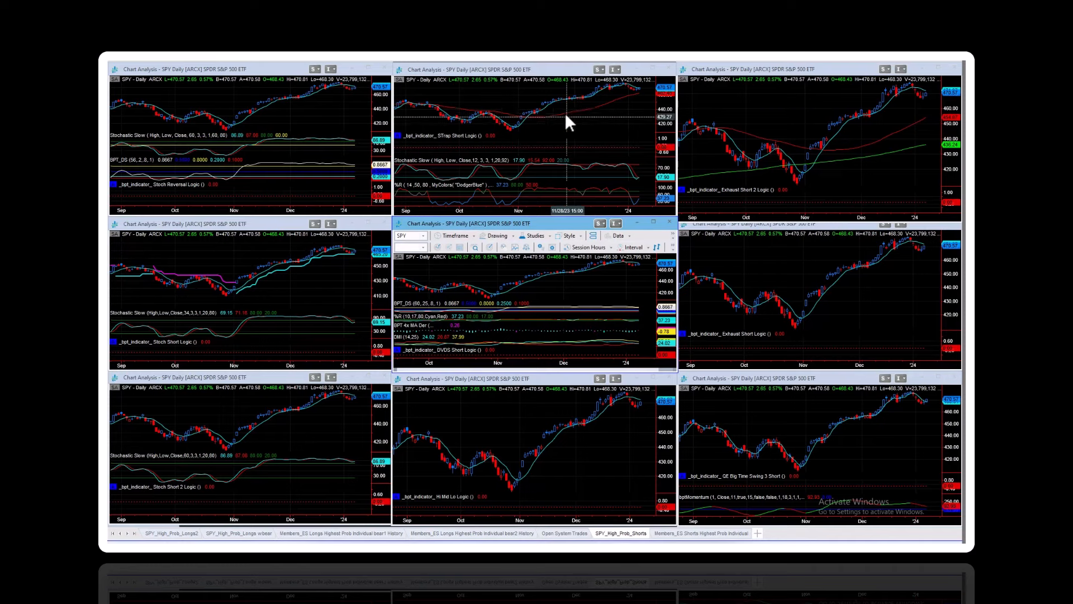
{"action": "mouse_move", "coordinate": [663, 403]}
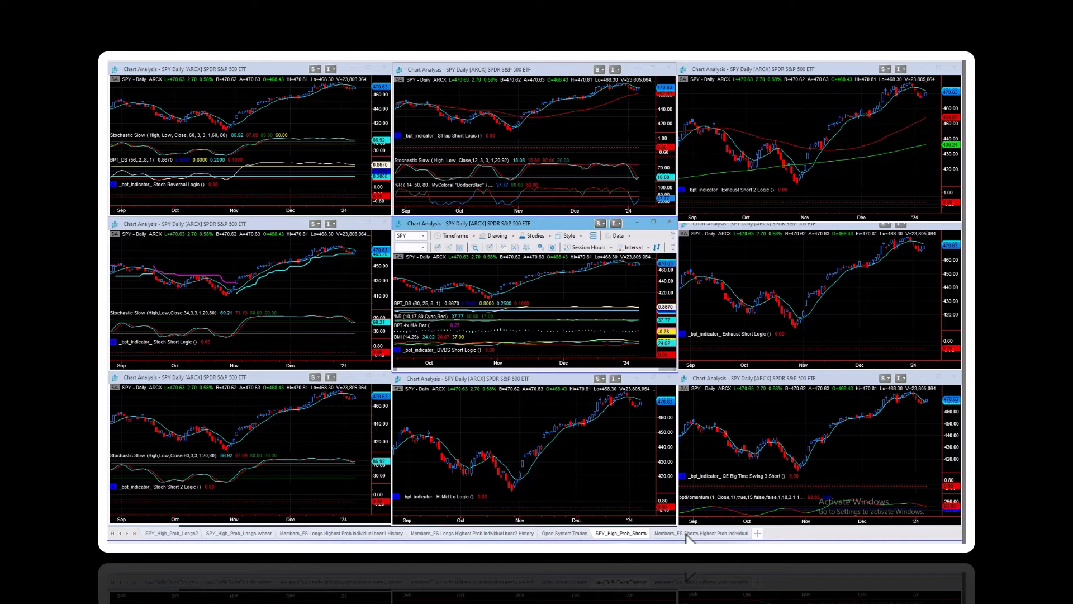
{"action": "mouse_move", "coordinate": [796, 272]}
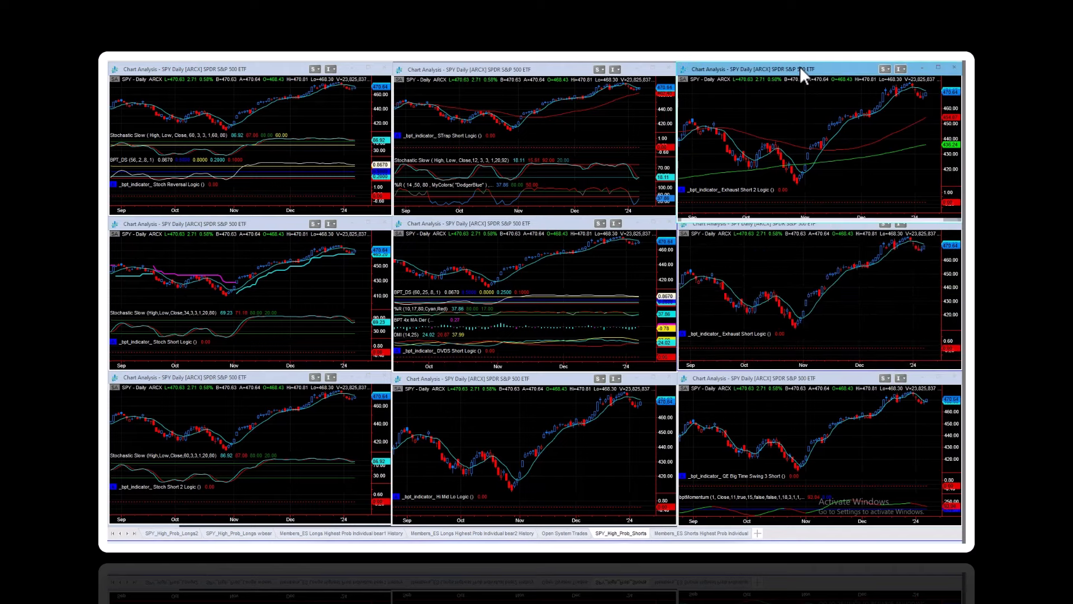
Step: Select the Exhaust Short 2 SPY daily short-system chart
{"action": "left_click", "coordinate": [801, 69]}
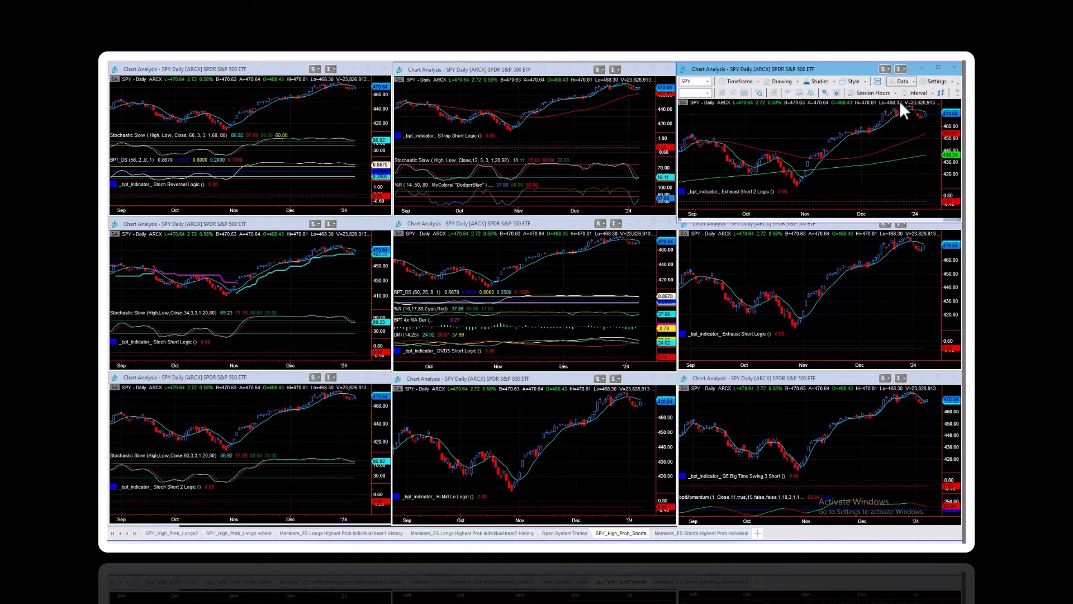
{"action": "mouse_move", "coordinate": [849, 130]}
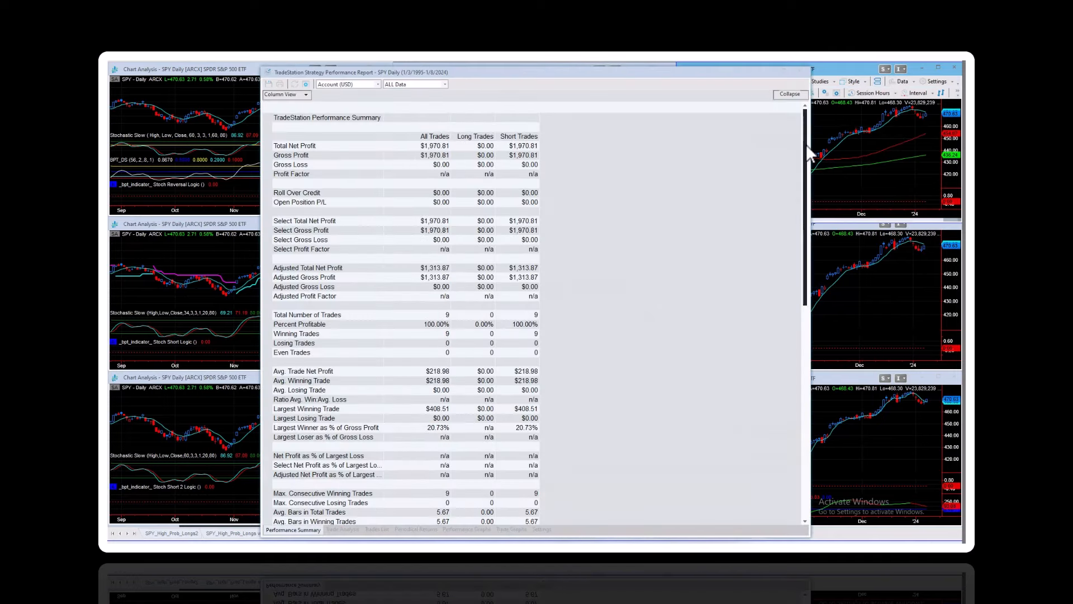
{"action": "mouse_move", "coordinate": [498, 297]}
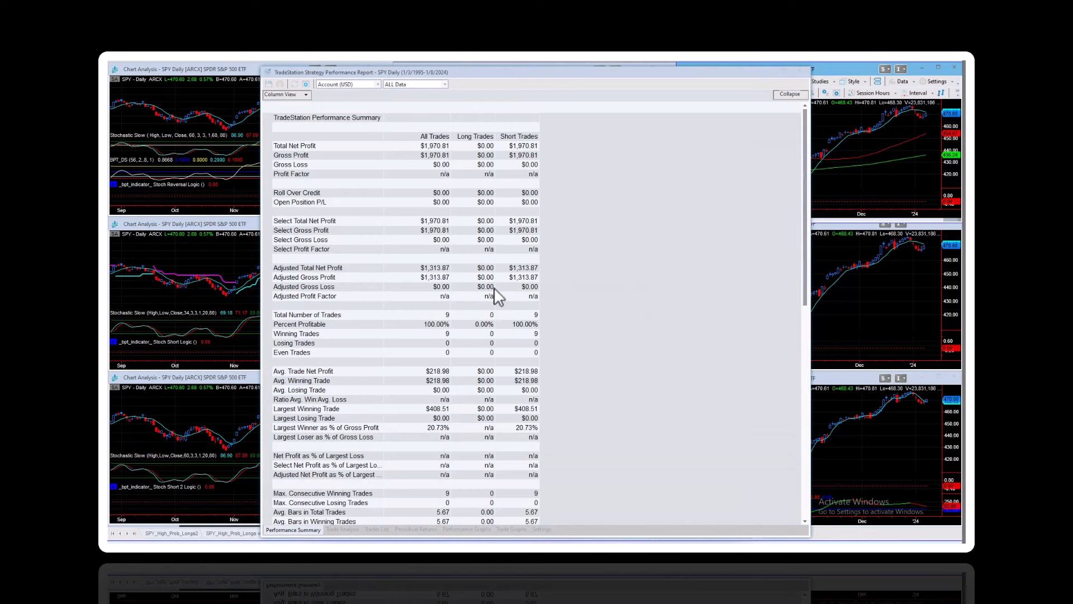
{"action": "mouse_move", "coordinate": [743, 222]}
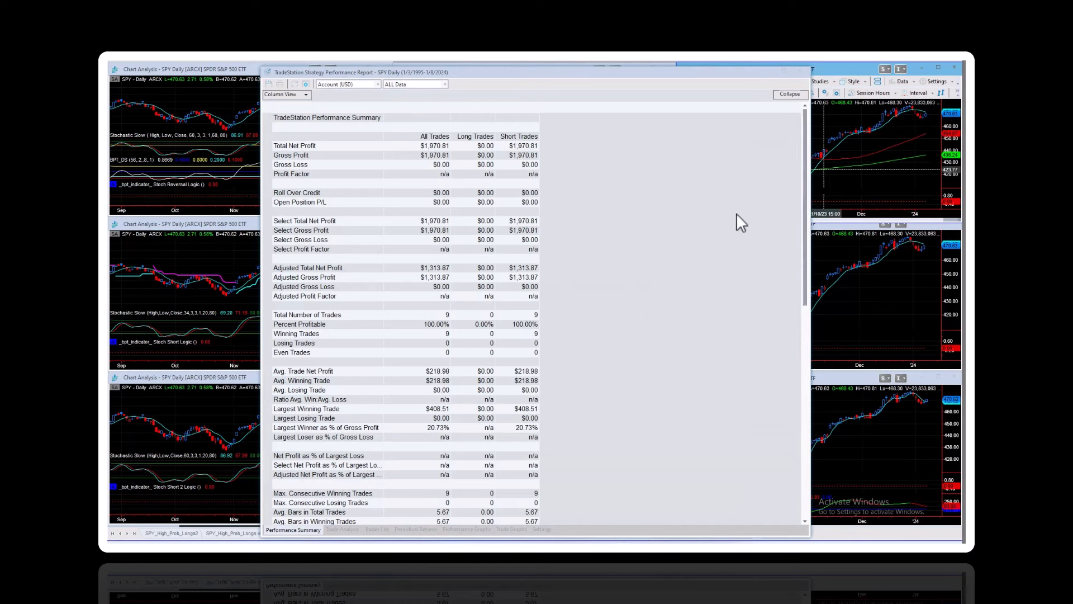
{"action": "mouse_move", "coordinate": [445, 329]}
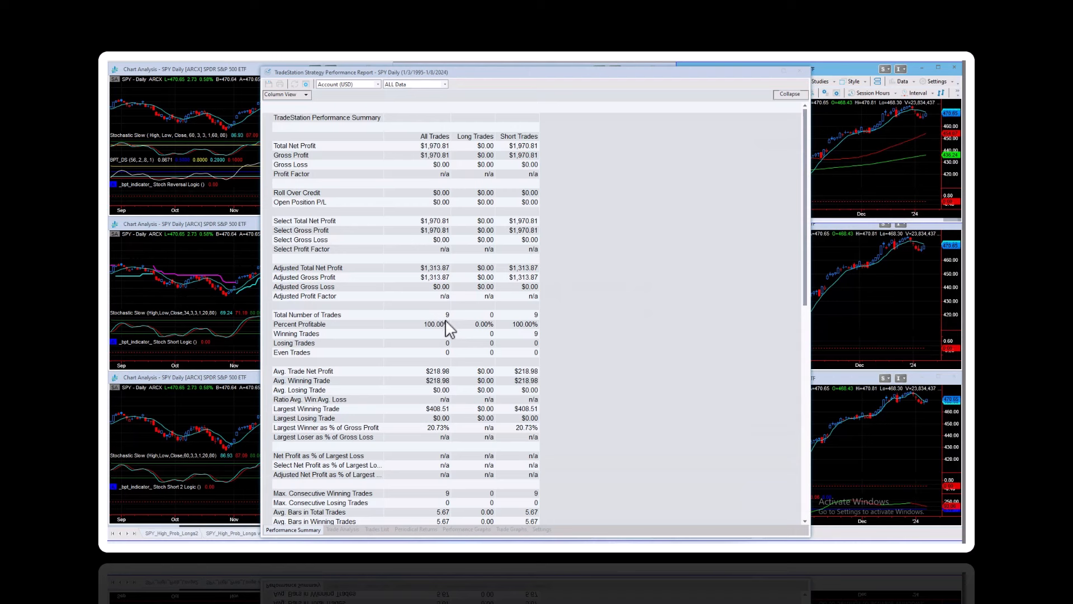
{"action": "mouse_move", "coordinate": [445, 534]}
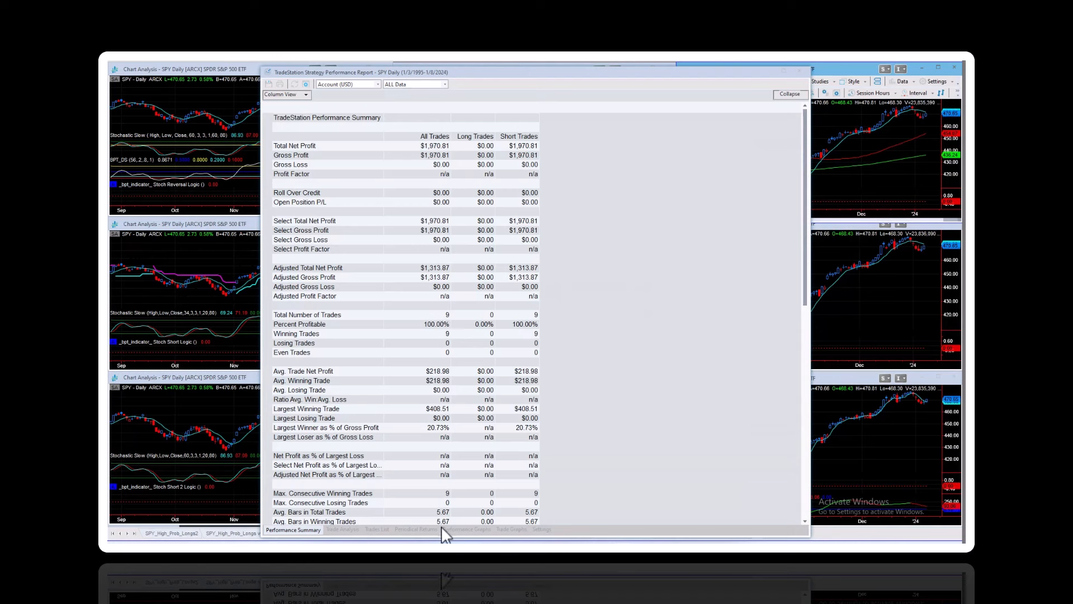
{"action": "mouse_move", "coordinate": [449, 127]}
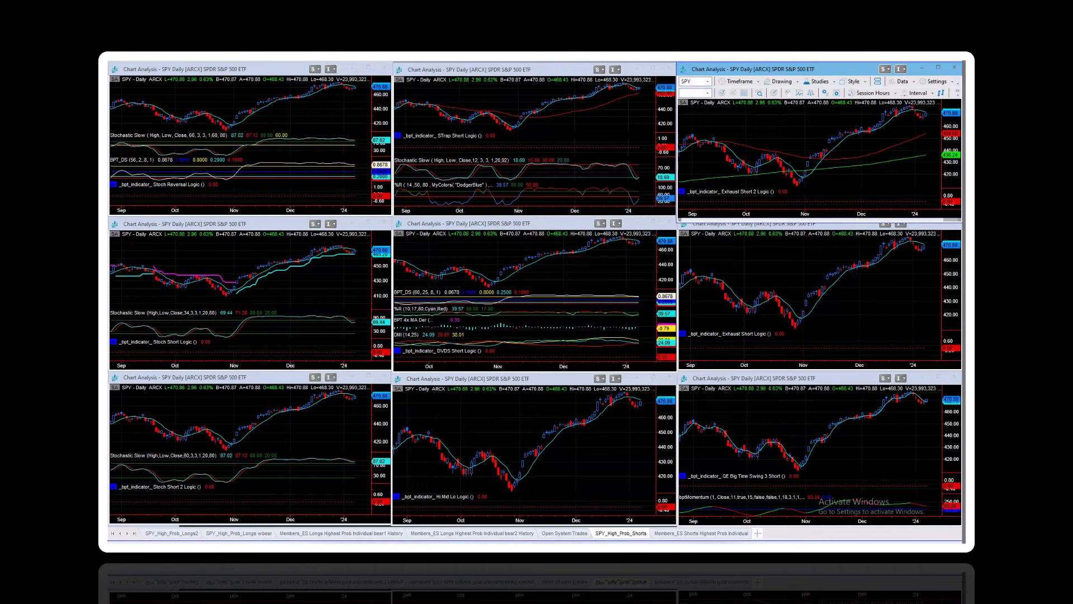
{"action": "mouse_move", "coordinate": [165, 516]}
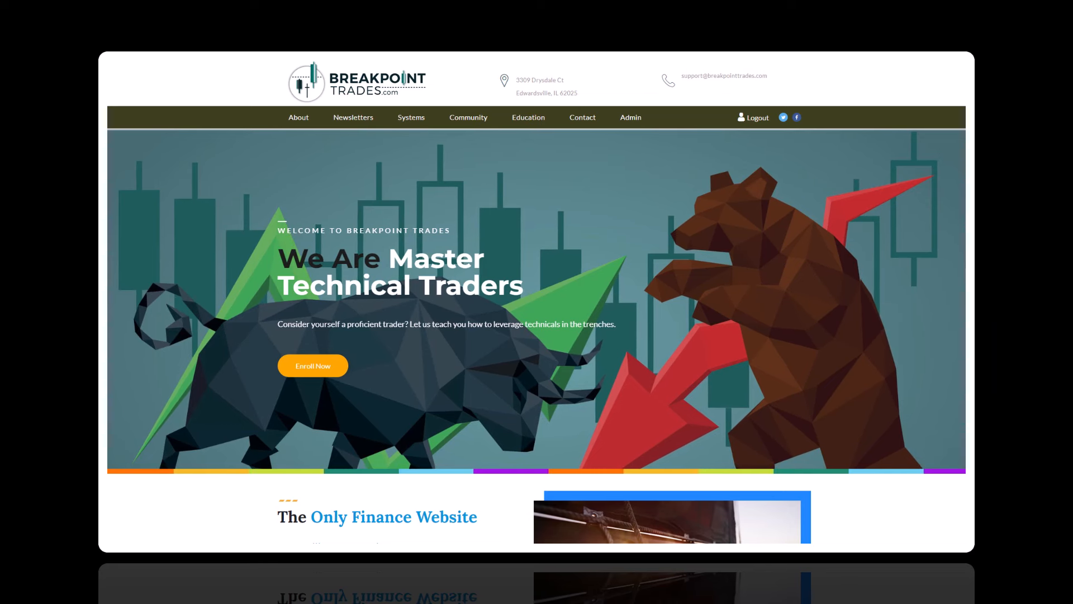
{"action": "mouse_move", "coordinate": [298, 117]}
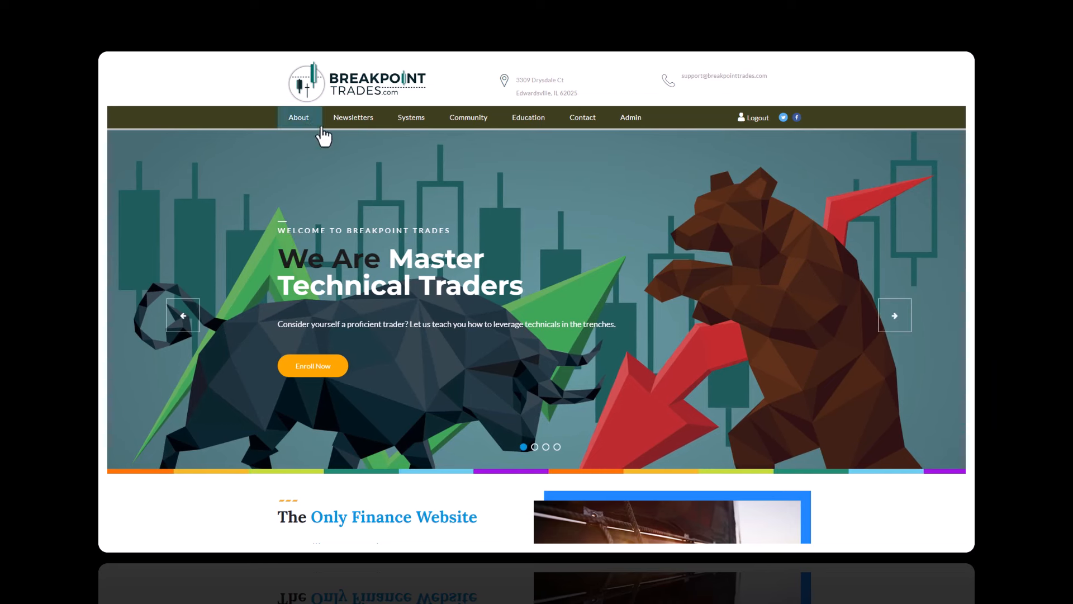